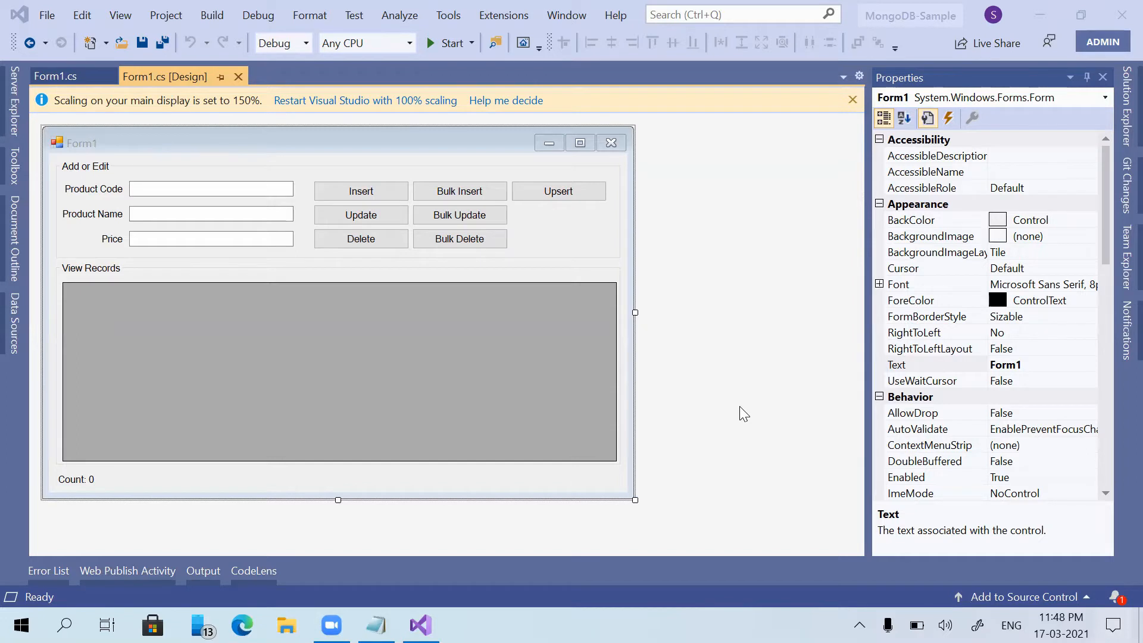
mouse_move(713, 399)
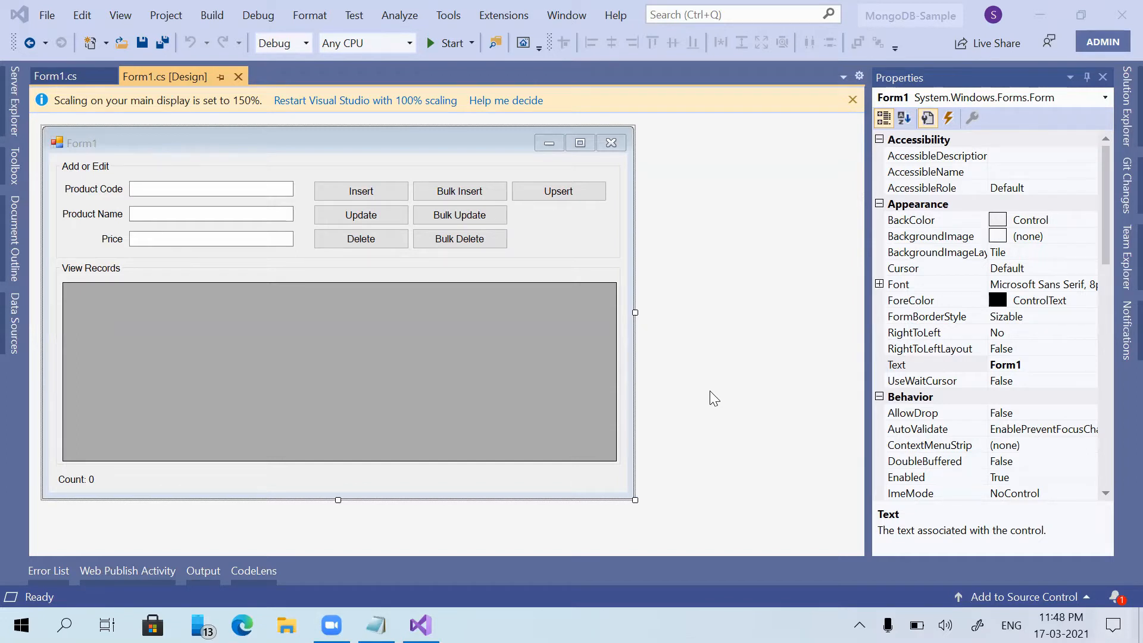
mouse_move(18, 179)
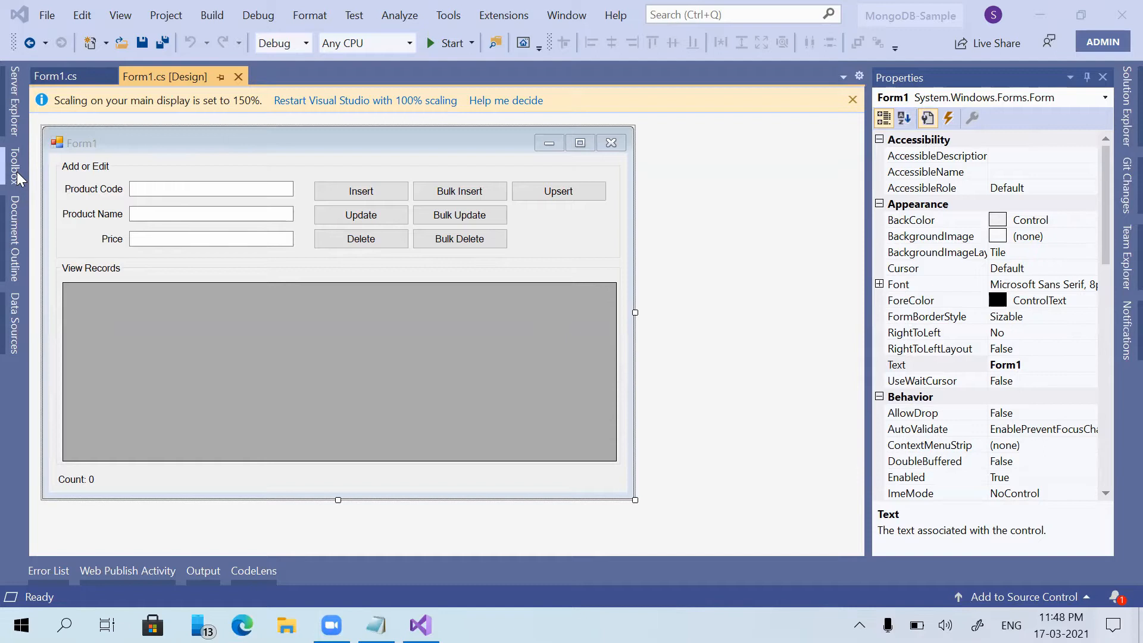
Step: Drop a new Button onto the form and set its Text property to 'Bulk Write'
left_click(13, 168)
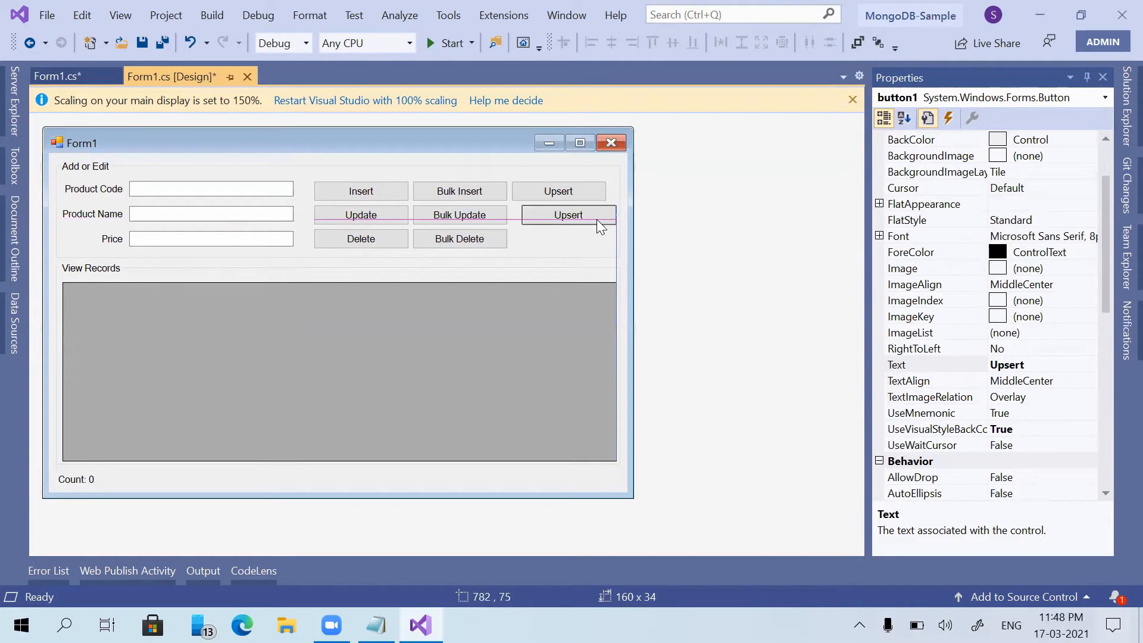
left_click(559, 214)
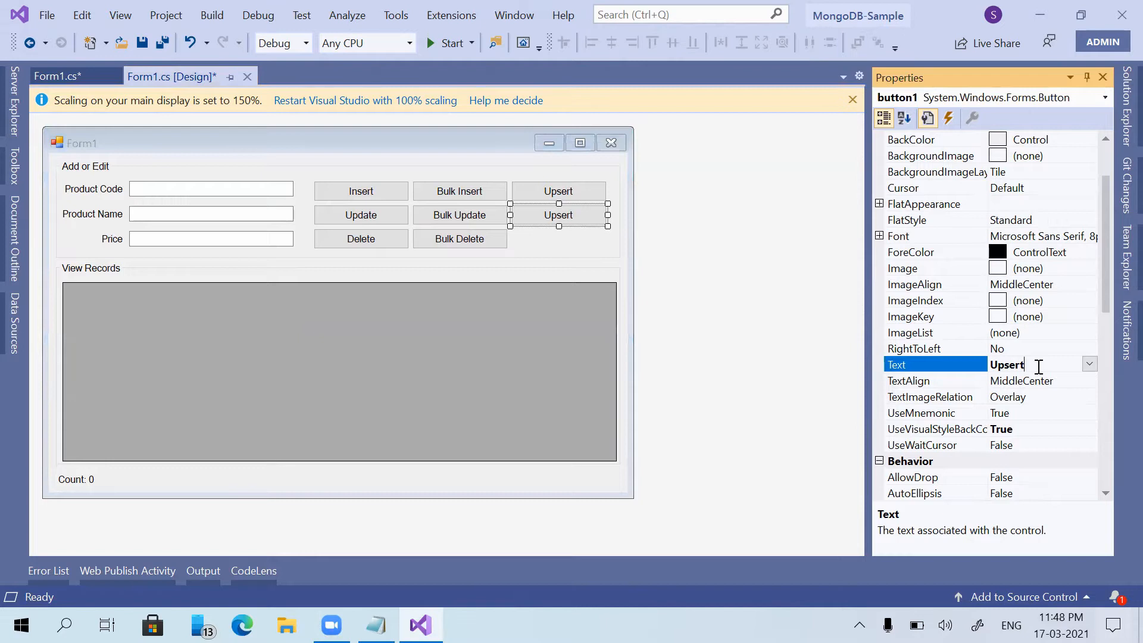
type("Bulk W")
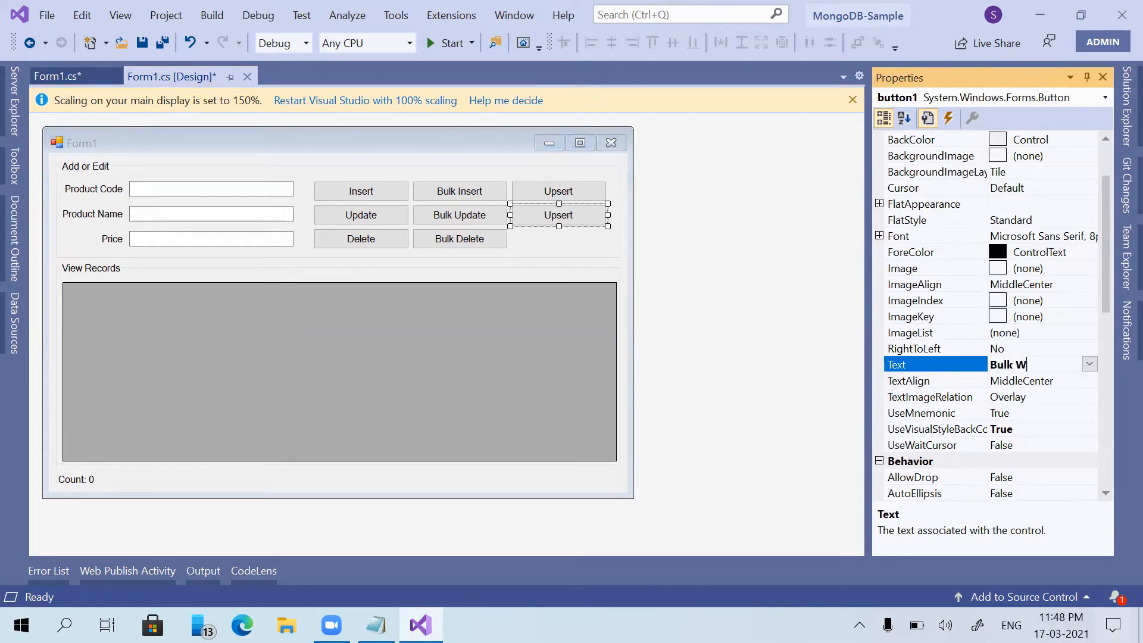
type("Write")
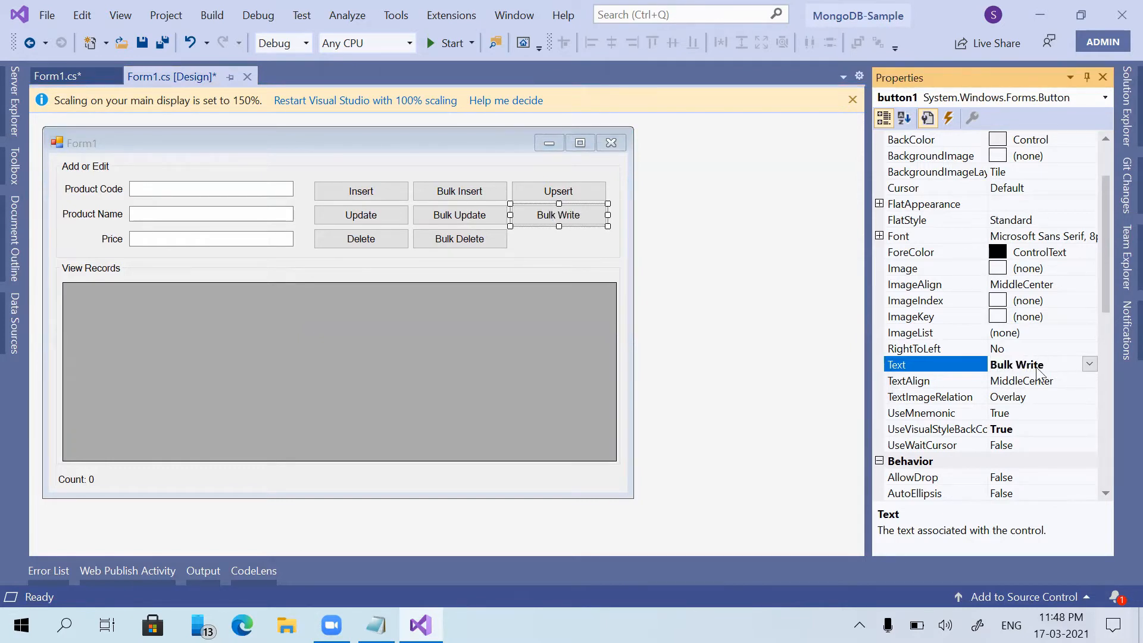
Step: Set the new button's (Name) property to btnBulkWrite
scroll("down", 3)
type("btn")
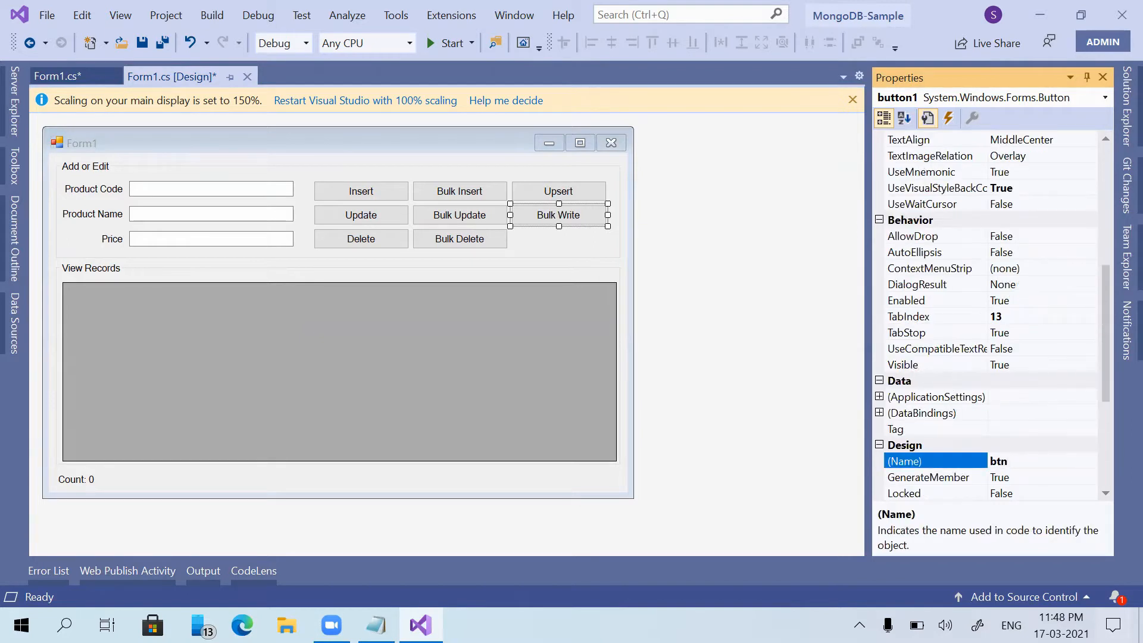
type("b")
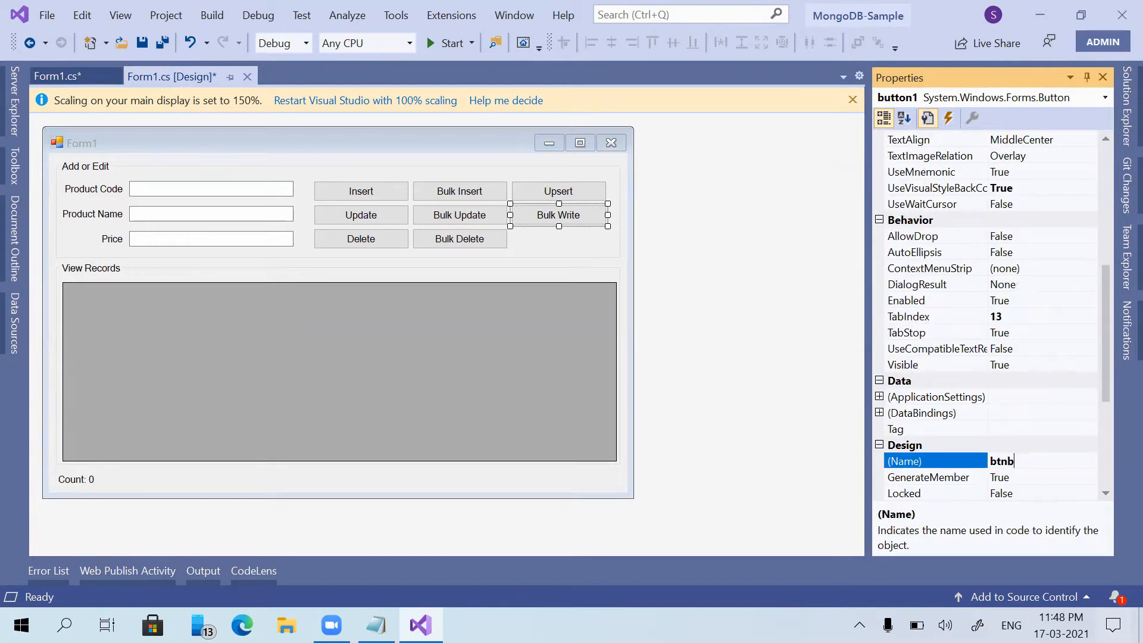
type("ulkW")
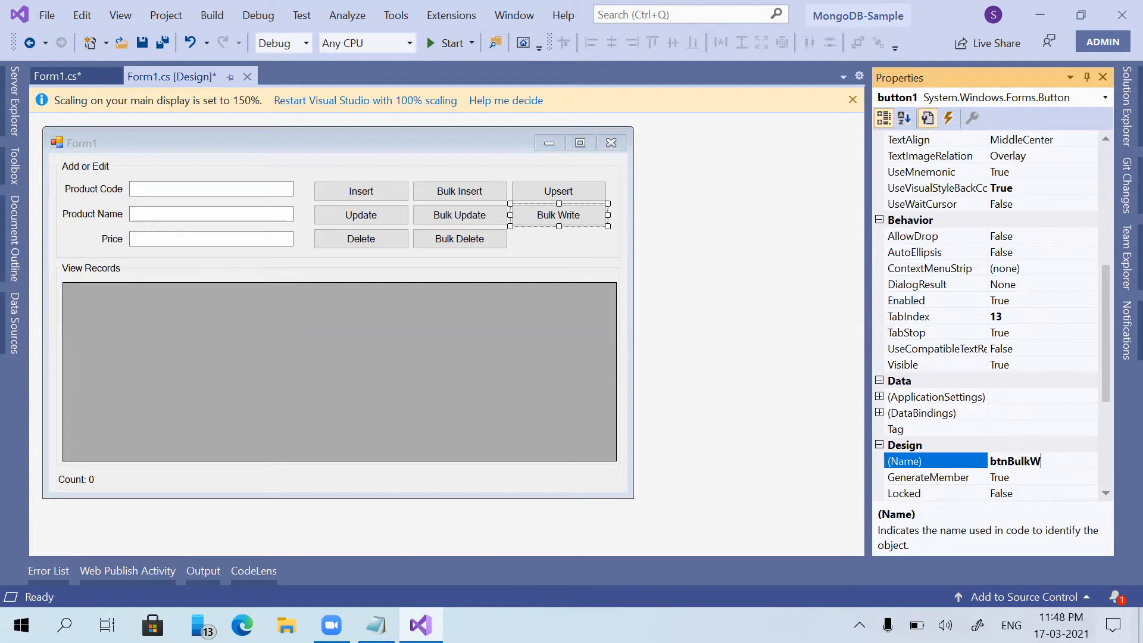
type("rite")
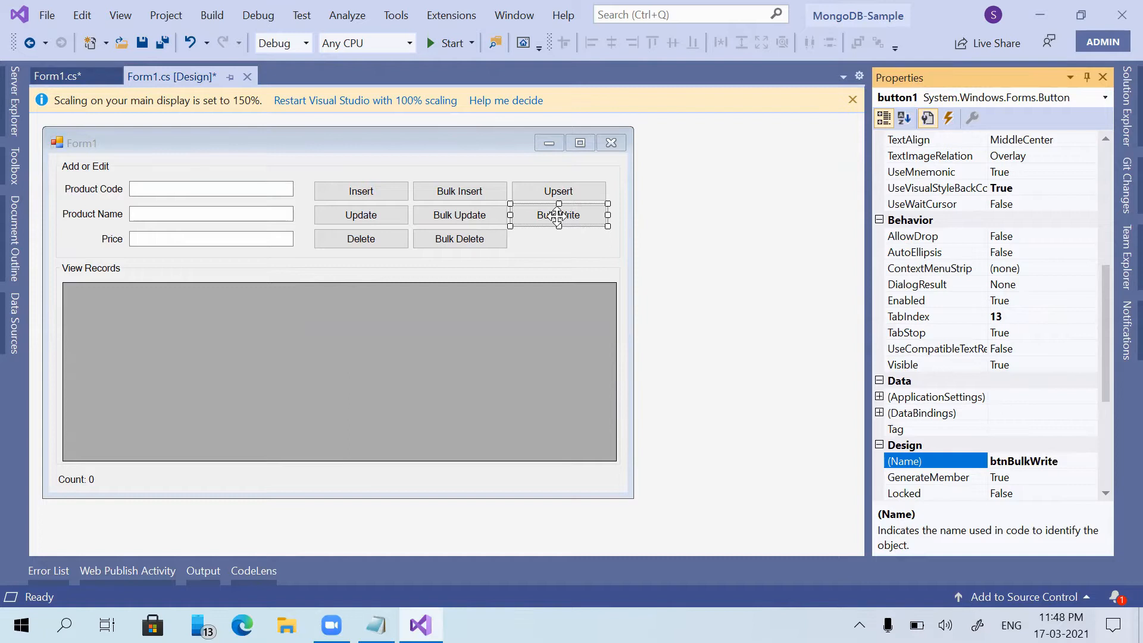
Step: Generate the btnBulkWrite_Click handler in Form1.cs with a placeholder inside and save
left_click(558, 214)
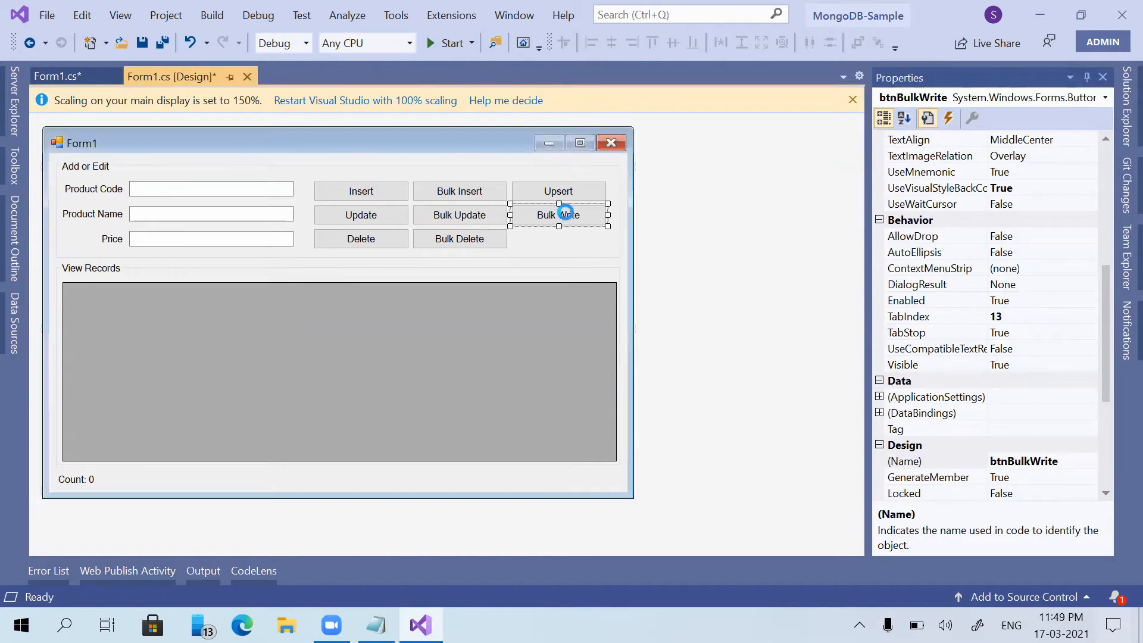
double_click(558, 214)
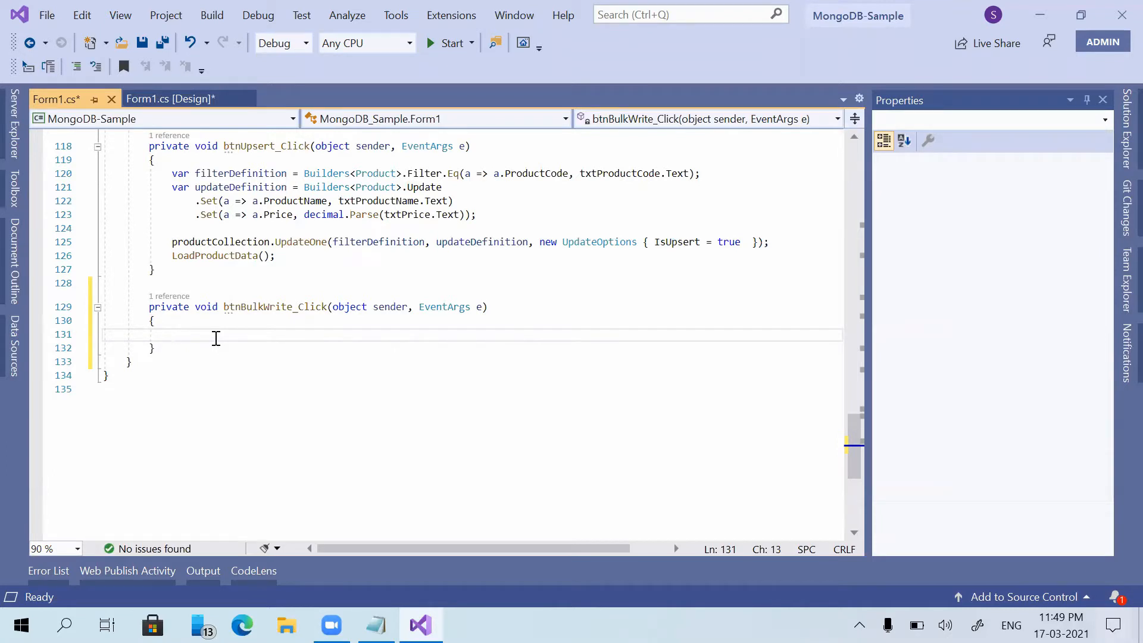
type("v")
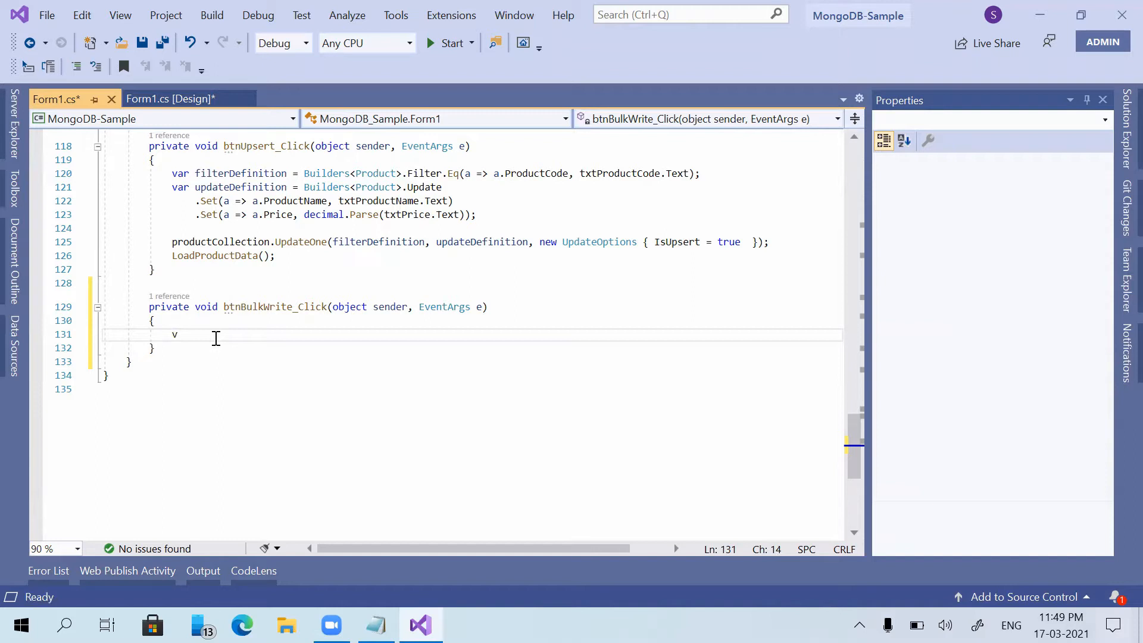
type("var")
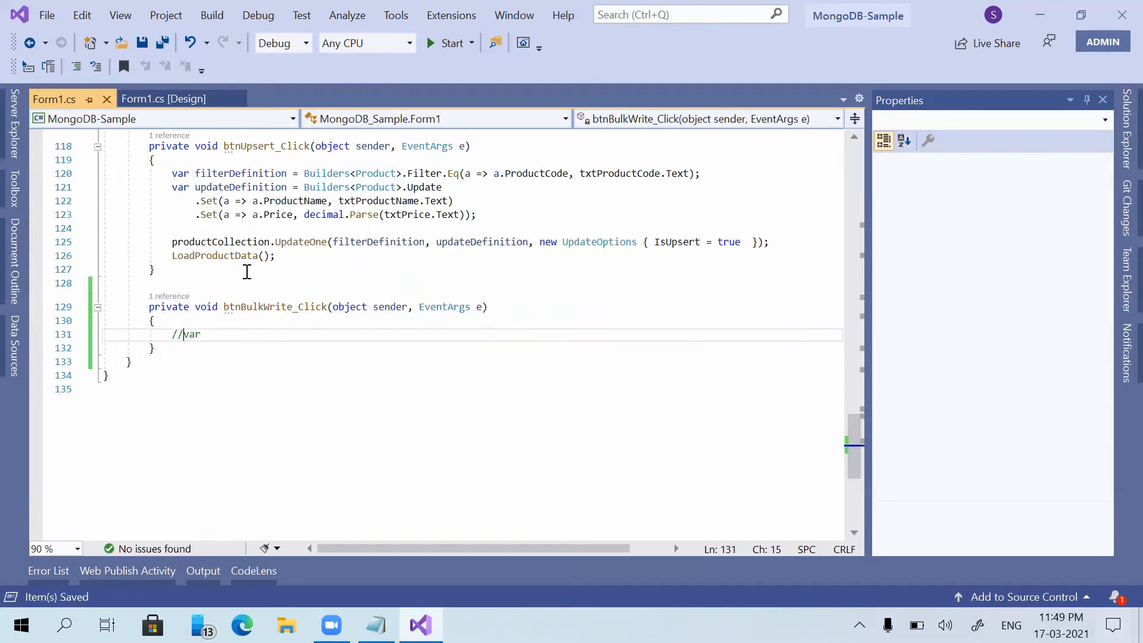
scroll("up", 3)
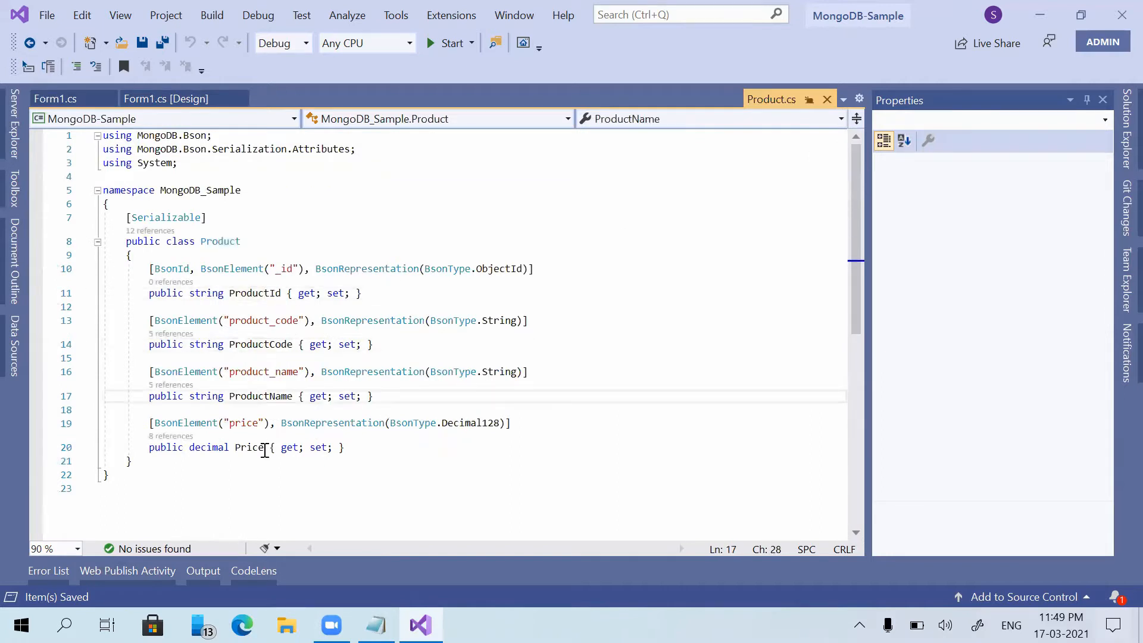
Step: Look over the Product class's Price and ProductName properties in Product.cs
double_click(249, 447)
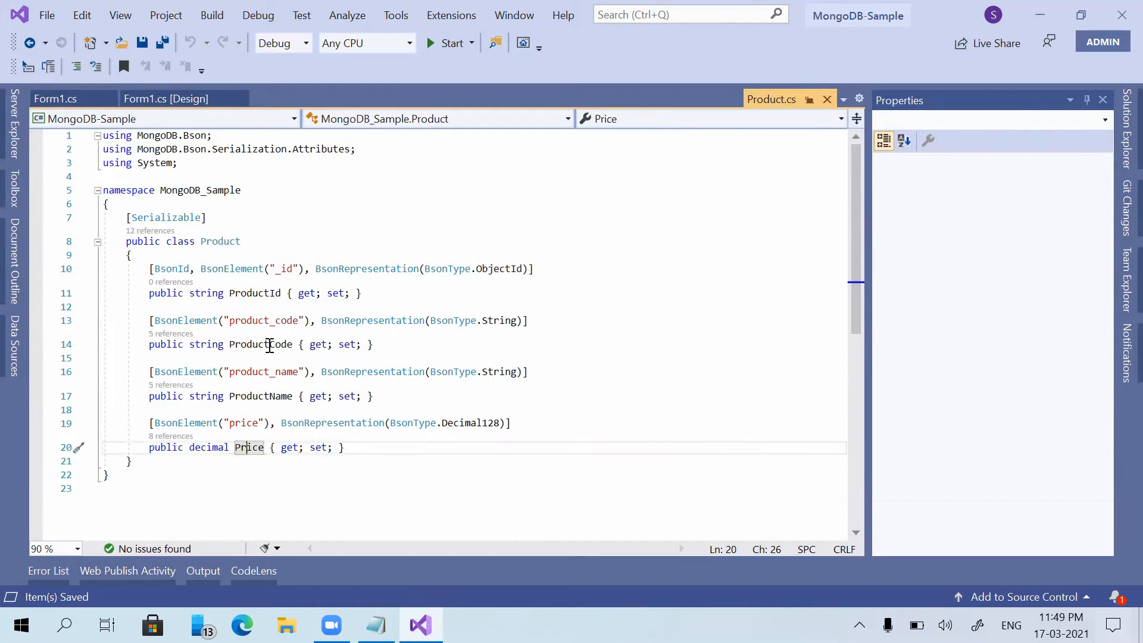
left_click(264, 344)
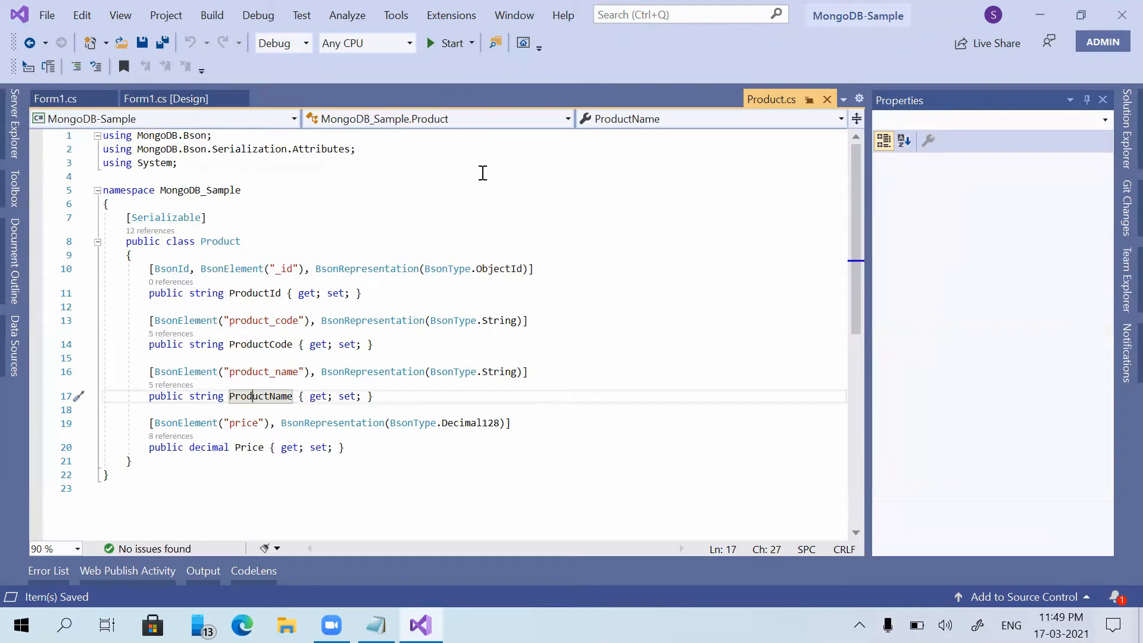
mouse_move(449, 42)
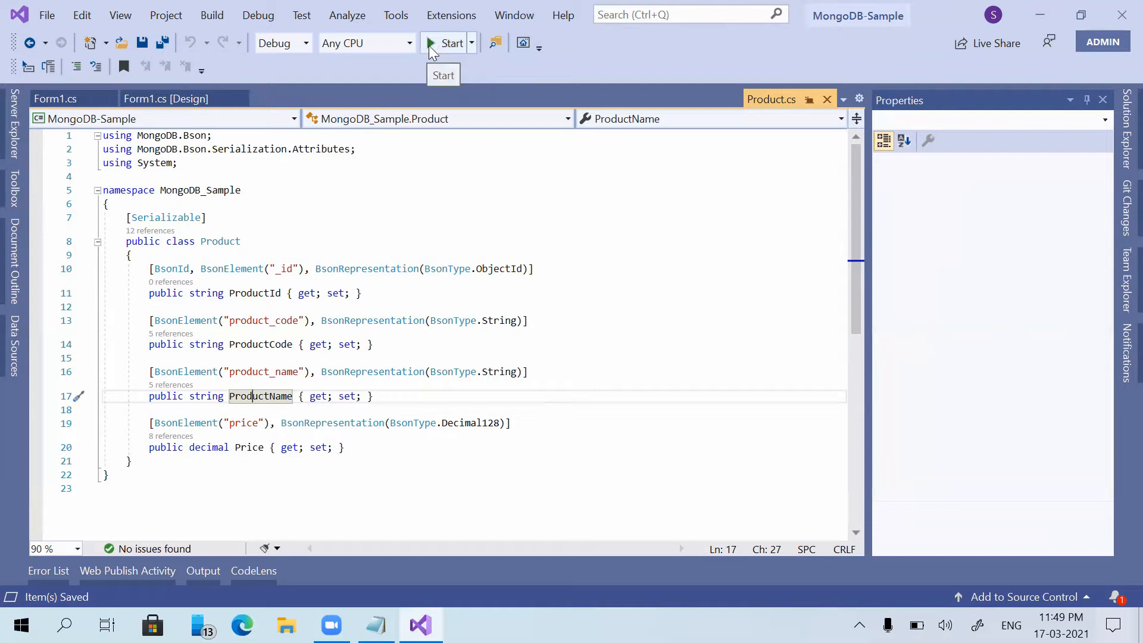
mouse_move(450, 52)
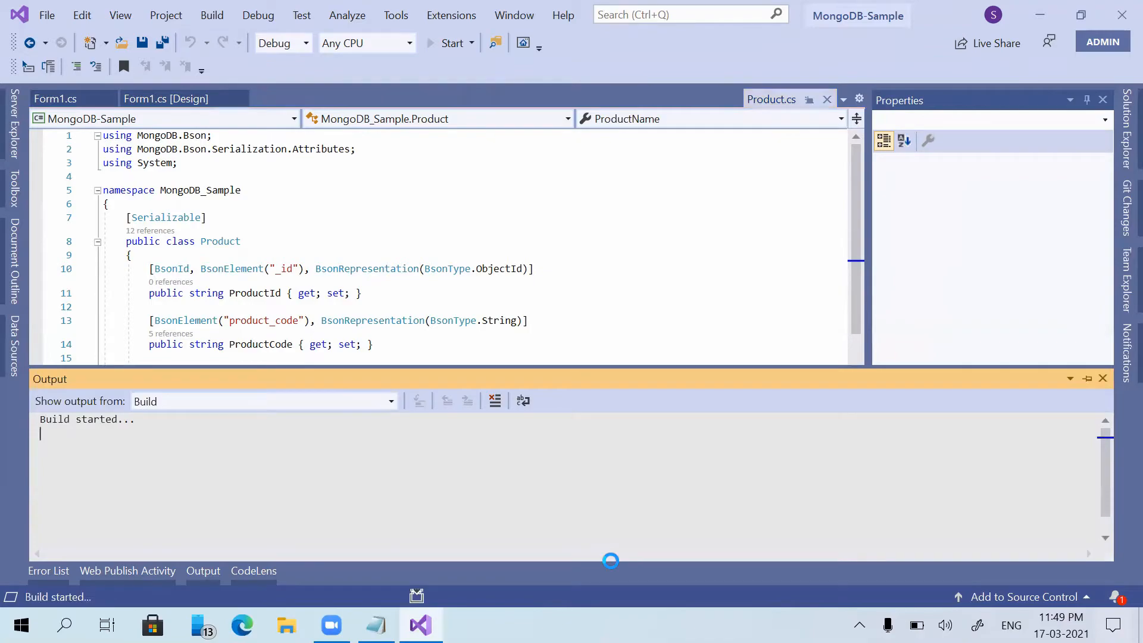
Step: Run the app, inspect grid rows 103, 105, Product 10004 and the 500 price, then stop debugging
left_click(450, 43)
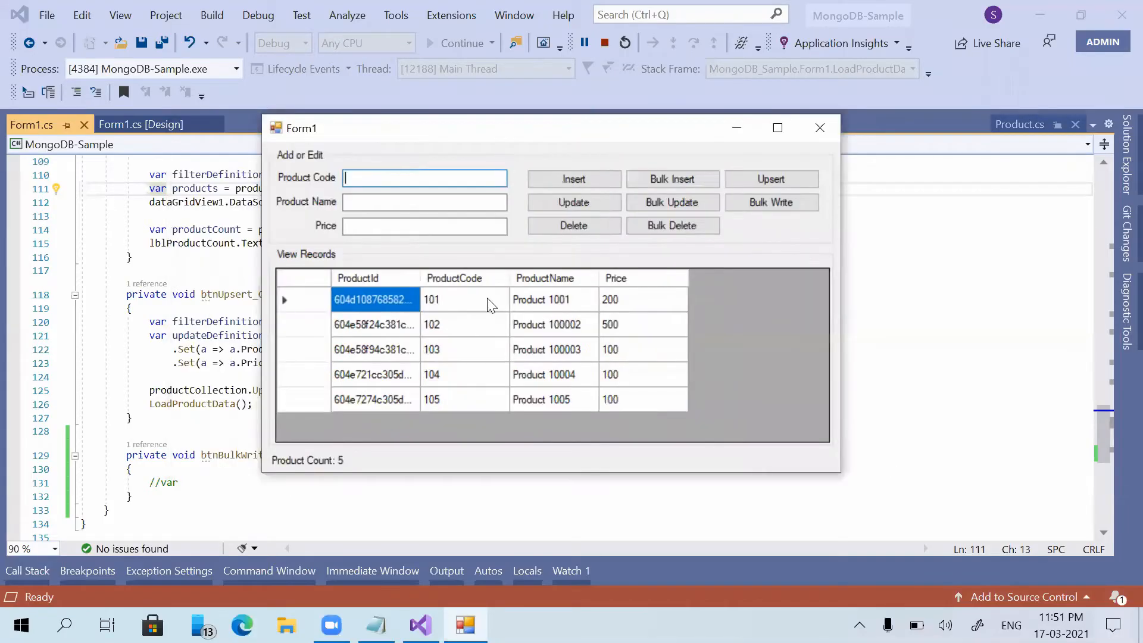
mouse_move(450, 305)
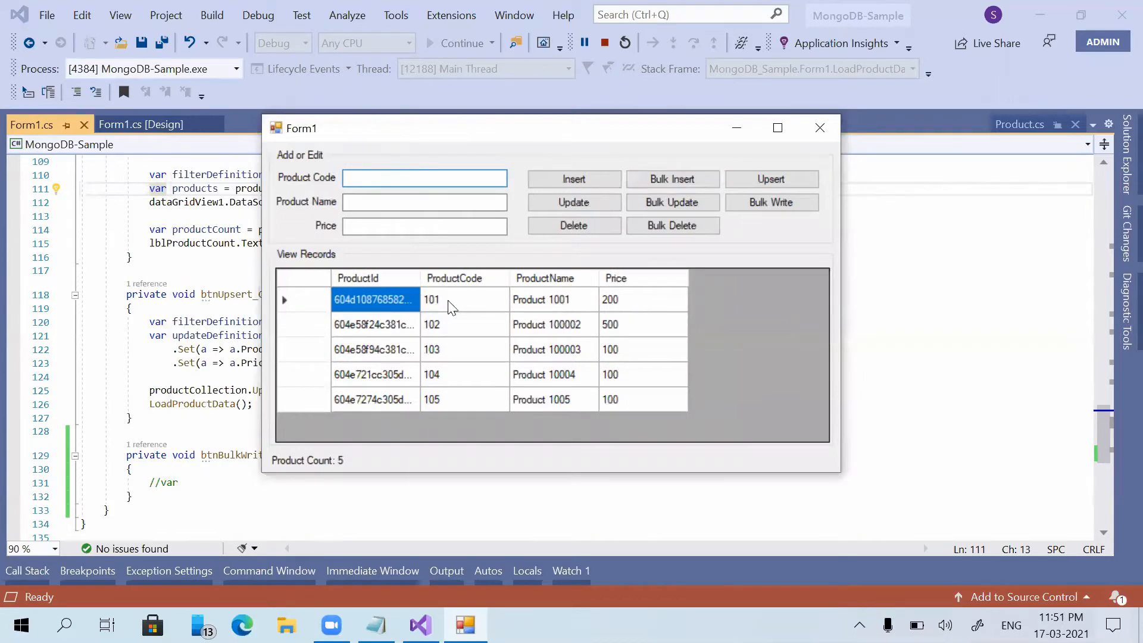
left_click(449, 399)
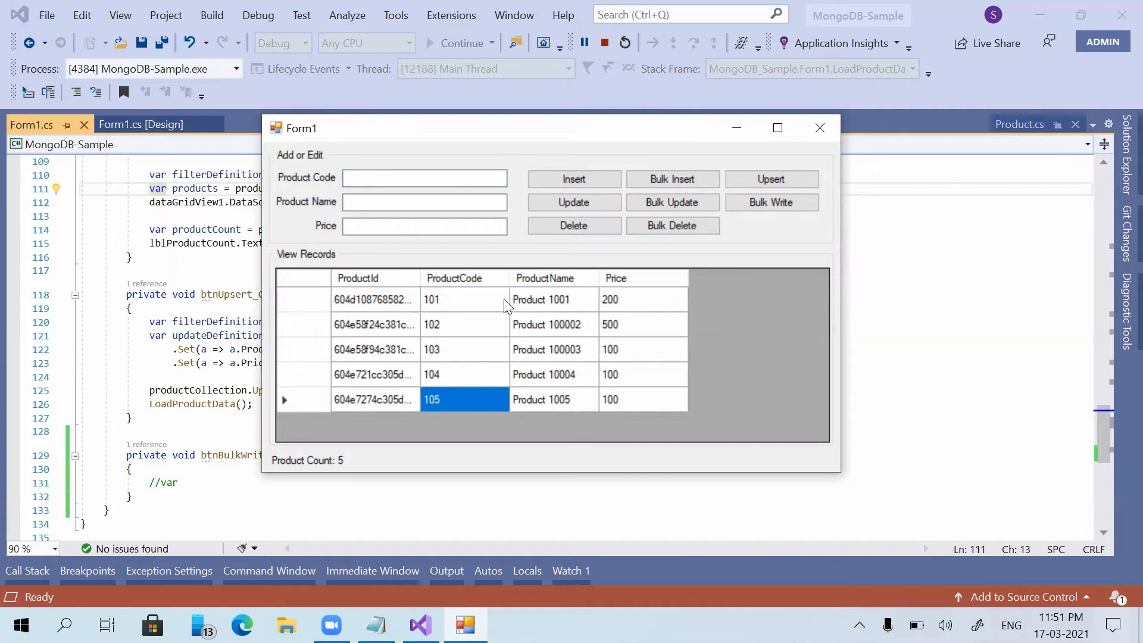
left_click(464, 349)
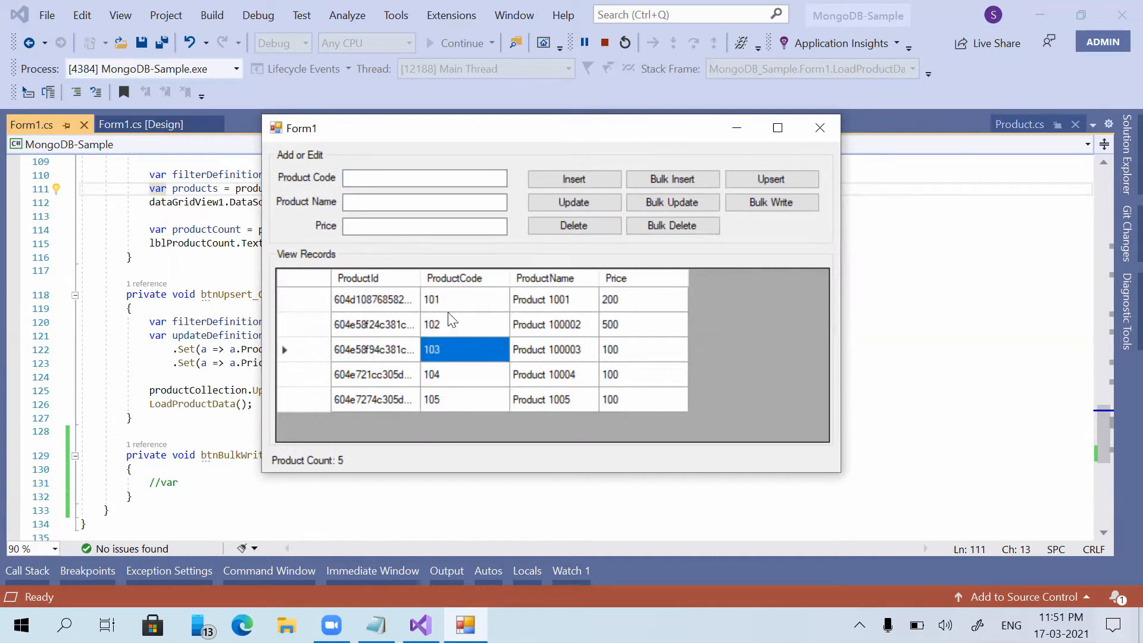
left_click(432, 399)
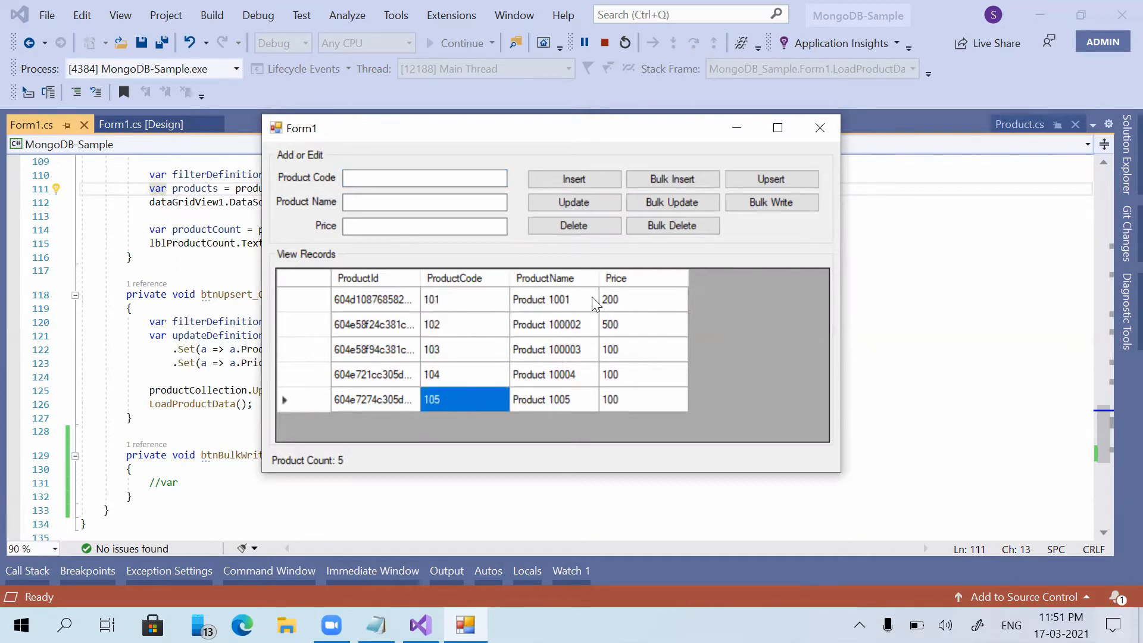
left_click(553, 374)
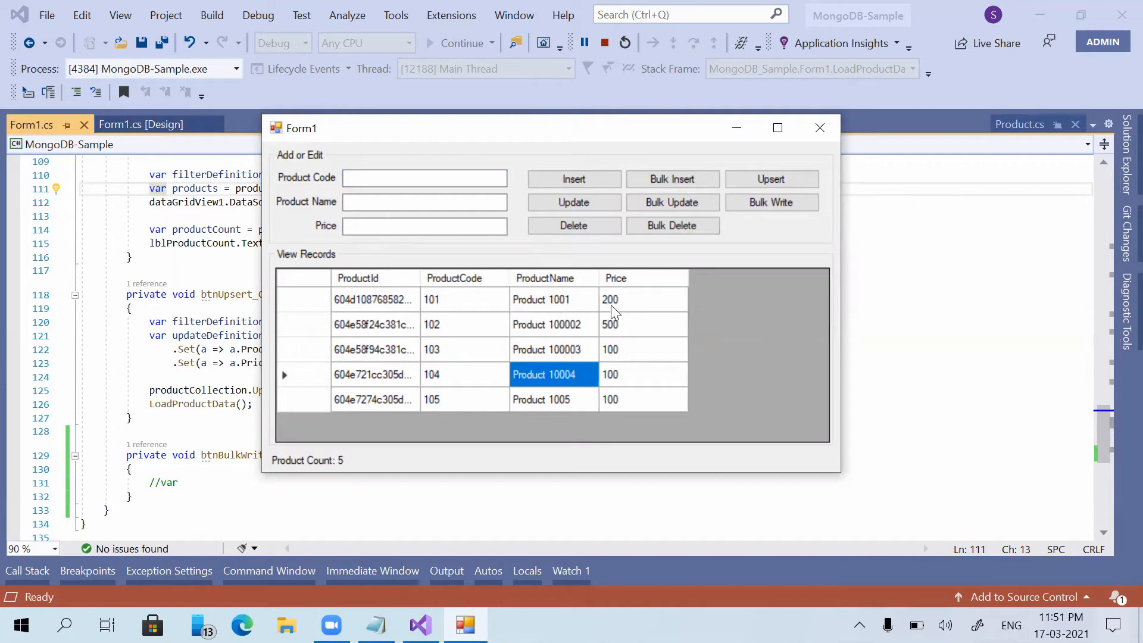
left_click(641, 299)
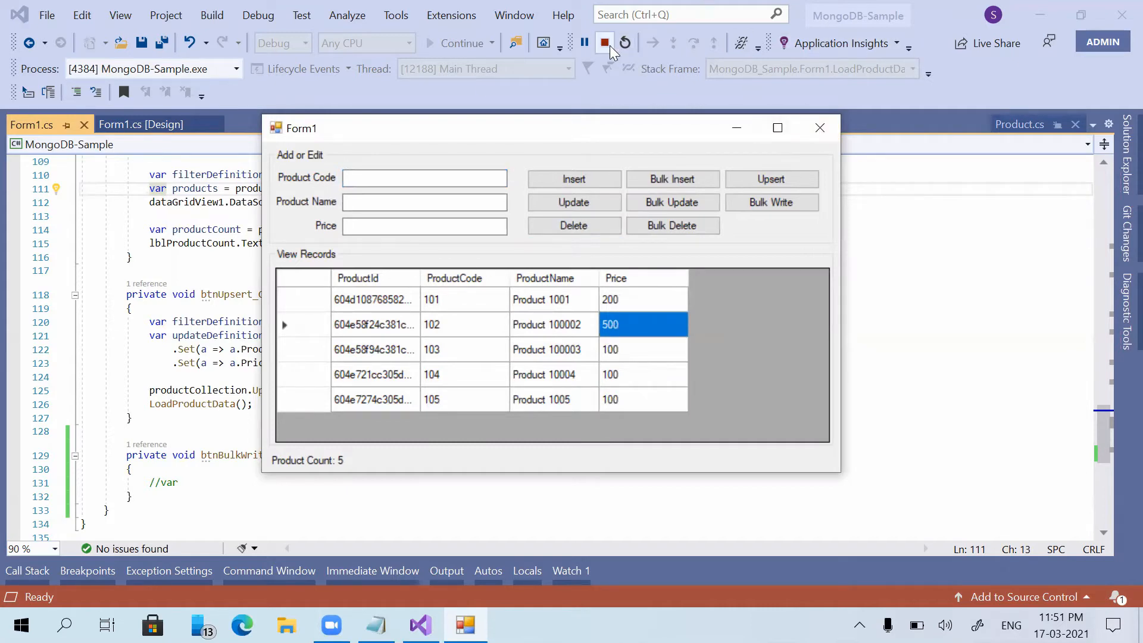
mouse_move(605, 43)
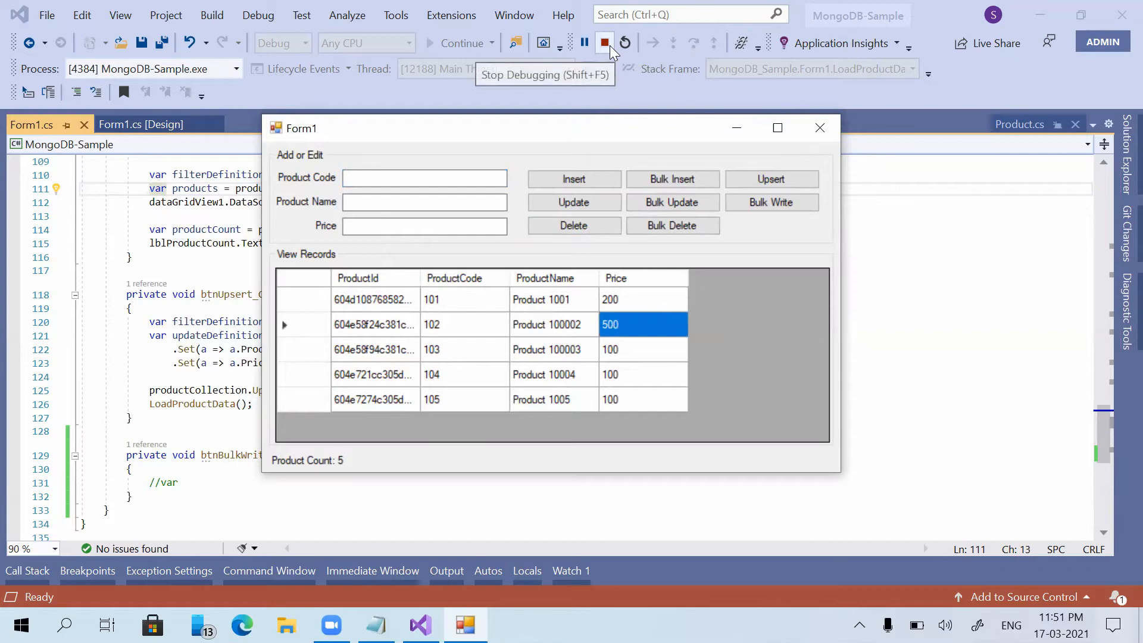
left_click(604, 42)
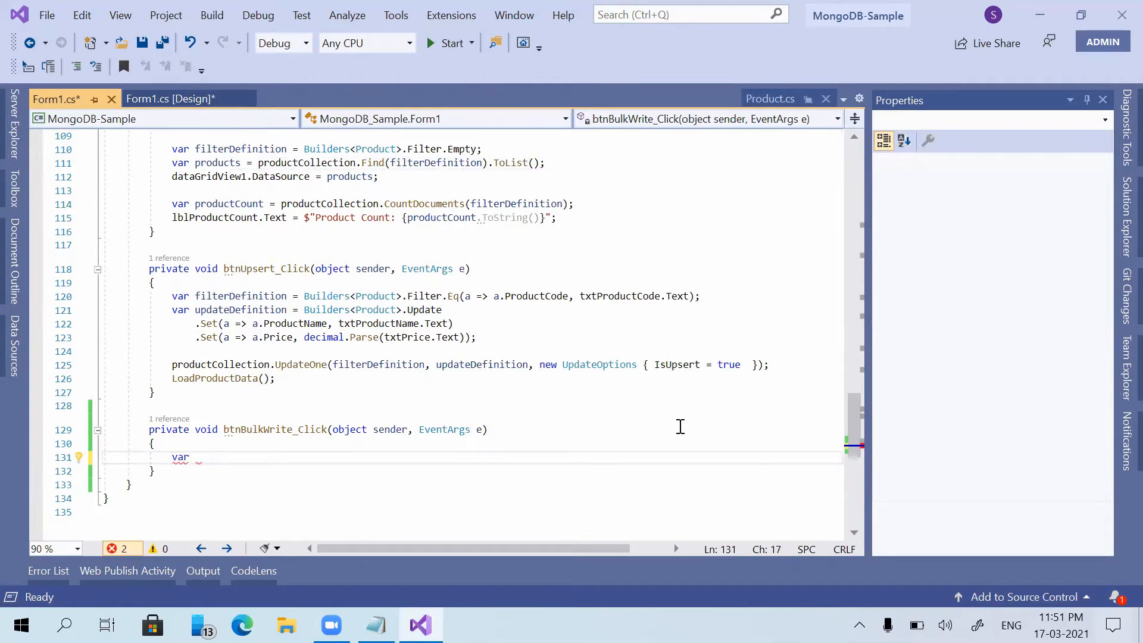
Step: Declare productList as a new List<string> starting with codes "101" and "102"
type("productList")
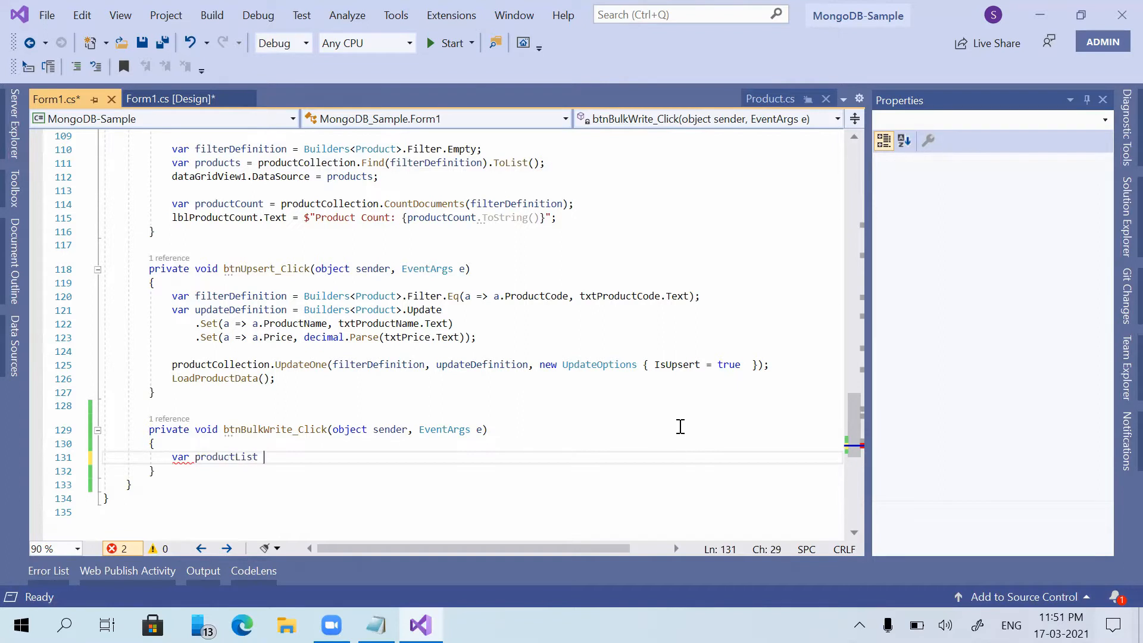
type("= new List")
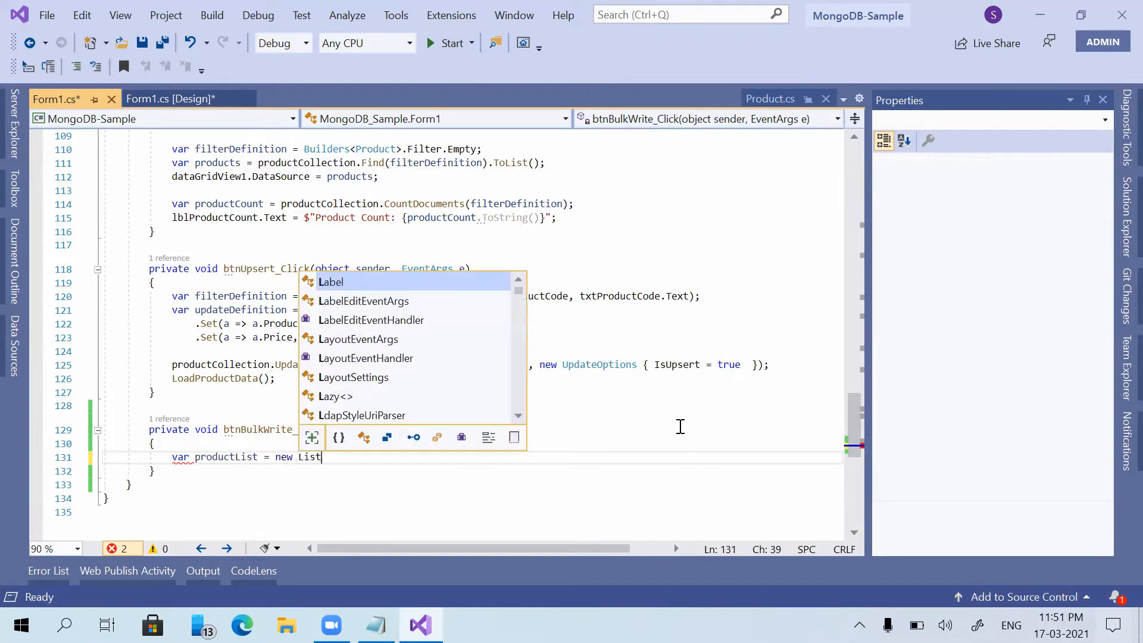
type("<string> {  };")
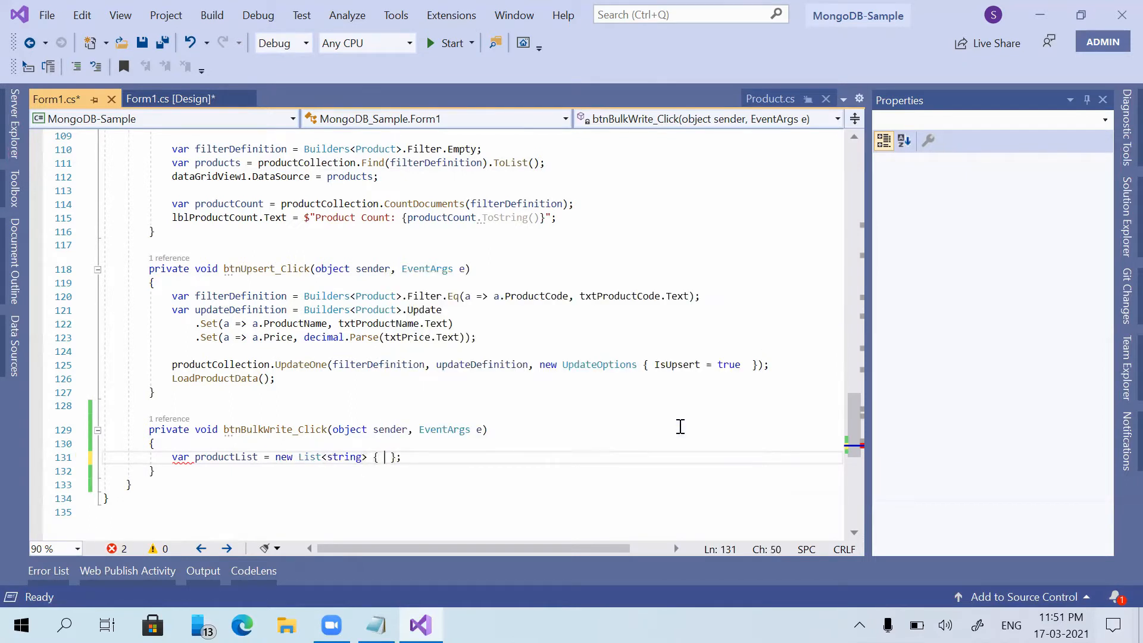
type("\"10\"")
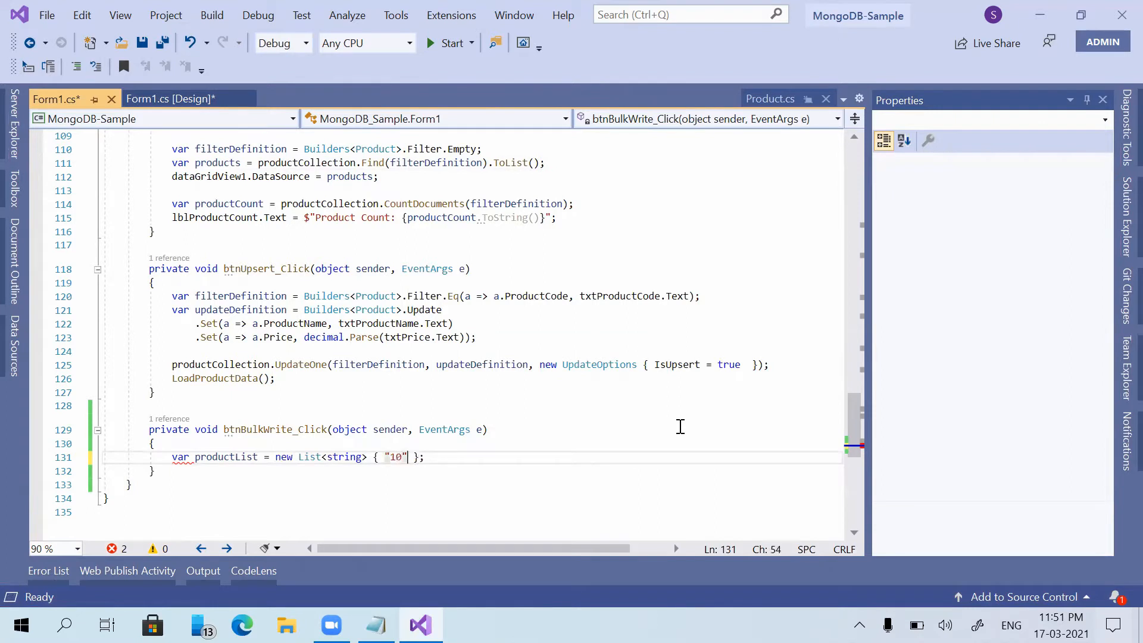
type("1,")
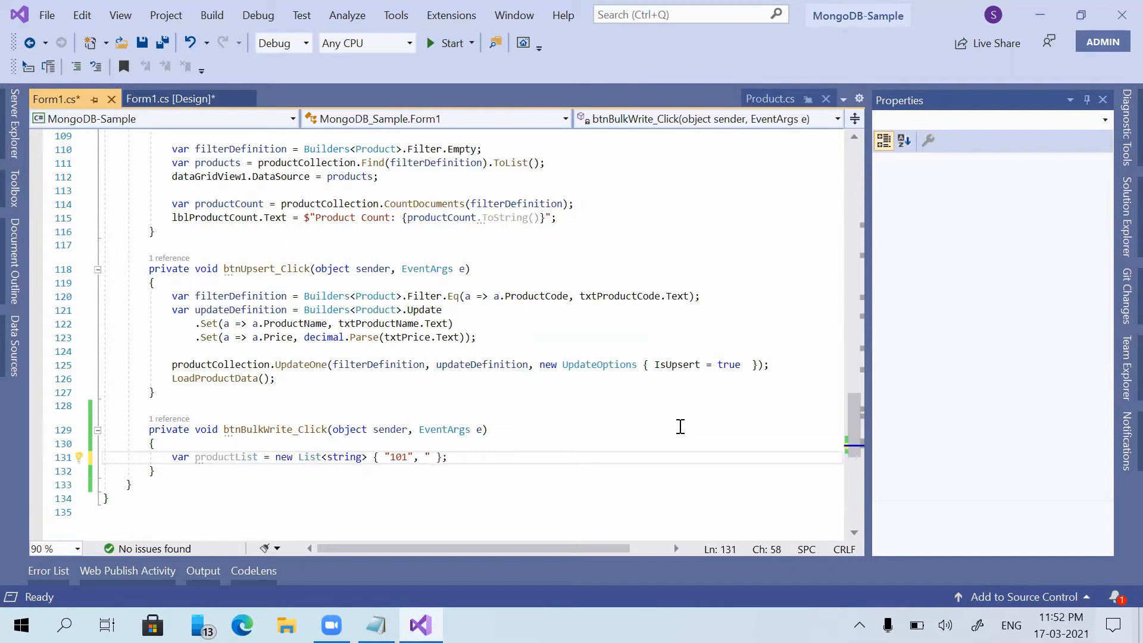
type("102\",")
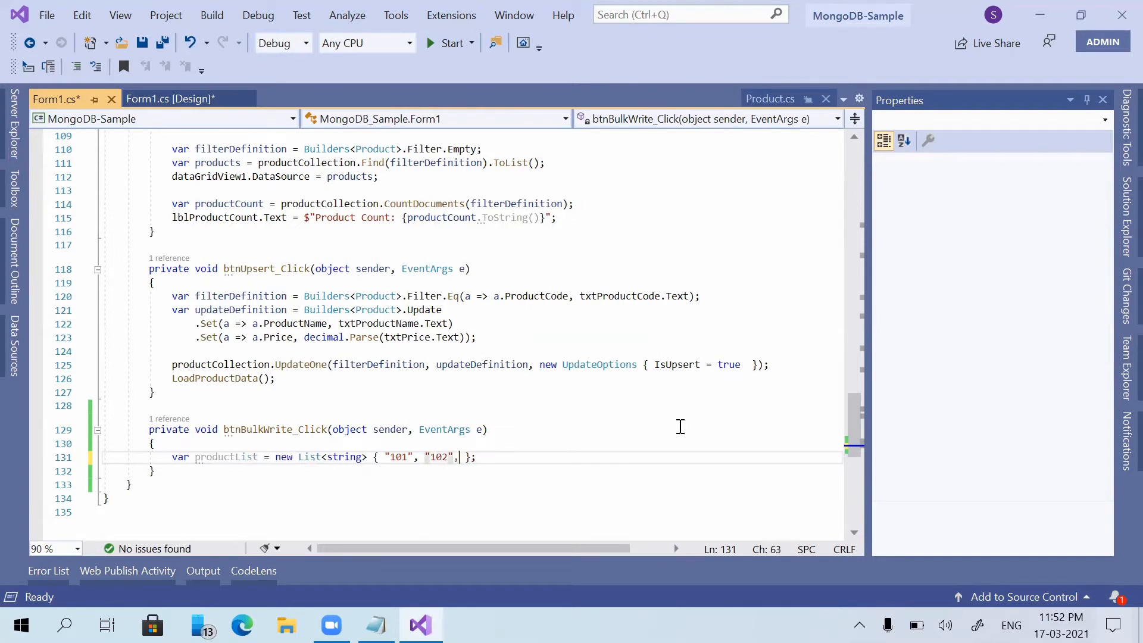
Step: Finish the initializer with "104", "110", "111", "112" and save Form1.cs
type("\"10")
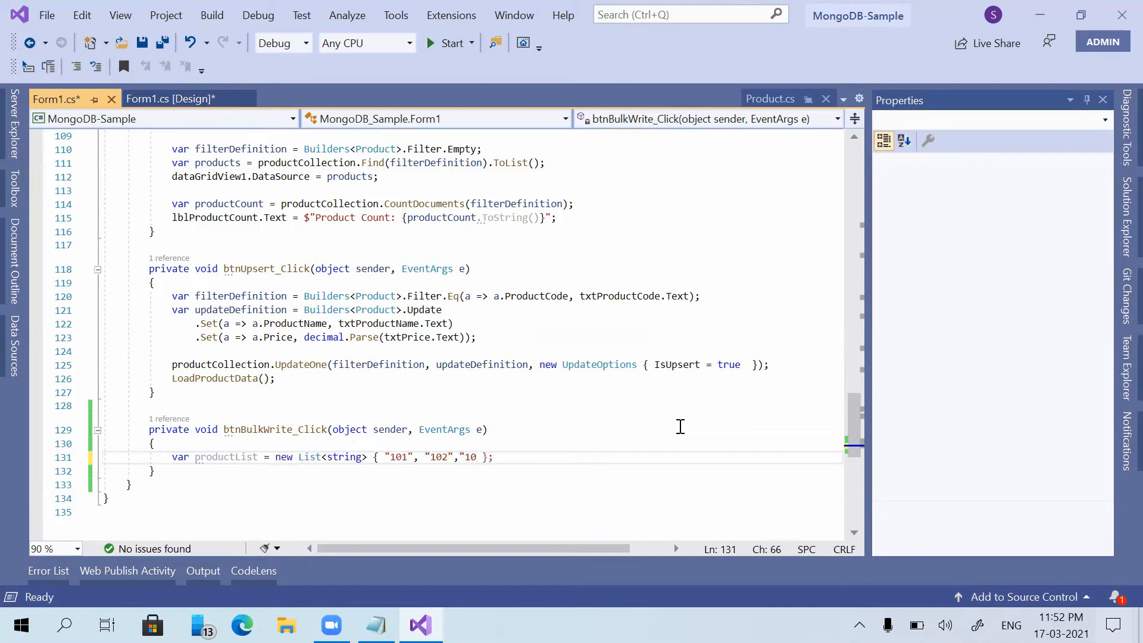
type("4\"")
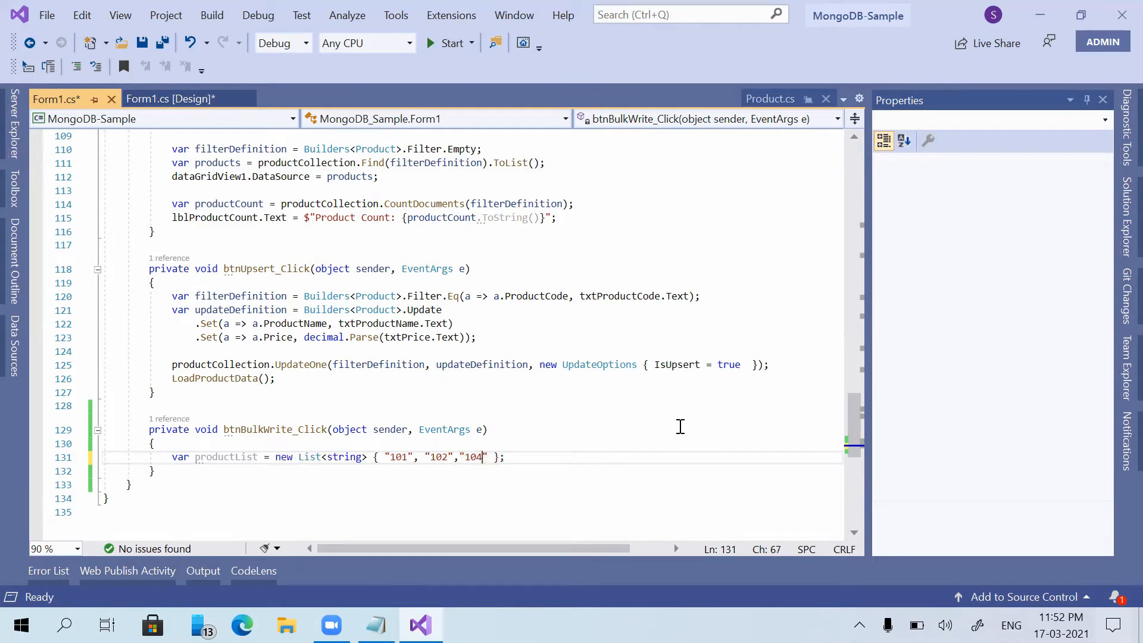
type(",\"")
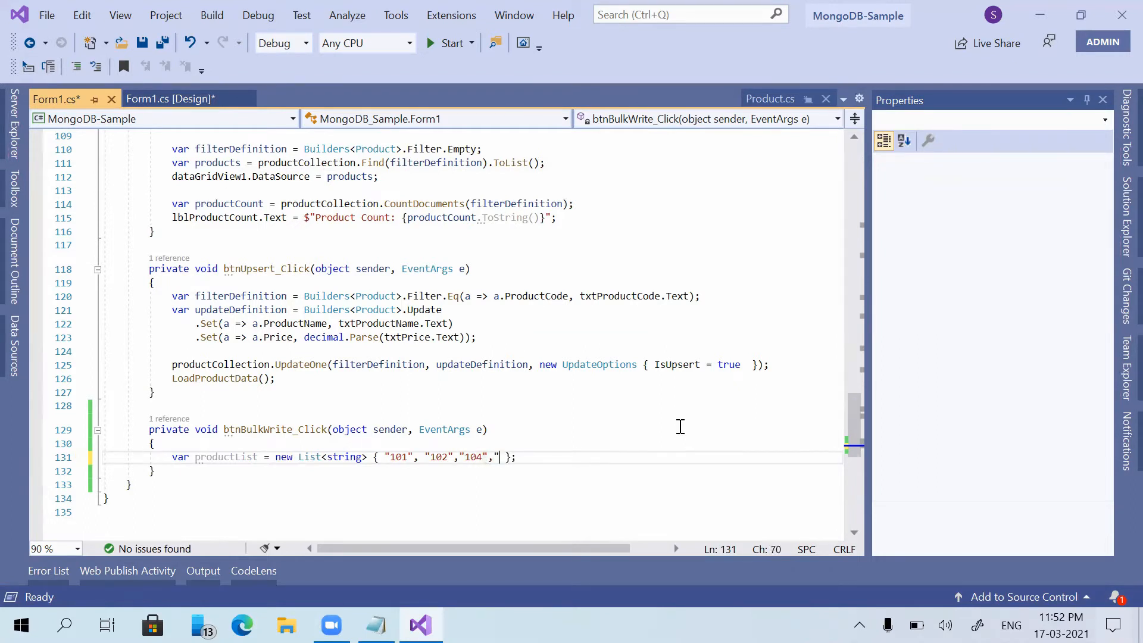
type("110\",")
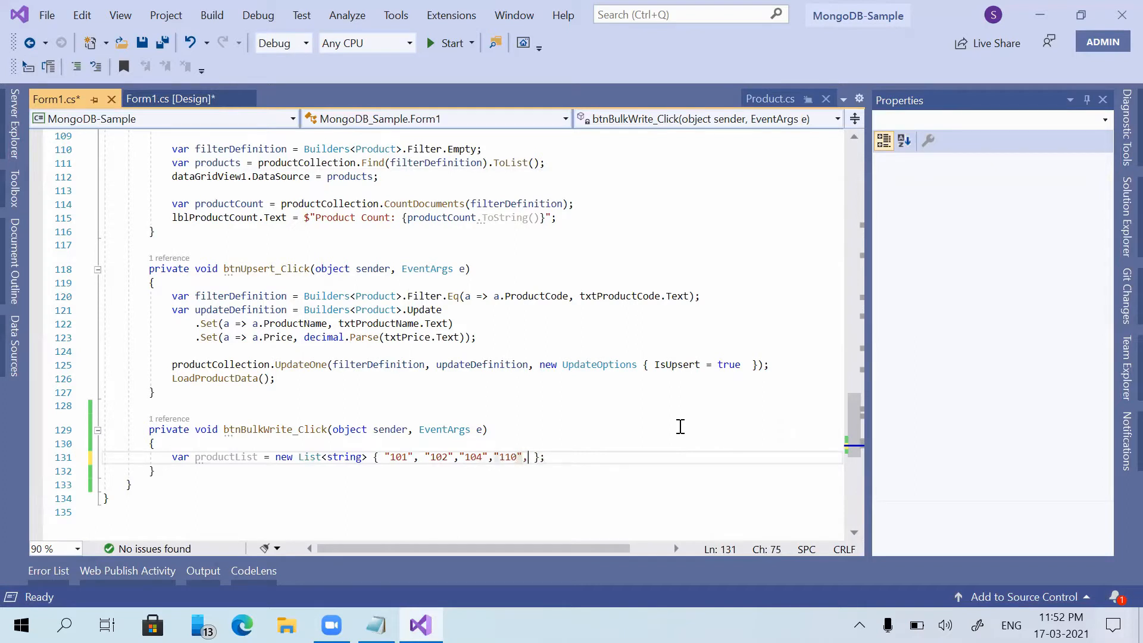
type("\"111\",")
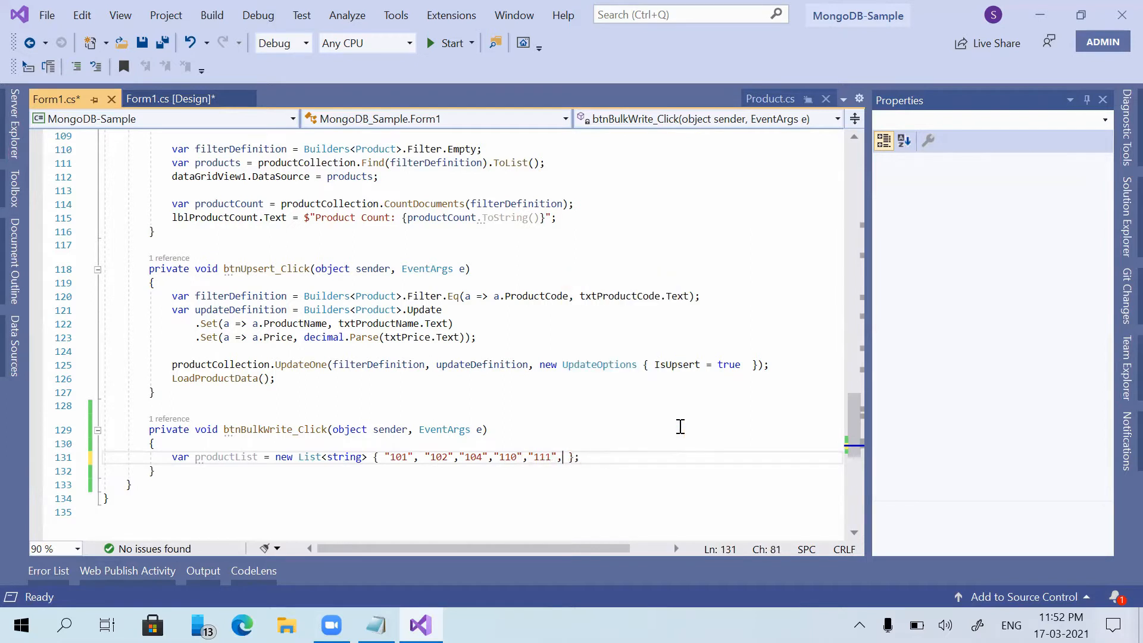
type("\"112\"")
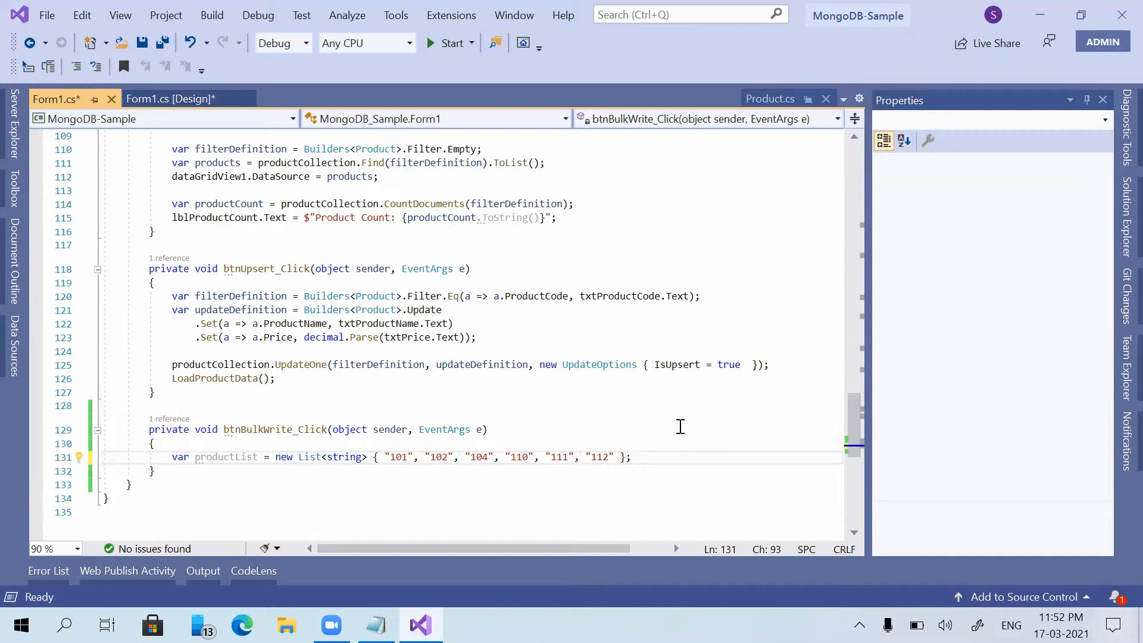
key("ctrl+s")
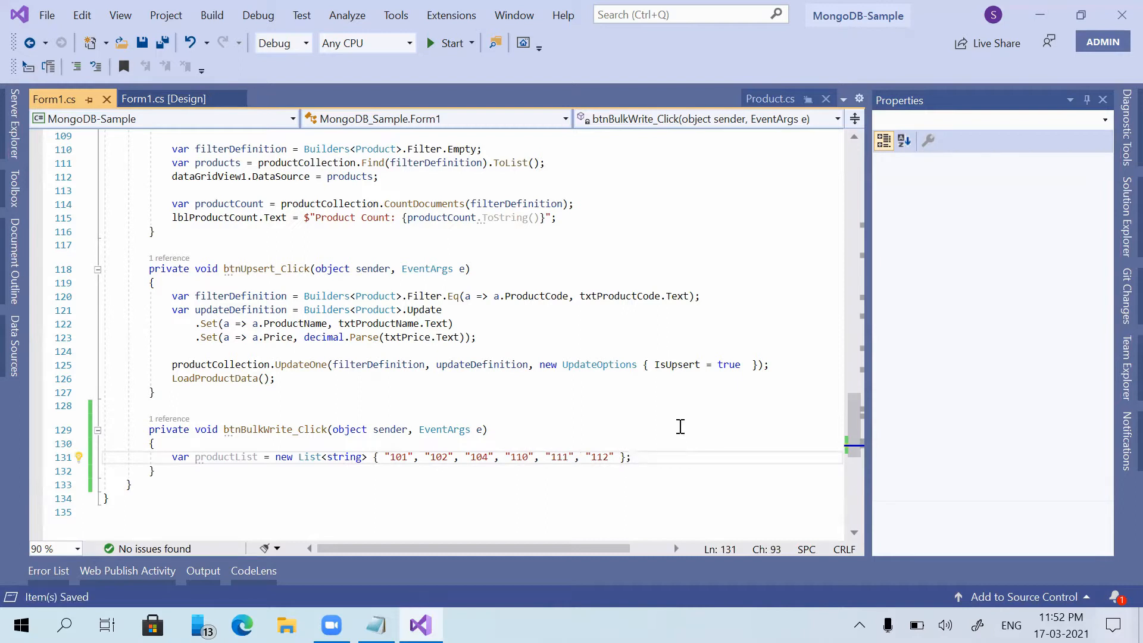
mouse_move(640, 581)
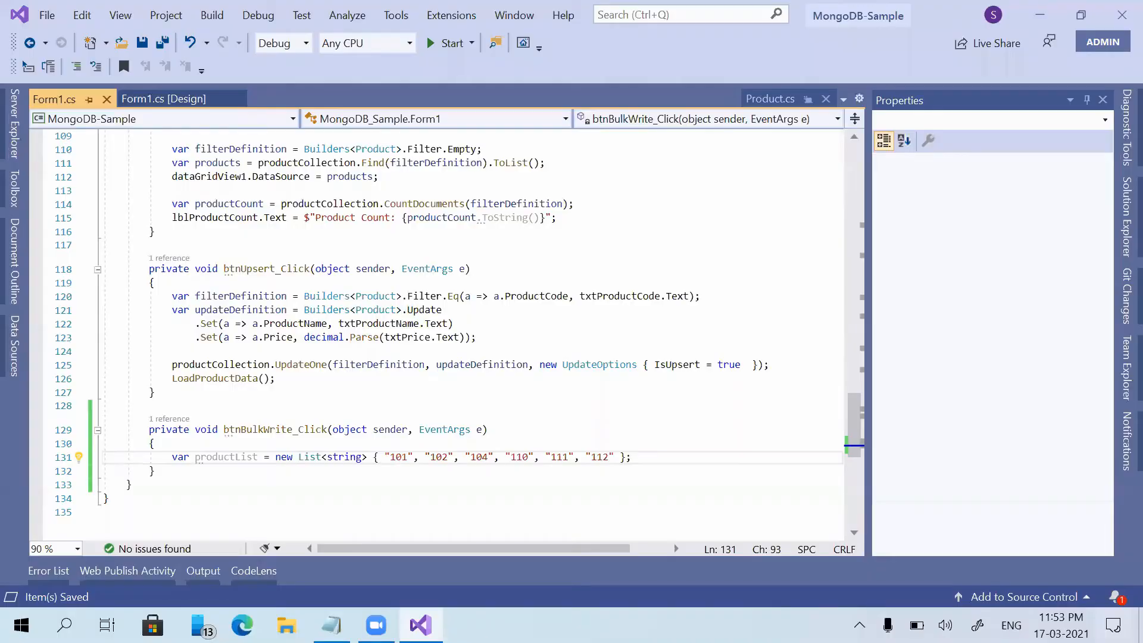
mouse_move(878, 362)
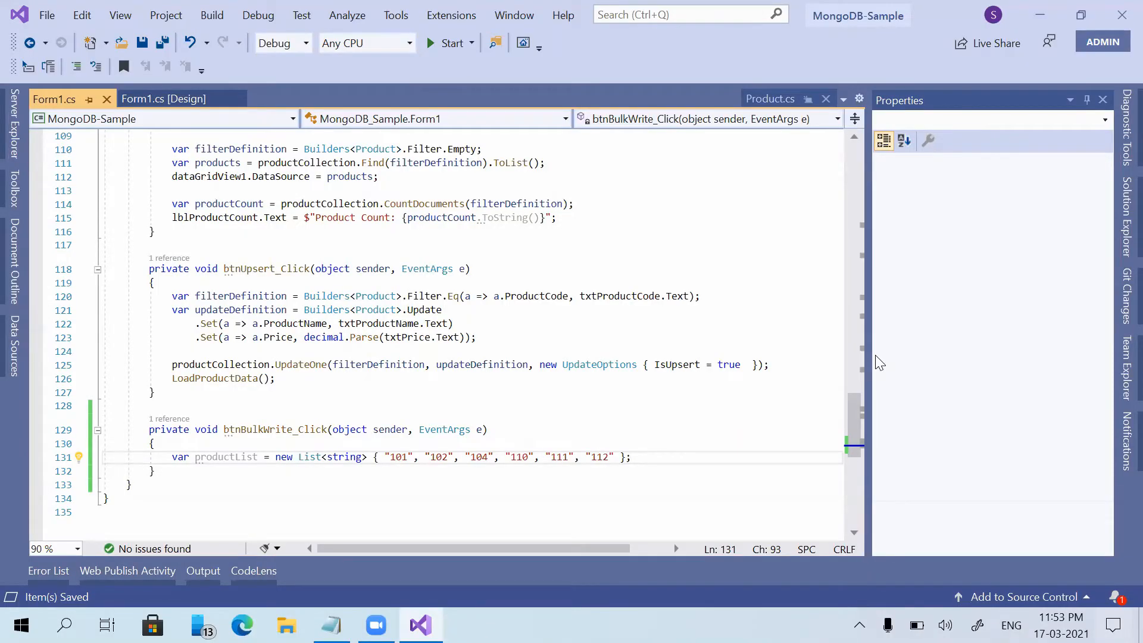
Step: Return to the end of the productList line and start a new line below it
left_click(441, 457)
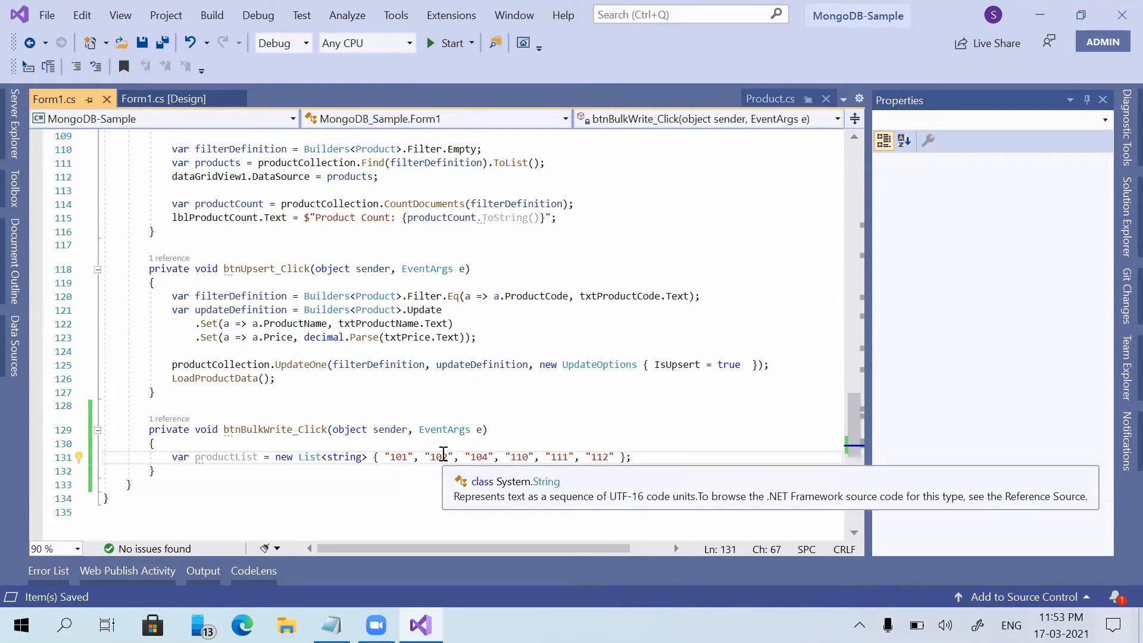
type("2")
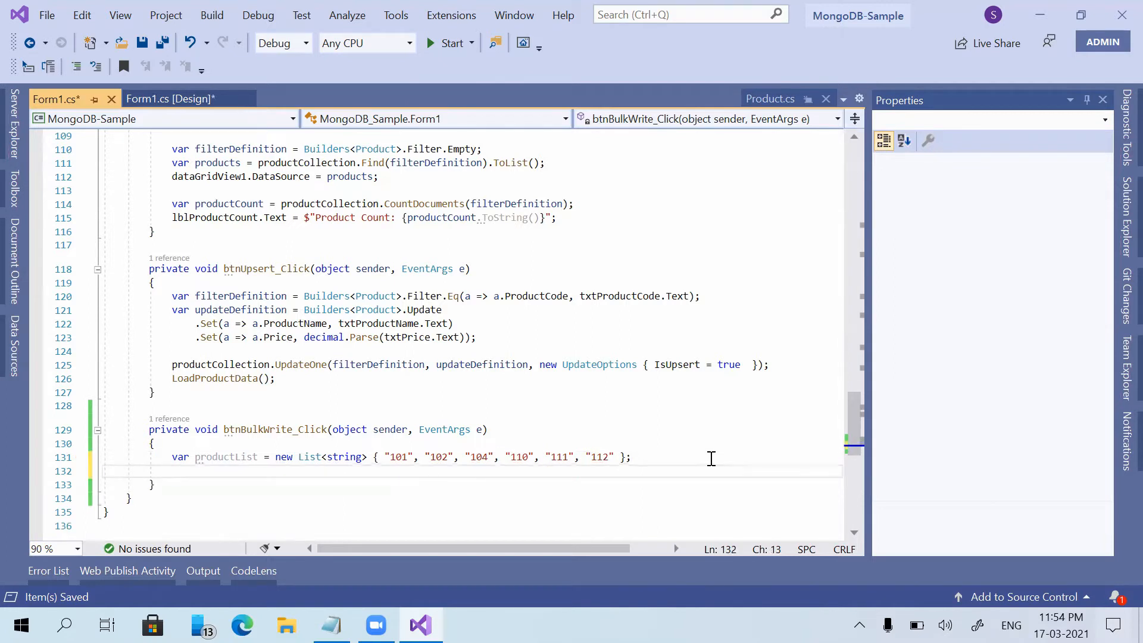
Step: Write var bulkWriteModelList = new List<WriteModel<Product>>(); and begin a foreach below it
type("var bul")
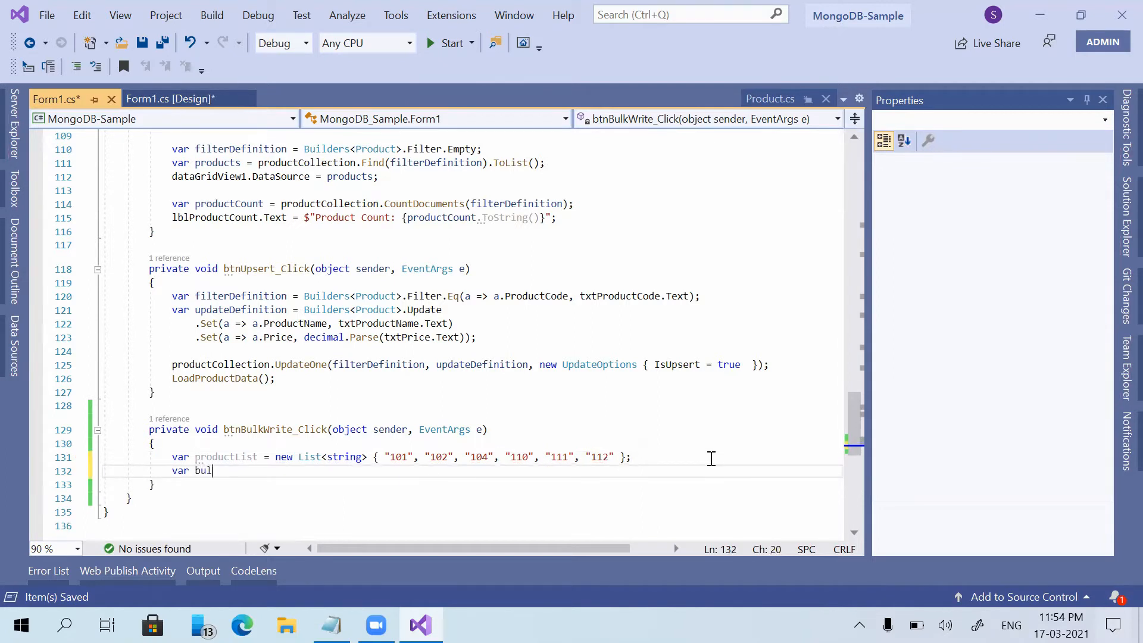
type("kW")
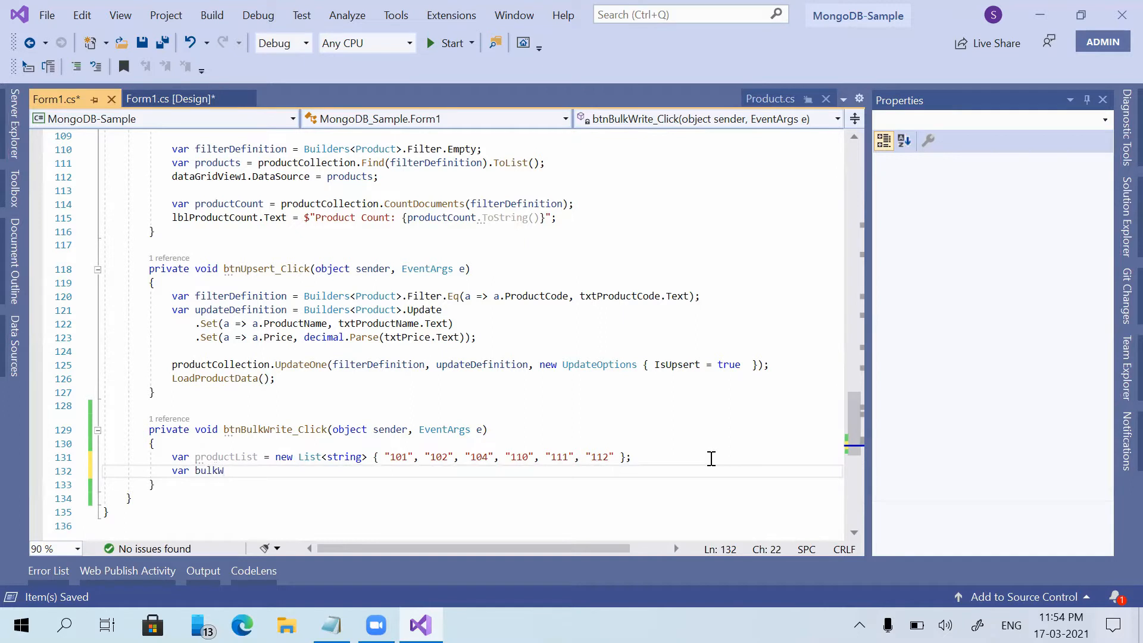
type("riteModel")
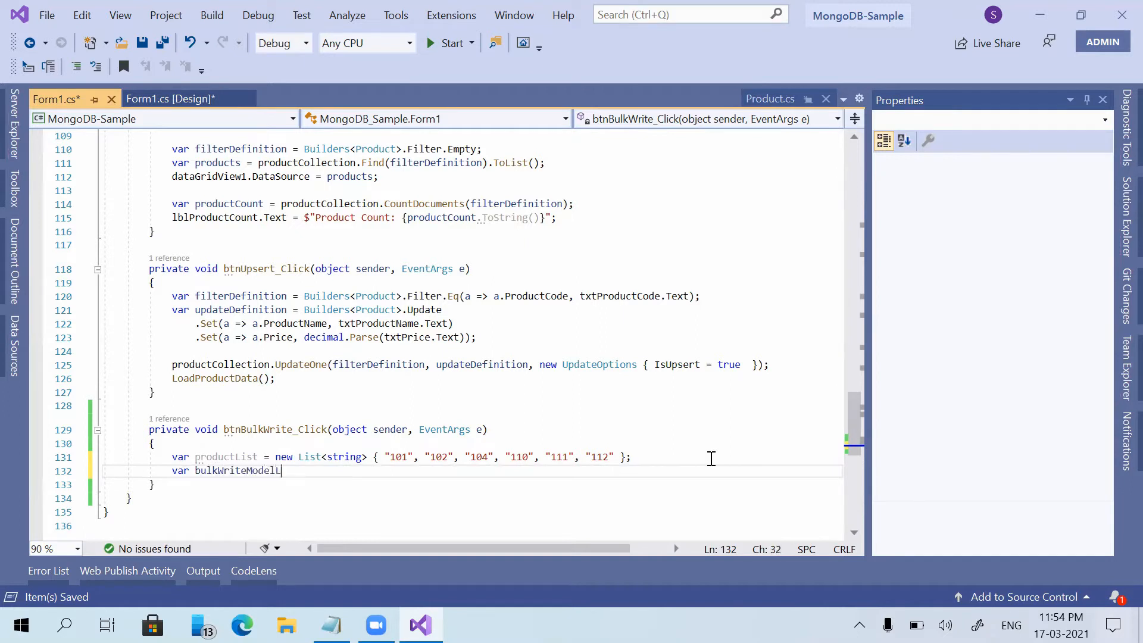
type("List = new")
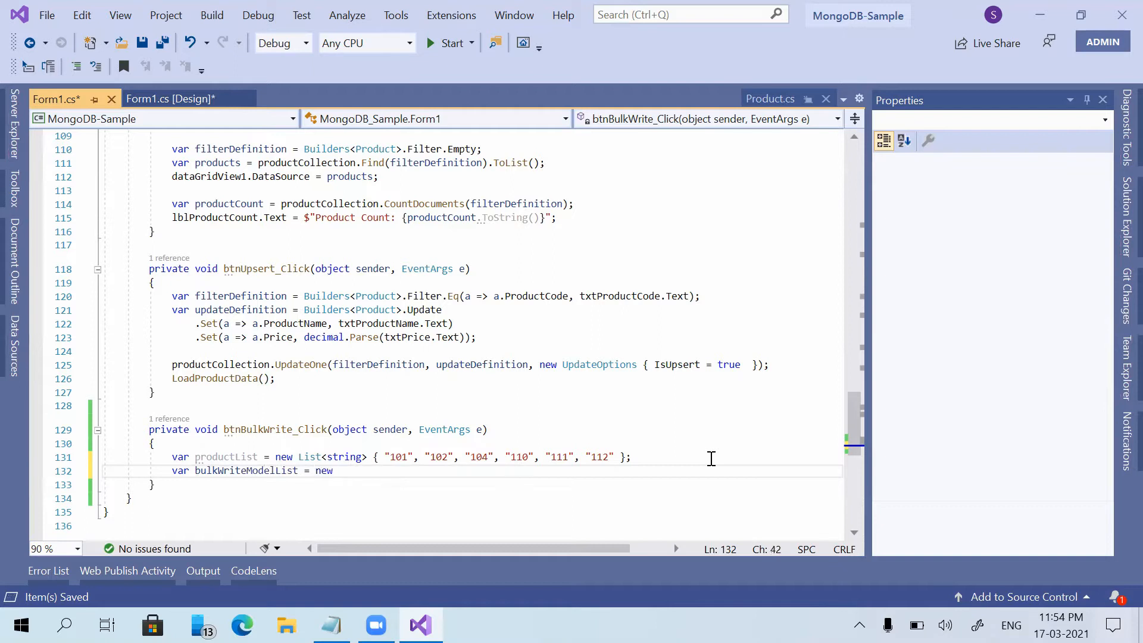
type("Bulk")
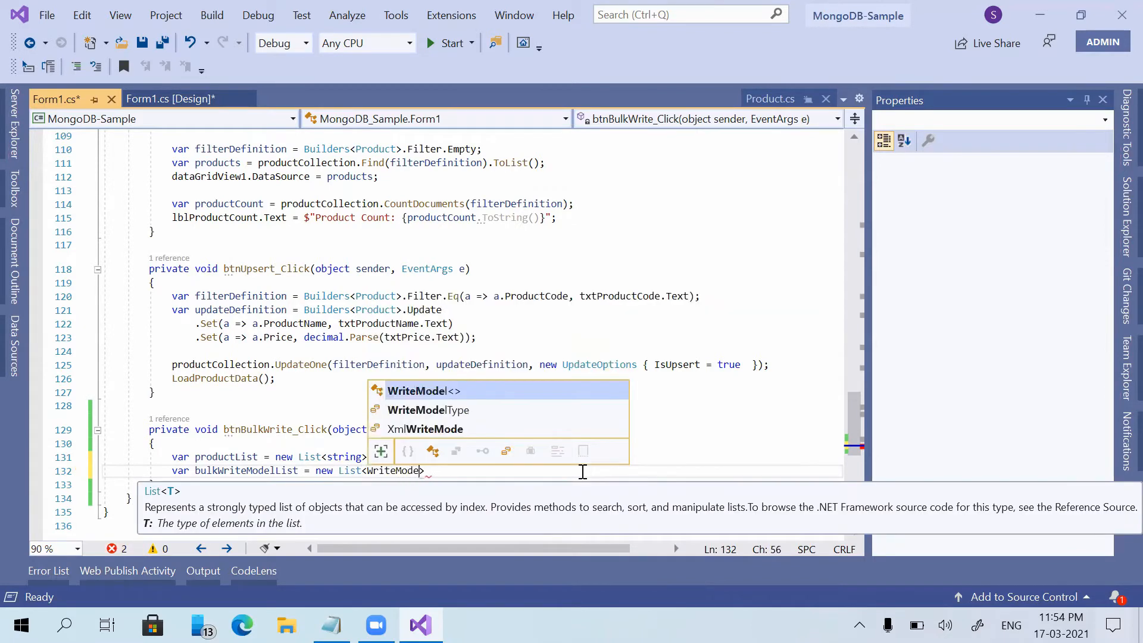
type("Product")
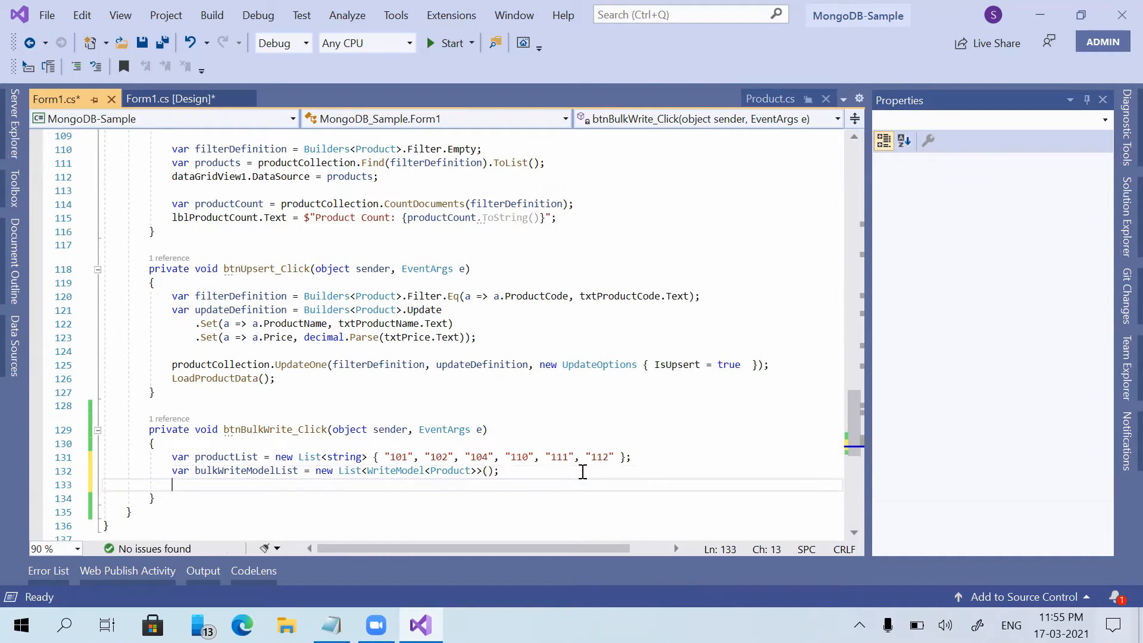
type("forea")
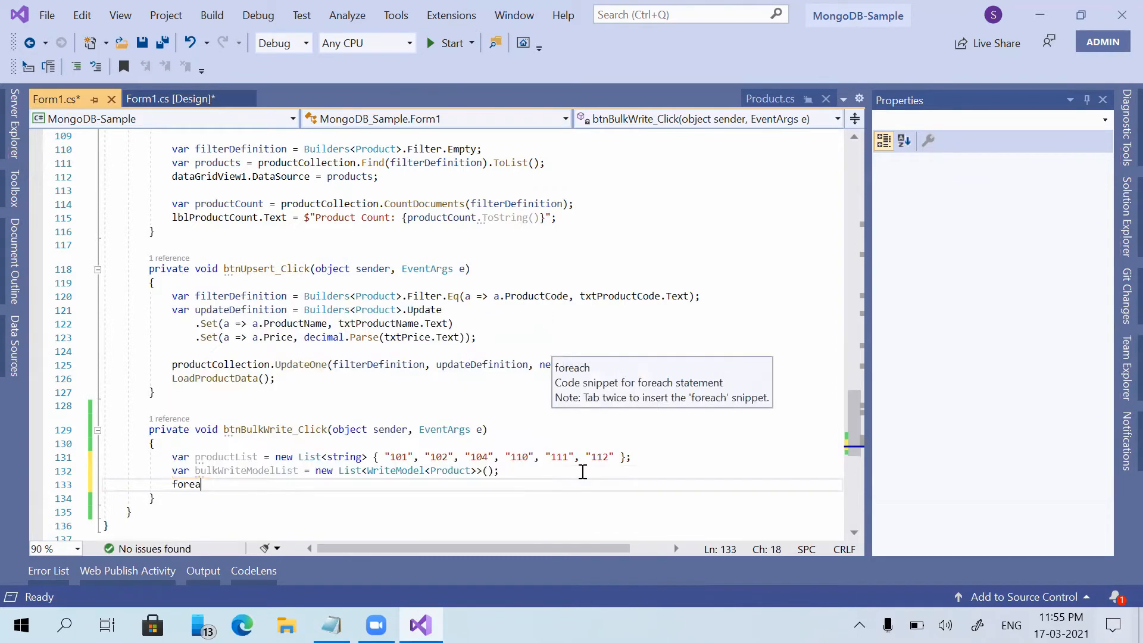
Step: Insert the foreach snippet iterating var productCode in productCodeList and start its body
key("Tab")
type("Code")
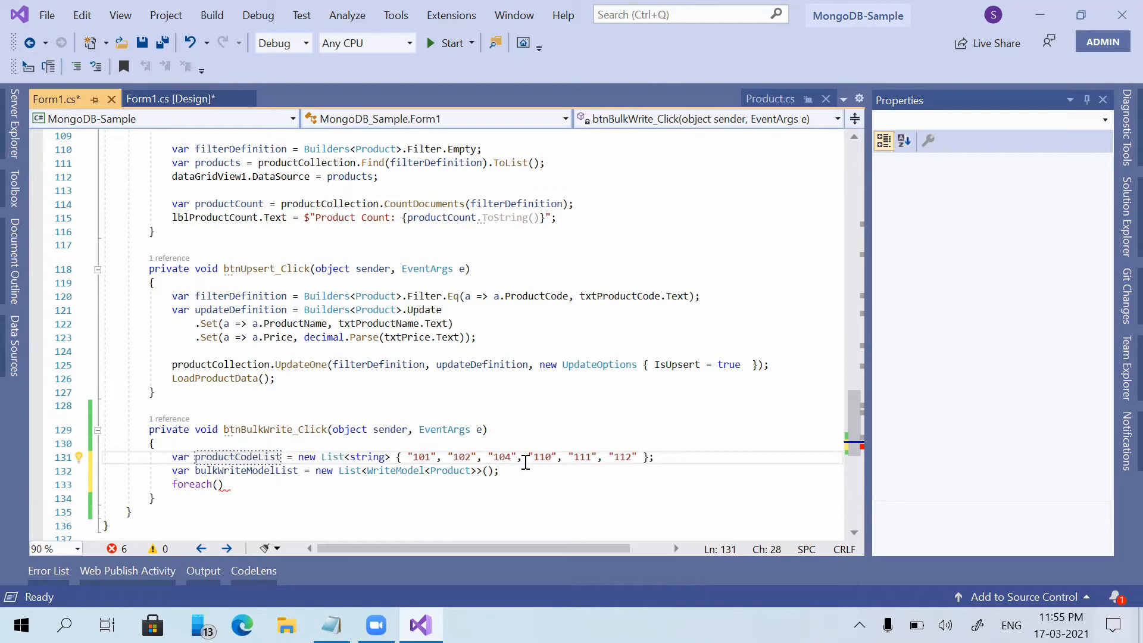
double_click(236, 457)
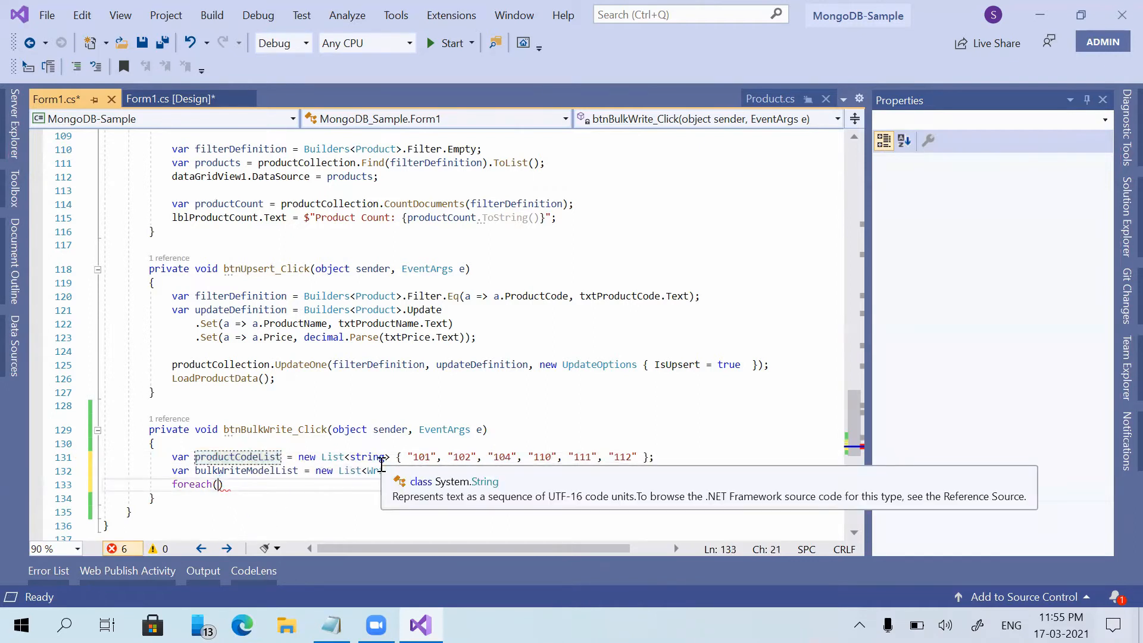
type("var product")
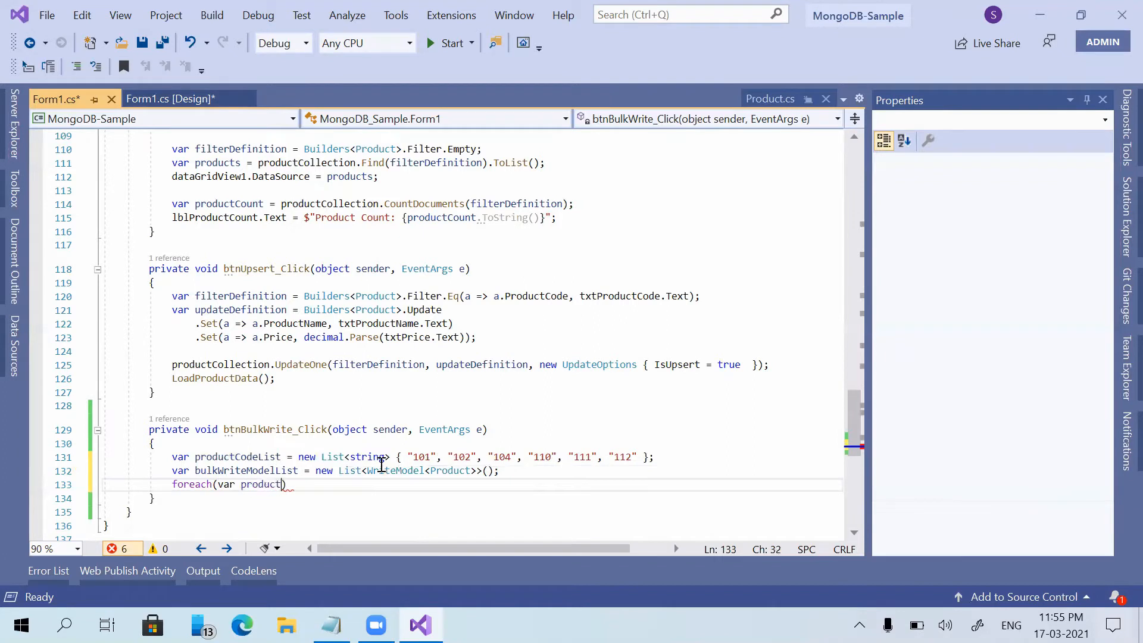
type("Code in productCodeList")
type("{")
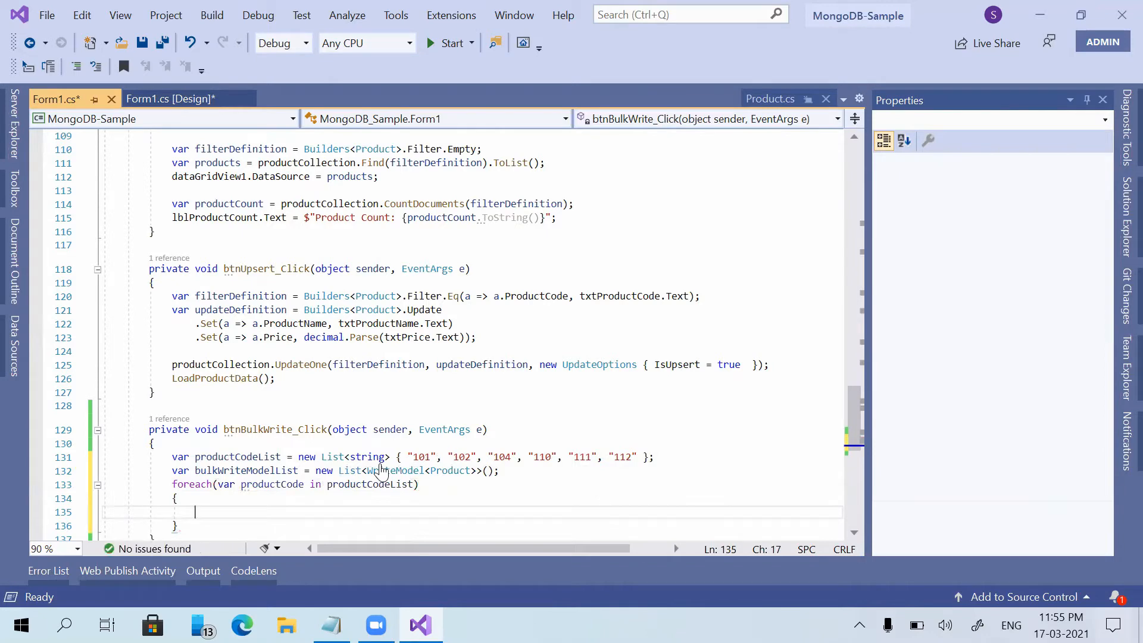
type("avr")
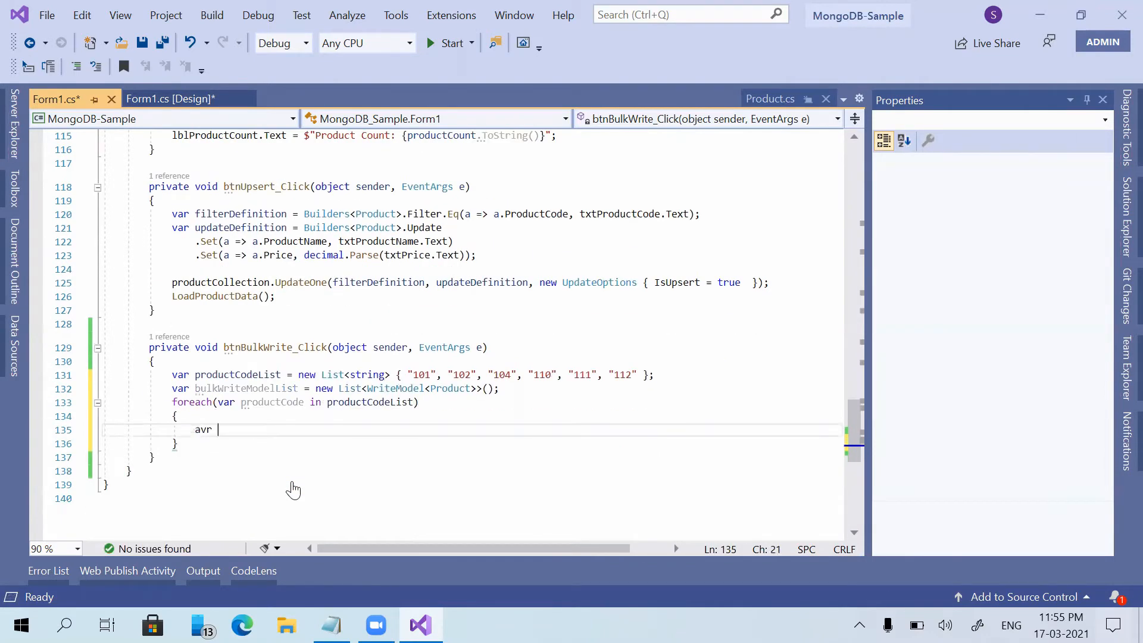
Step: Write var filterDefinition = Builders<Product>.Filter.Eq(a => a.ProductCode, productCode); and start the next var line
type("var")
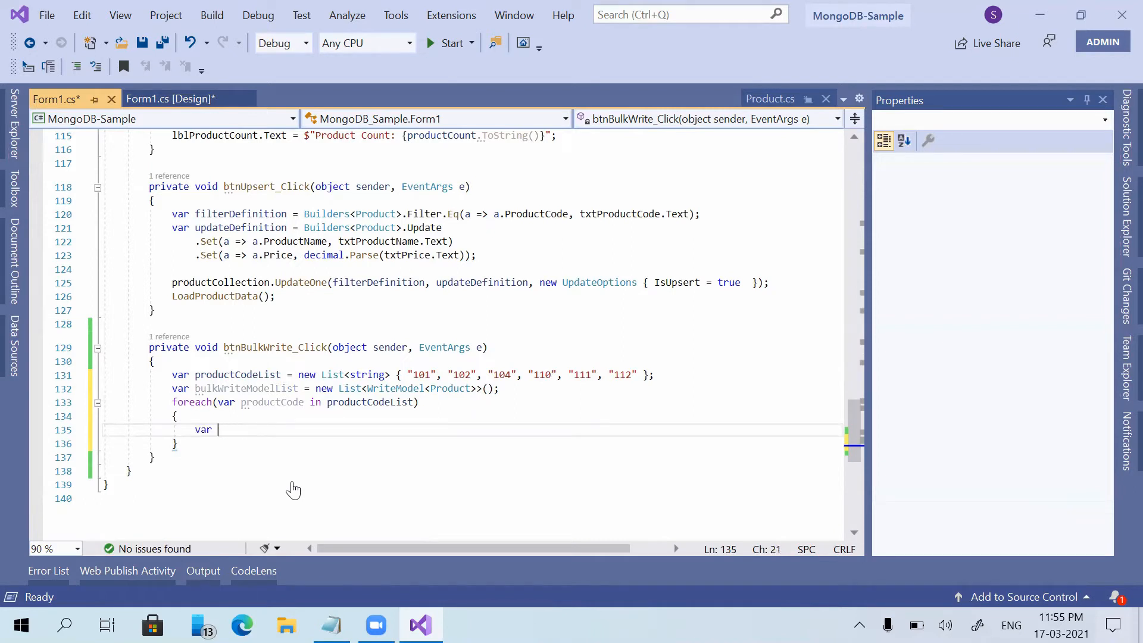
type("filterDefinition = Builders<Pr>")
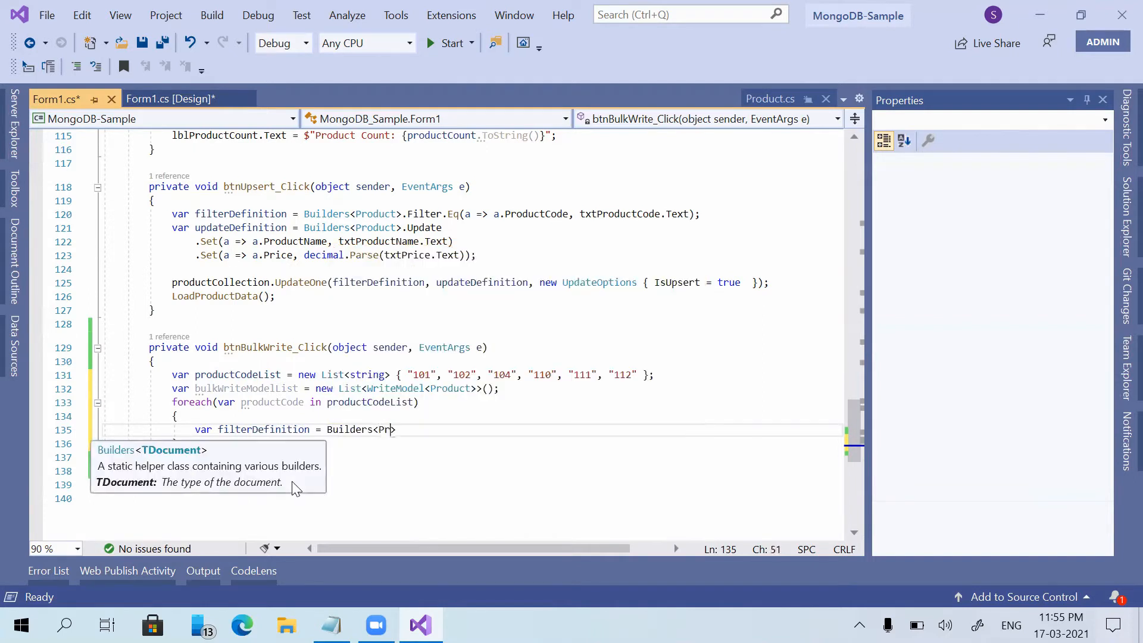
type("roduct>.f")
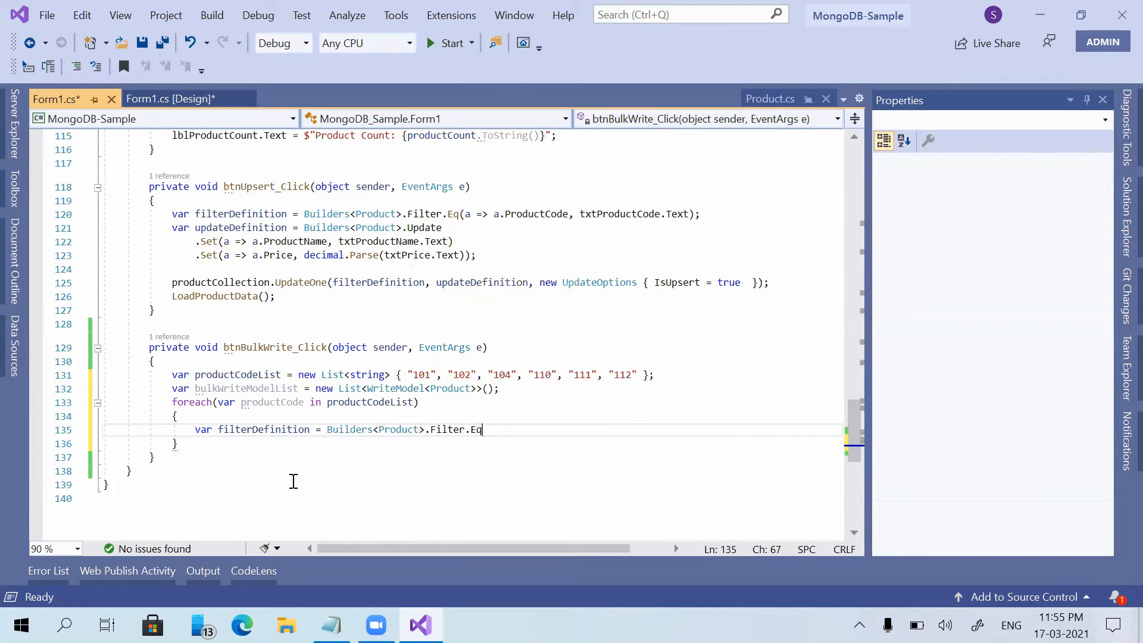
type("(a => a.productCode,")
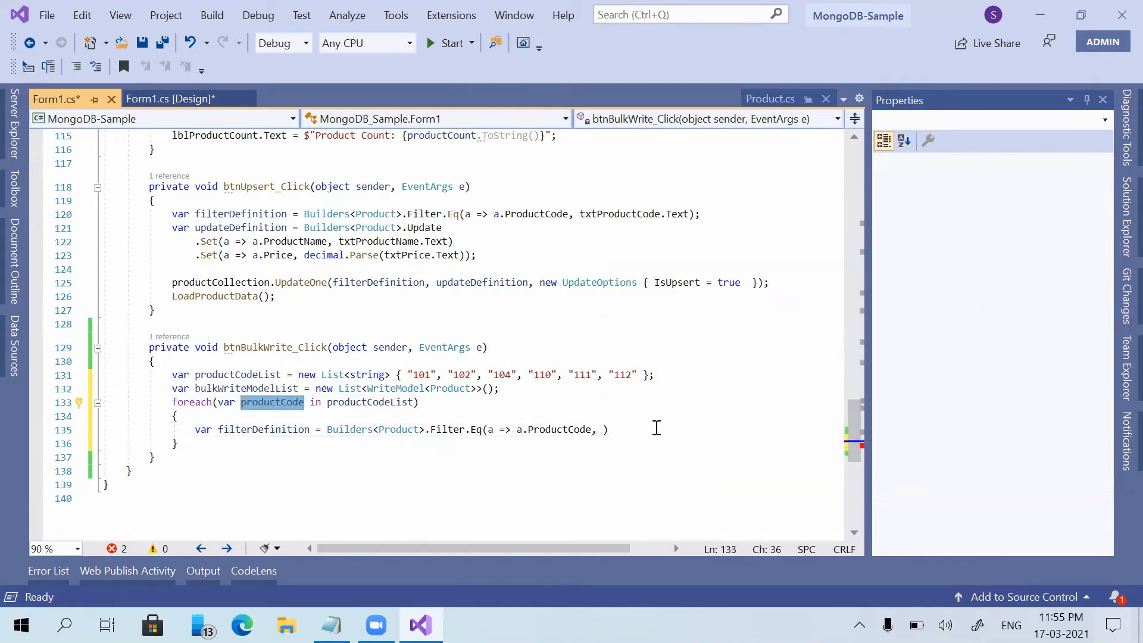
type("productCode")
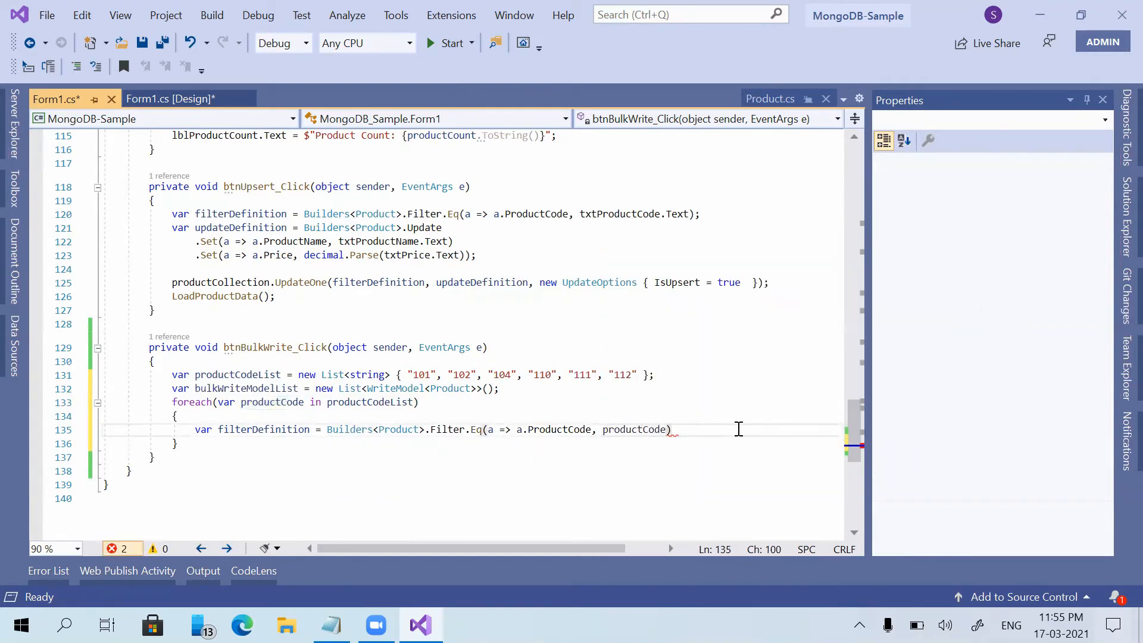
key("Return")
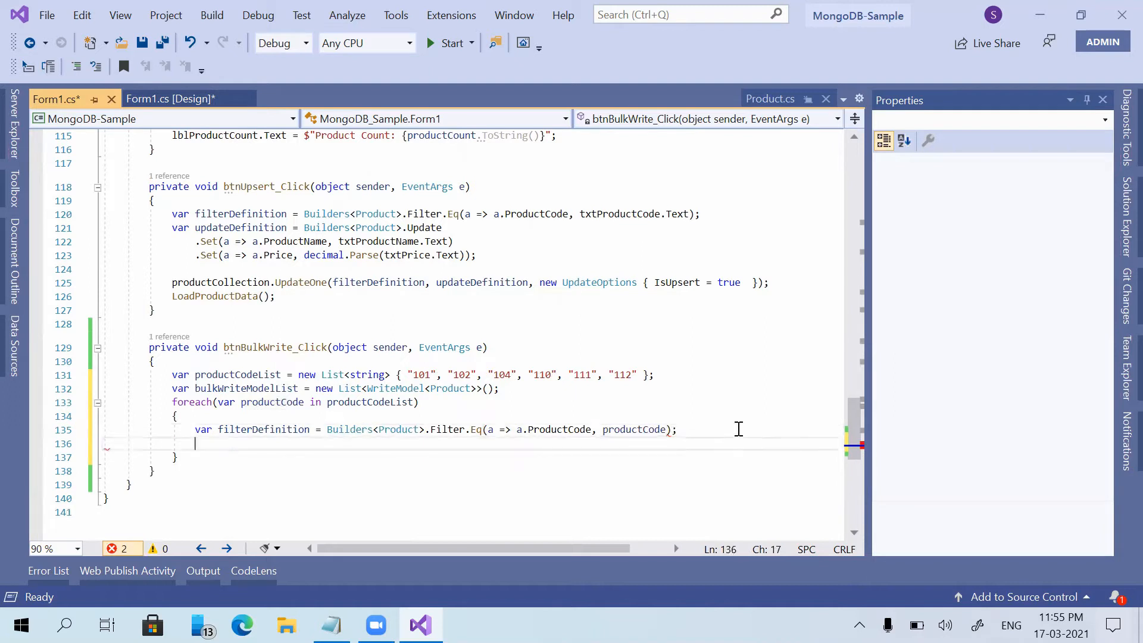
type("var")
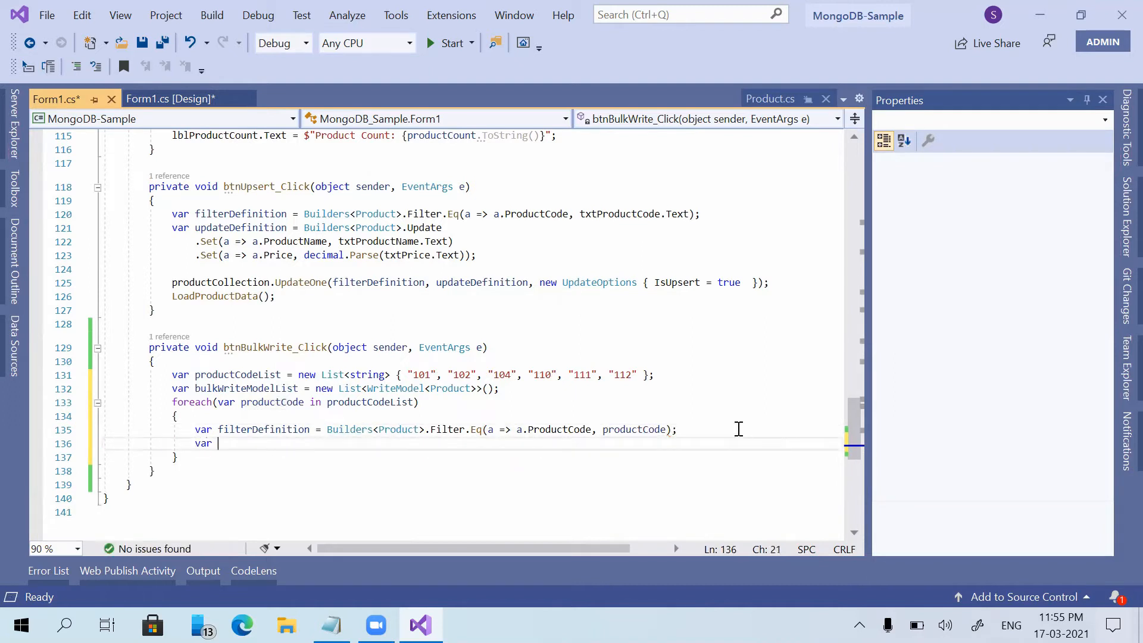
Step: Write updateDefinition via Builders<Product>.Update.Set setting ProductName to $"Product {productCode}"
type("updateDefinition =")
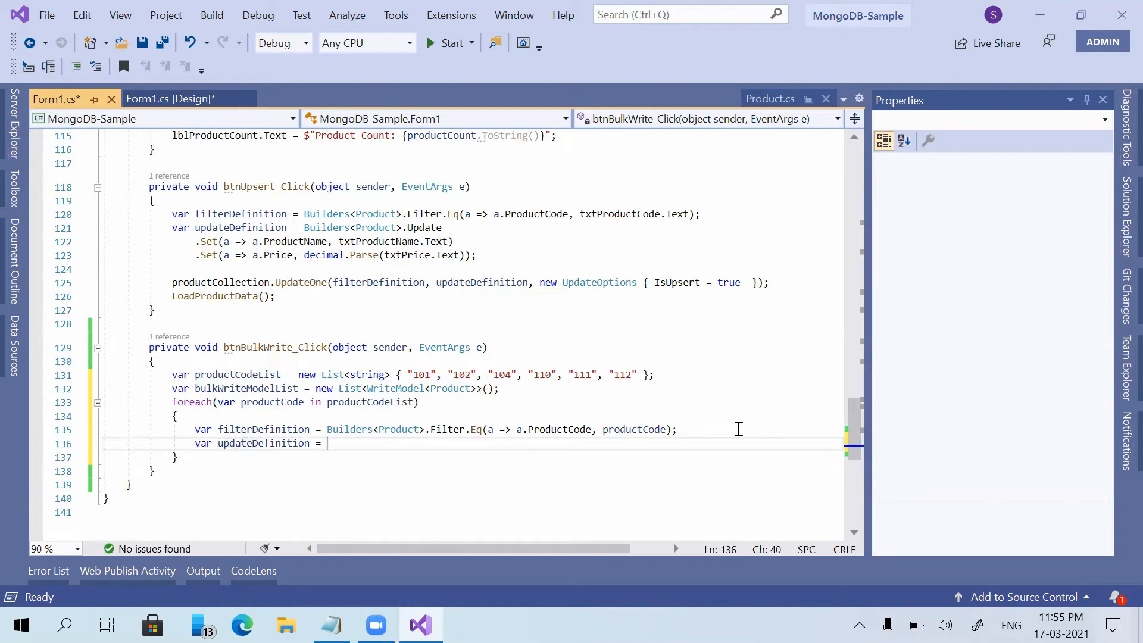
type("Builders<>")
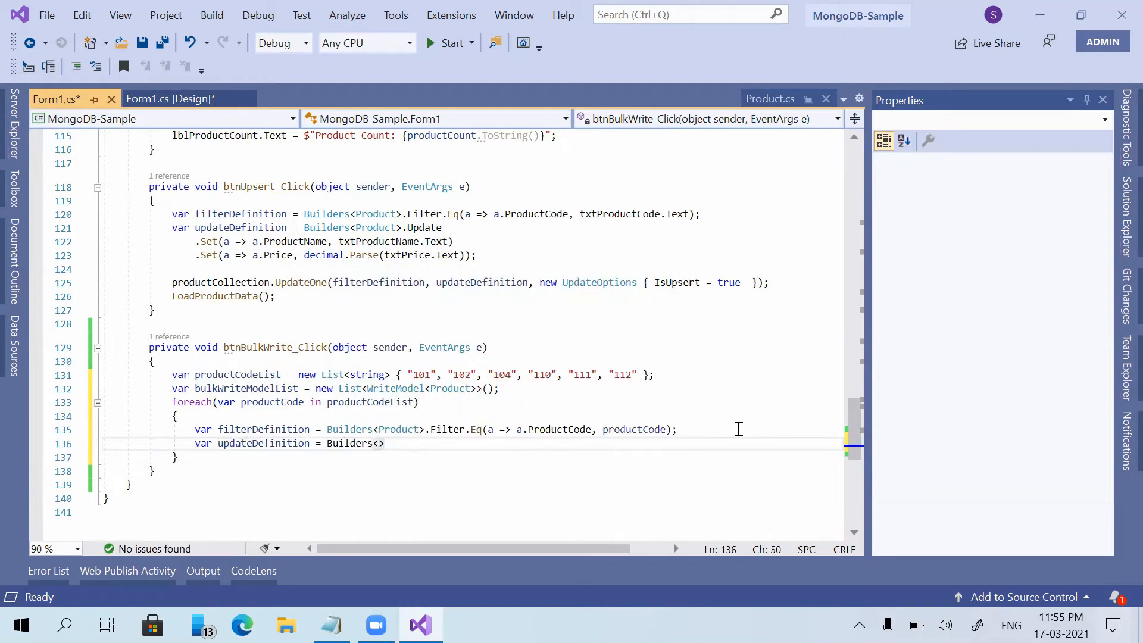
type("Product>.Update")
type(".Set")
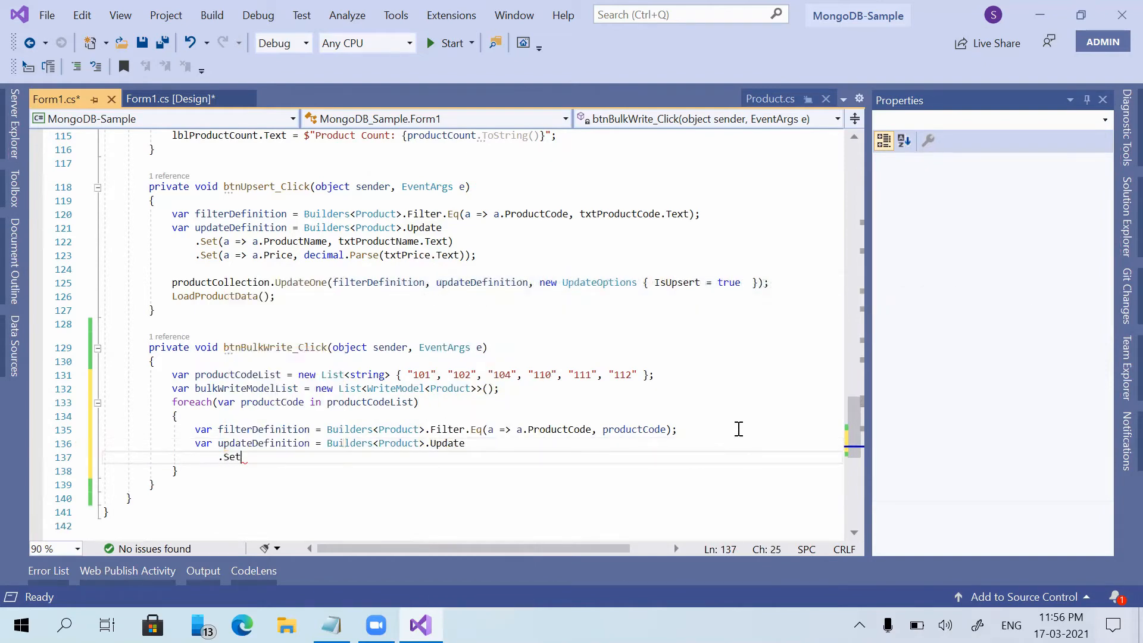
type("(a =>")
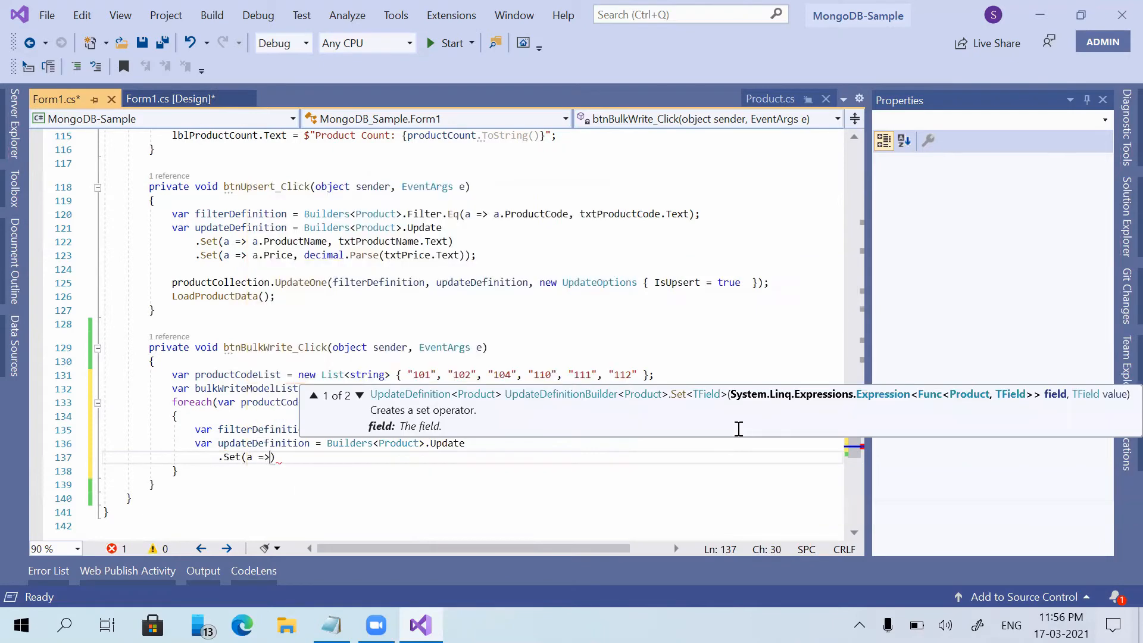
type("a.ProductName,")
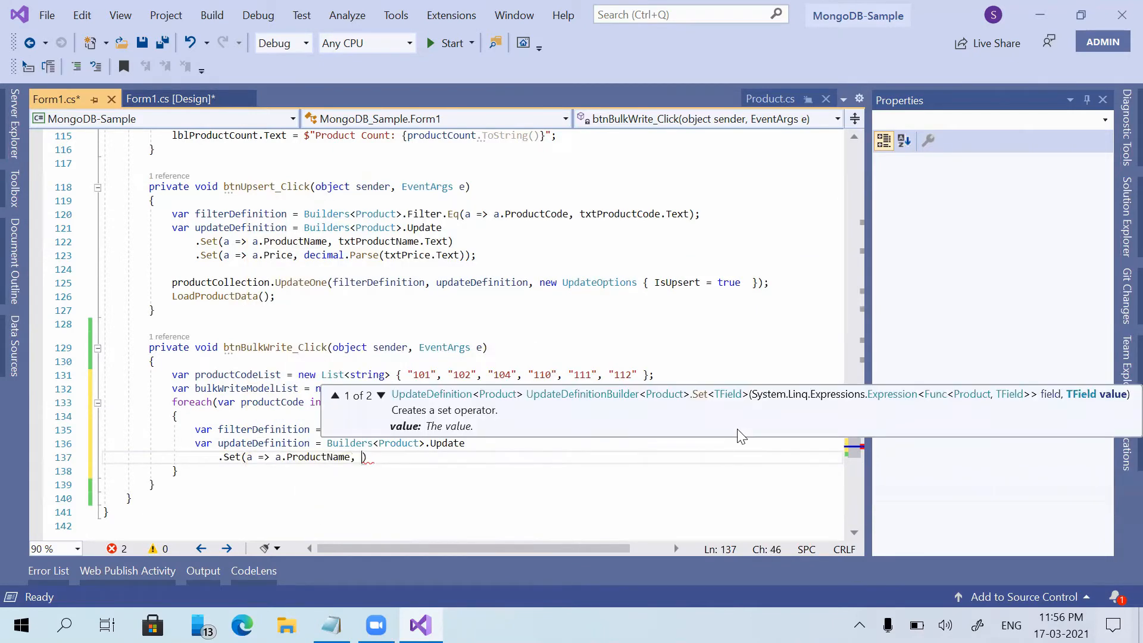
type("\"Product {")
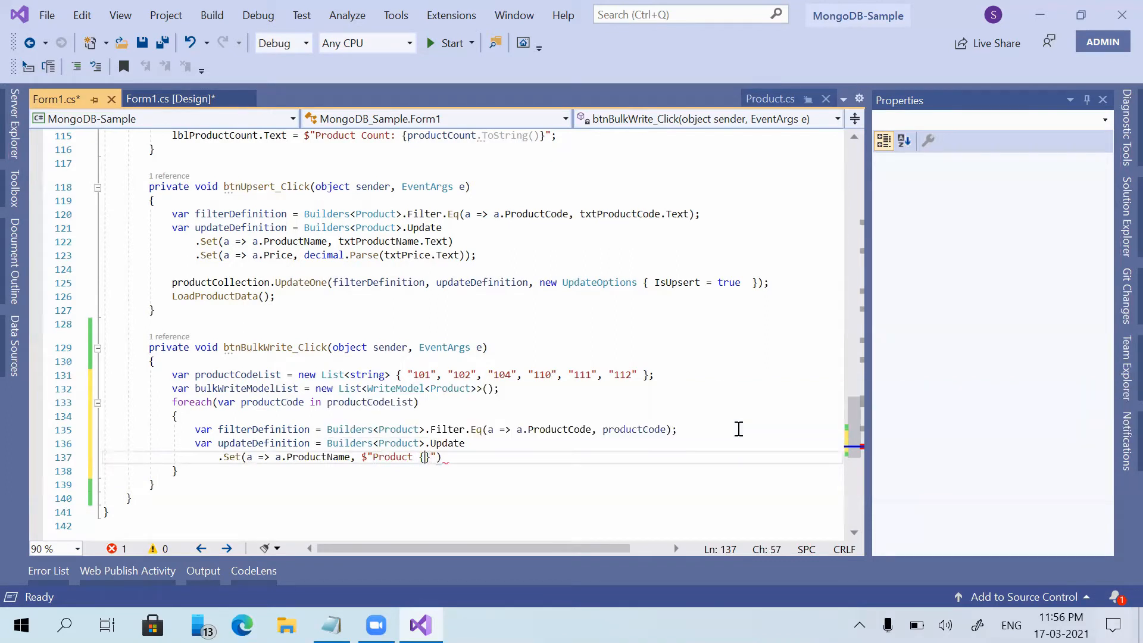
double_click(273, 403)
type("productCode")
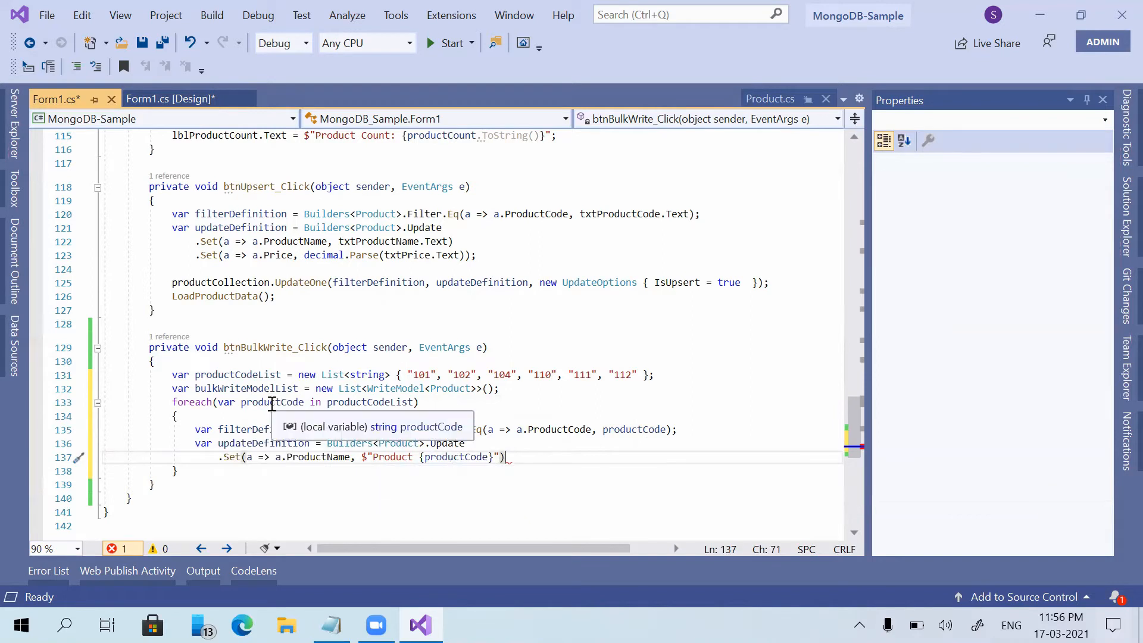
mouse_move(363, 438)
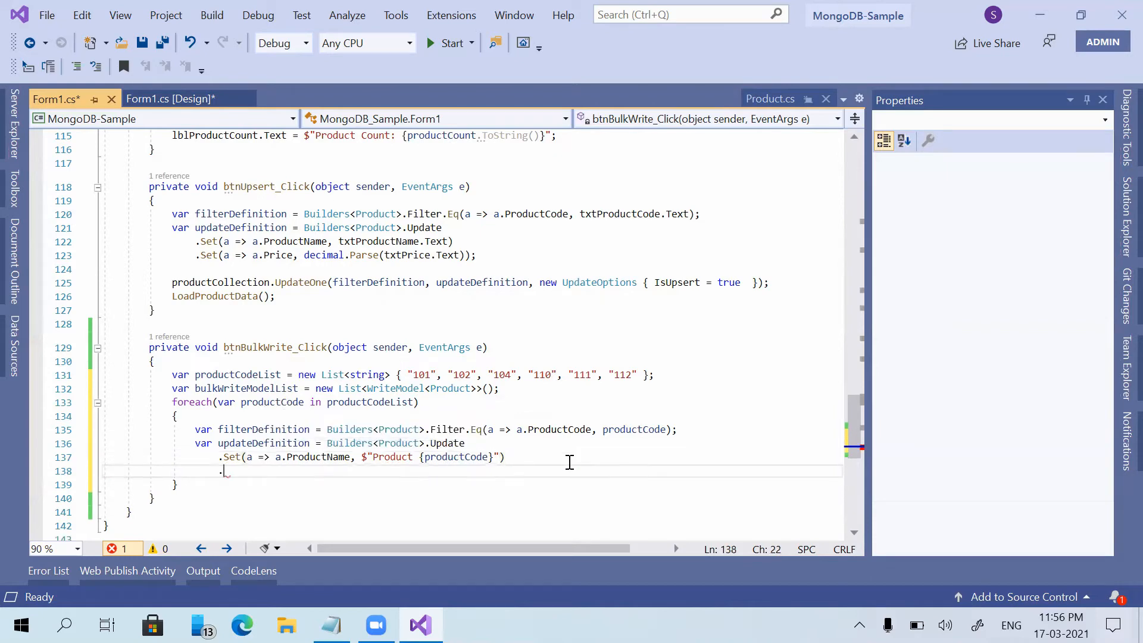
Step: Chain .Set(a => a.Price, 40); onto the update definition and add a new line below
type(".Set(a => a.pro")
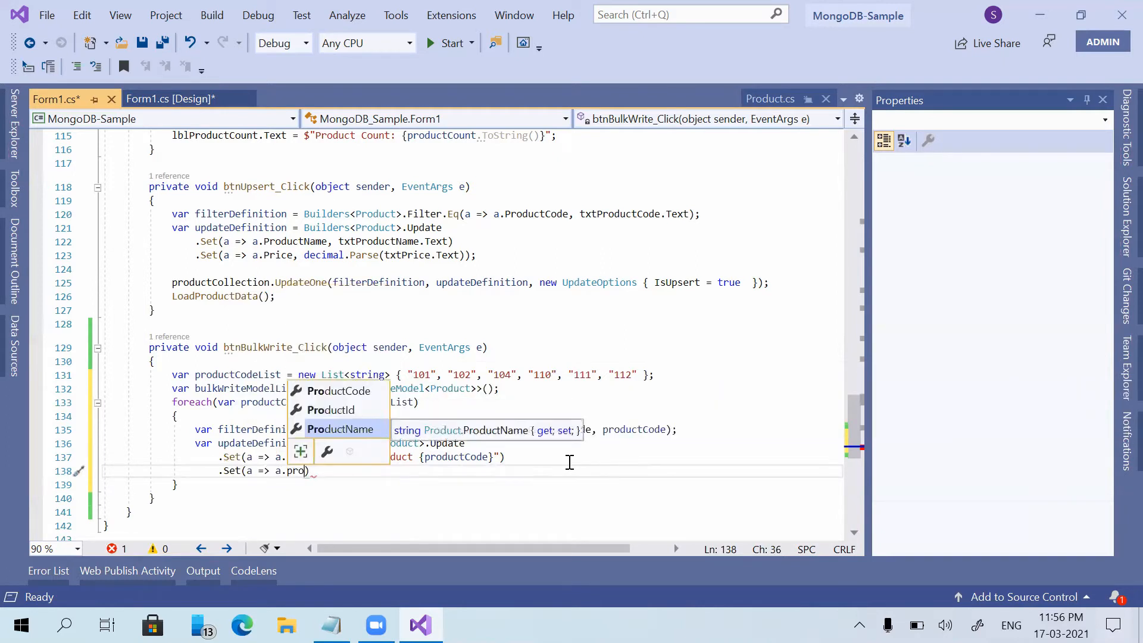
key("Backspace")
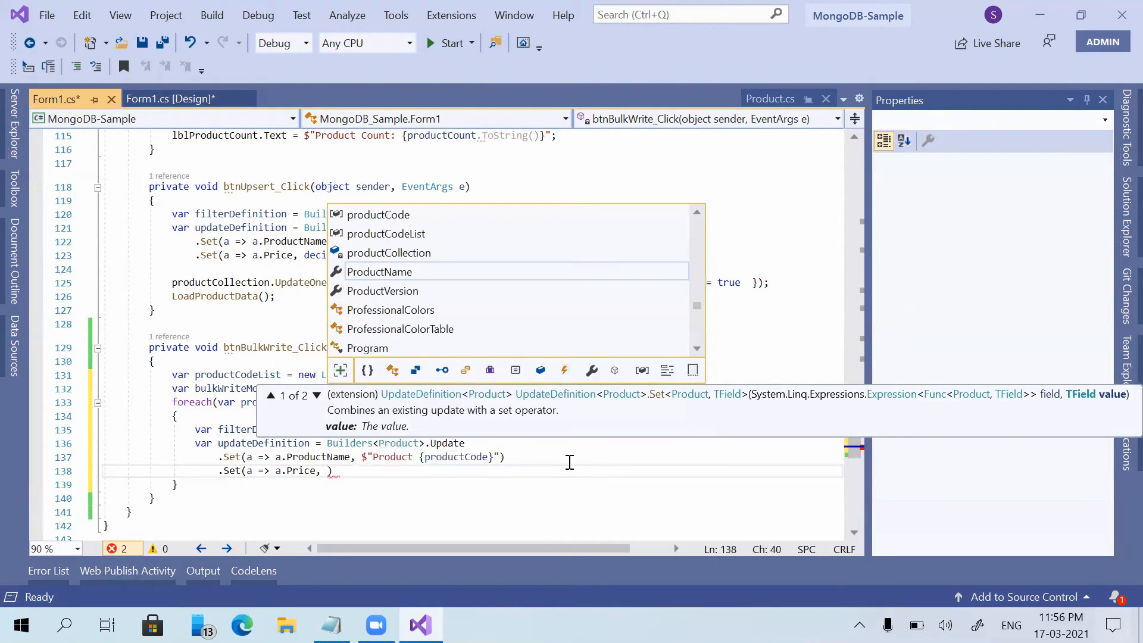
key("Escape")
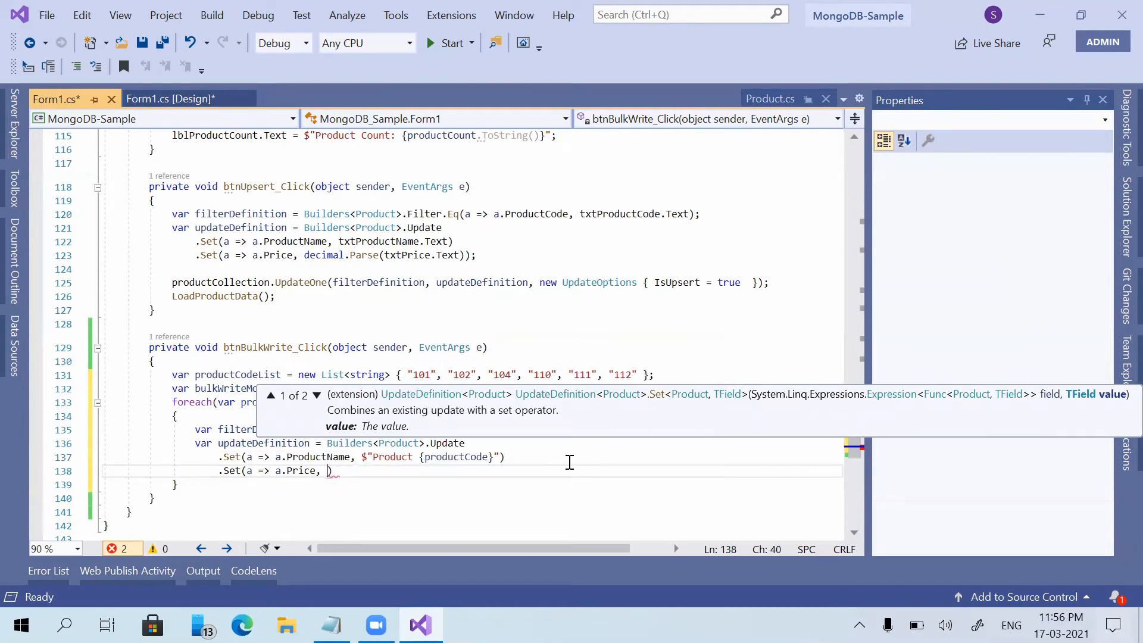
type("40);")
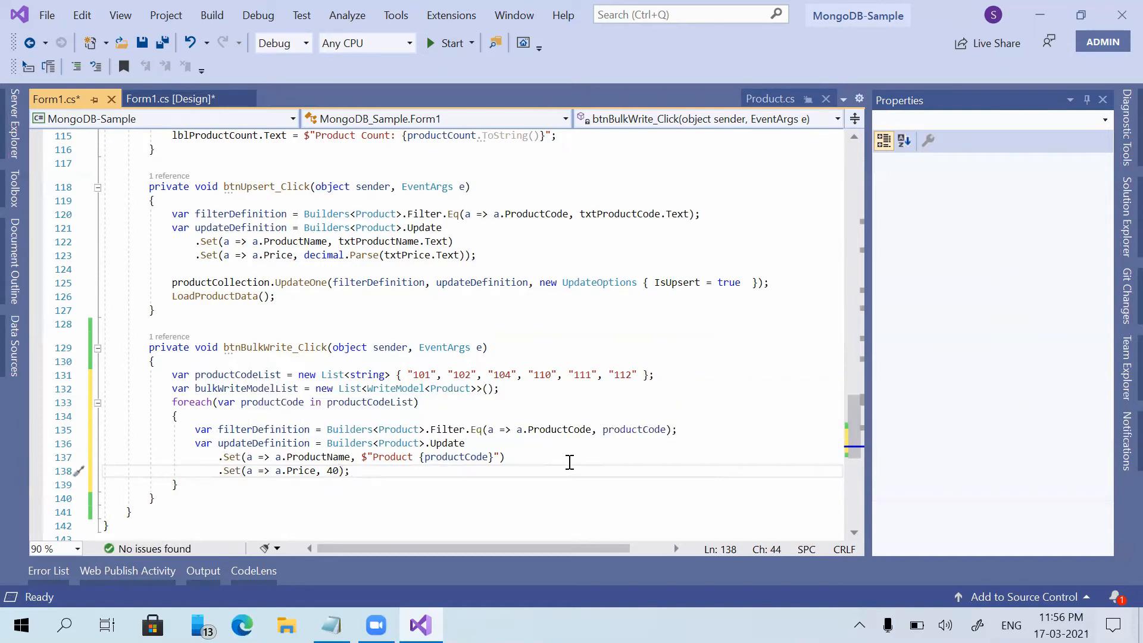
left_click(402, 457)
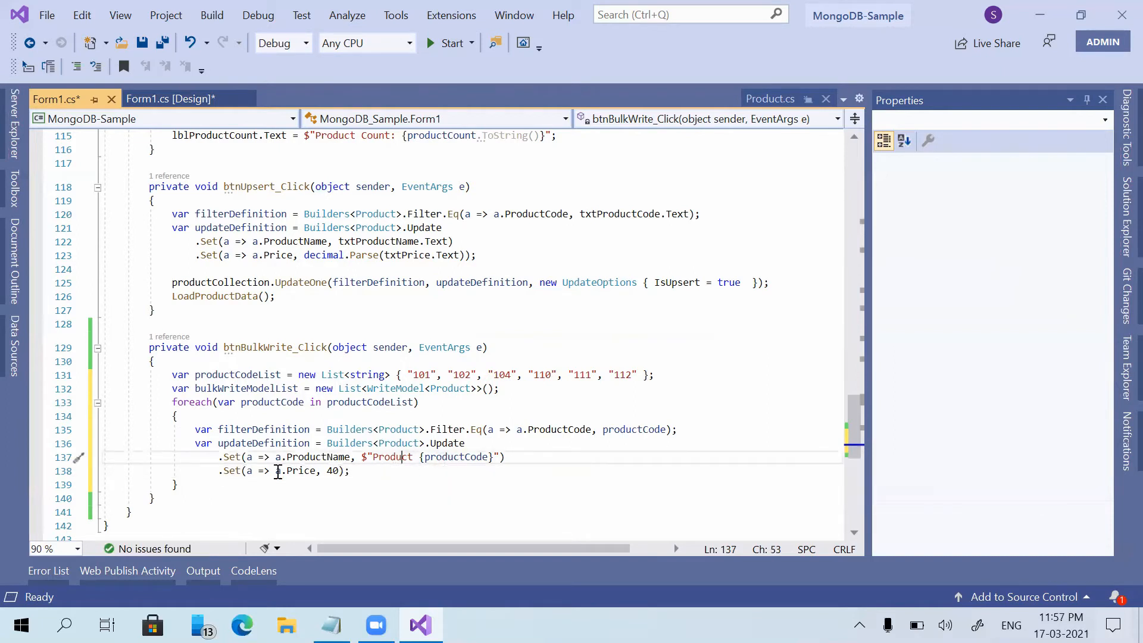
left_click(350, 470)
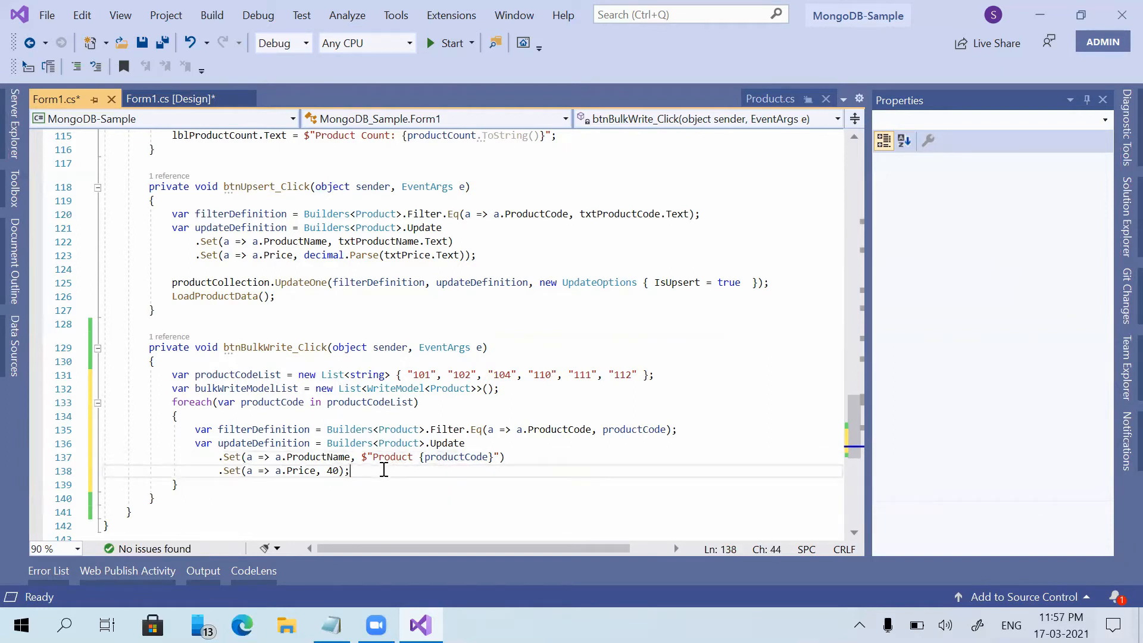
key("Return")
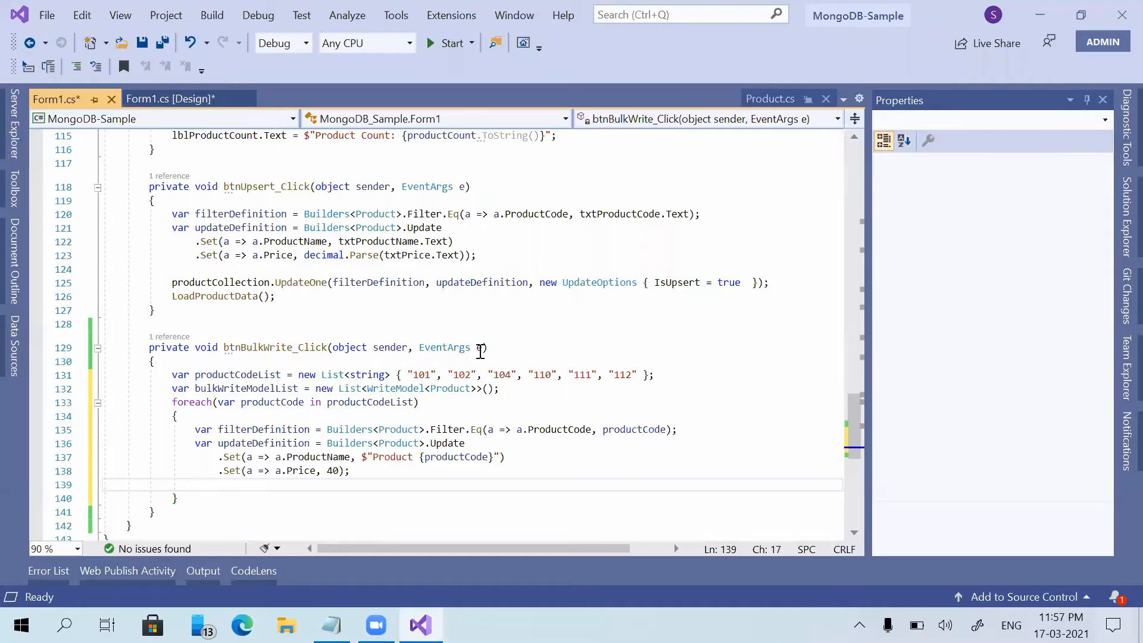
Step: Declare var updateOneModel = new UpdateOneModel<Product>(filterDefinition, updateDefinition) inside the foreach
type("var")
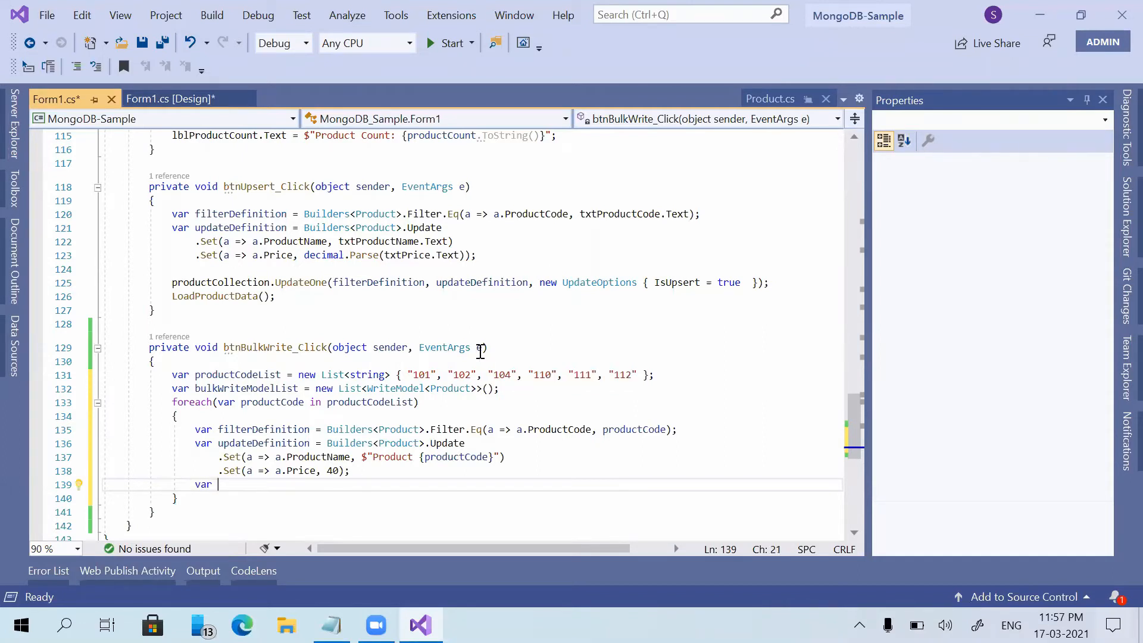
type("updateOneModel")
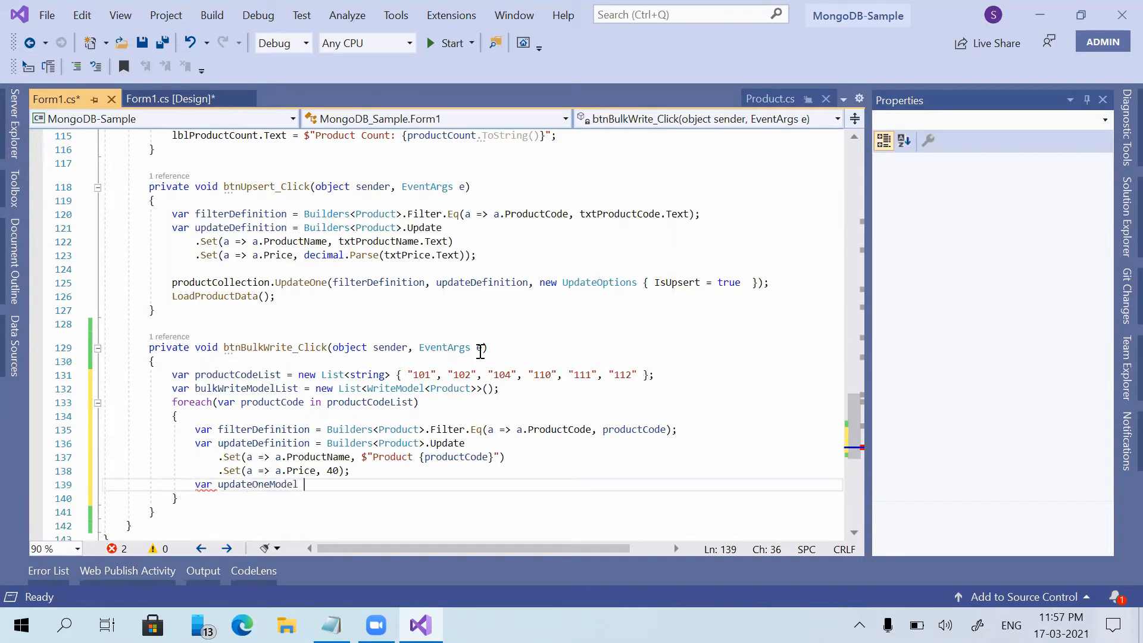
type("= new U")
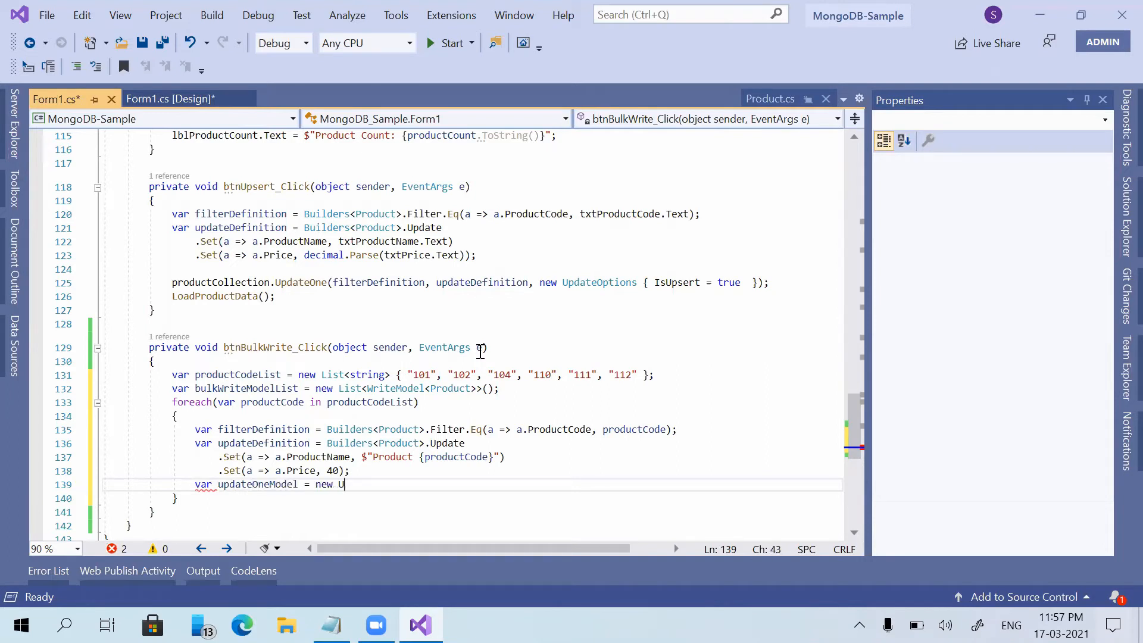
type("UpdateOne")
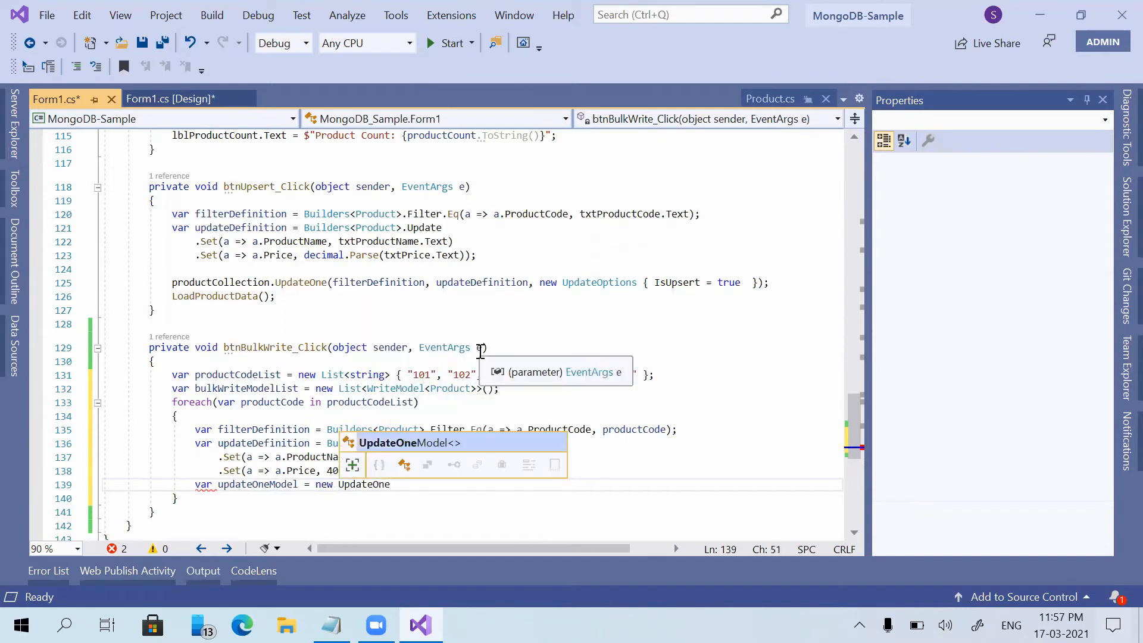
type("Product>")
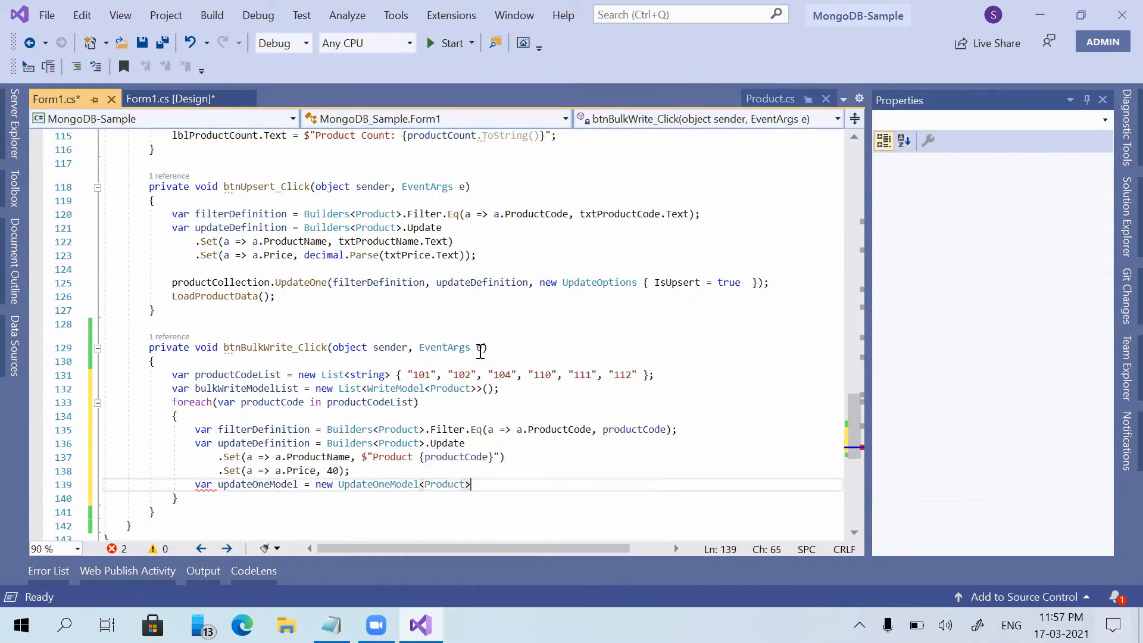
type("(")
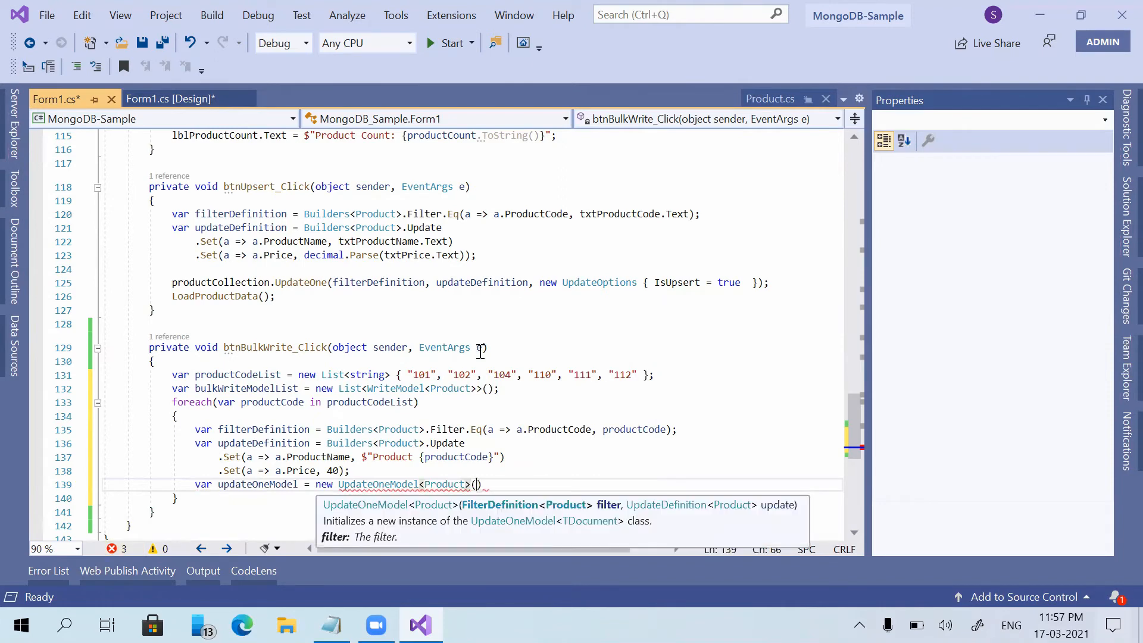
type("filterDefinition, updateDefinition")
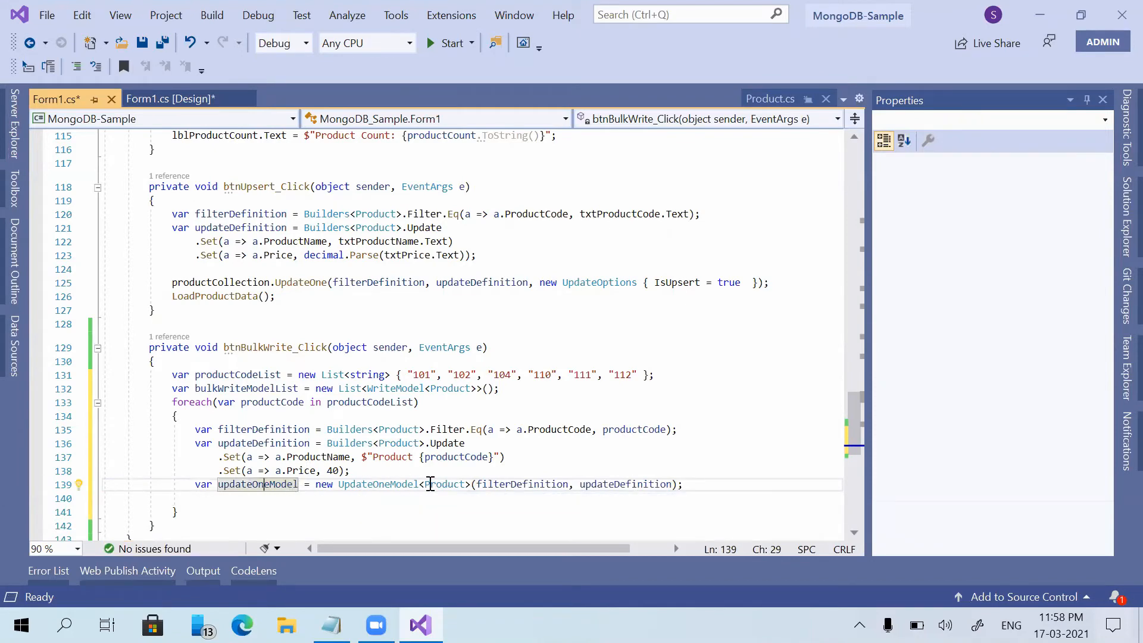
left_click(624, 484)
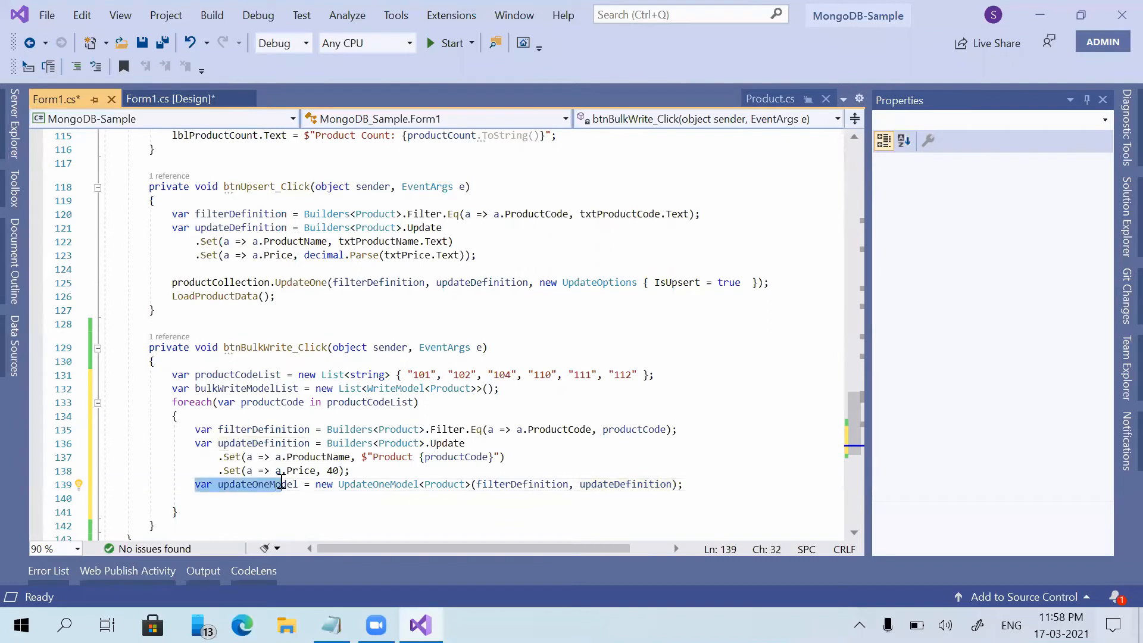
Step: Highlight bulkWriteModelList and updateOneModel, then leave a blank line inside the loop
double_click(246, 388)
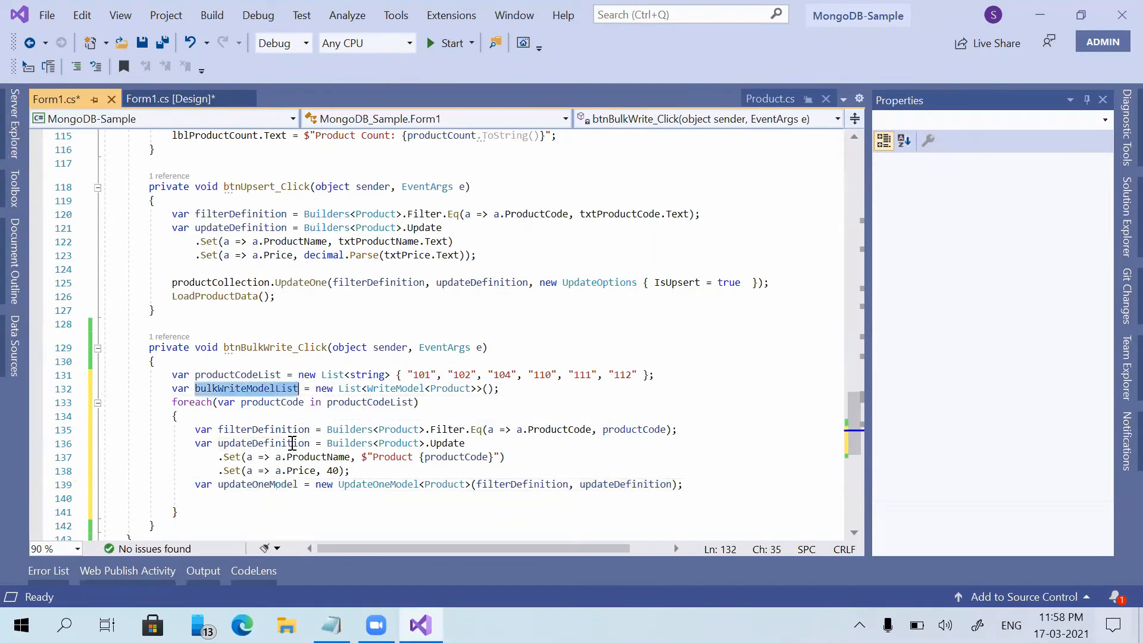
double_click(248, 484)
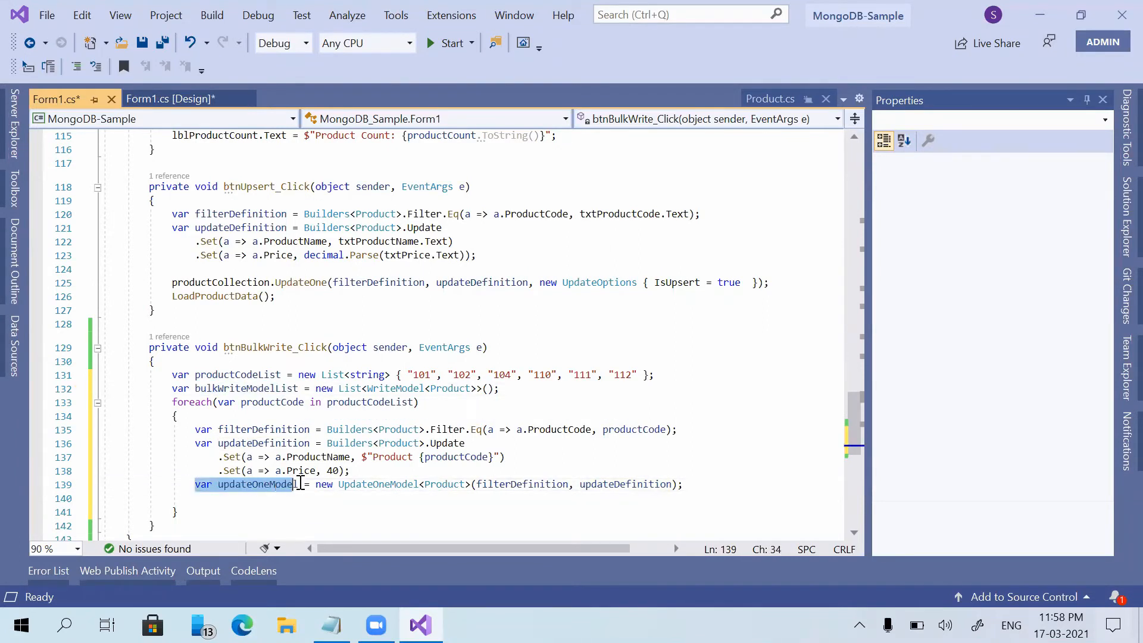
key("Enter")
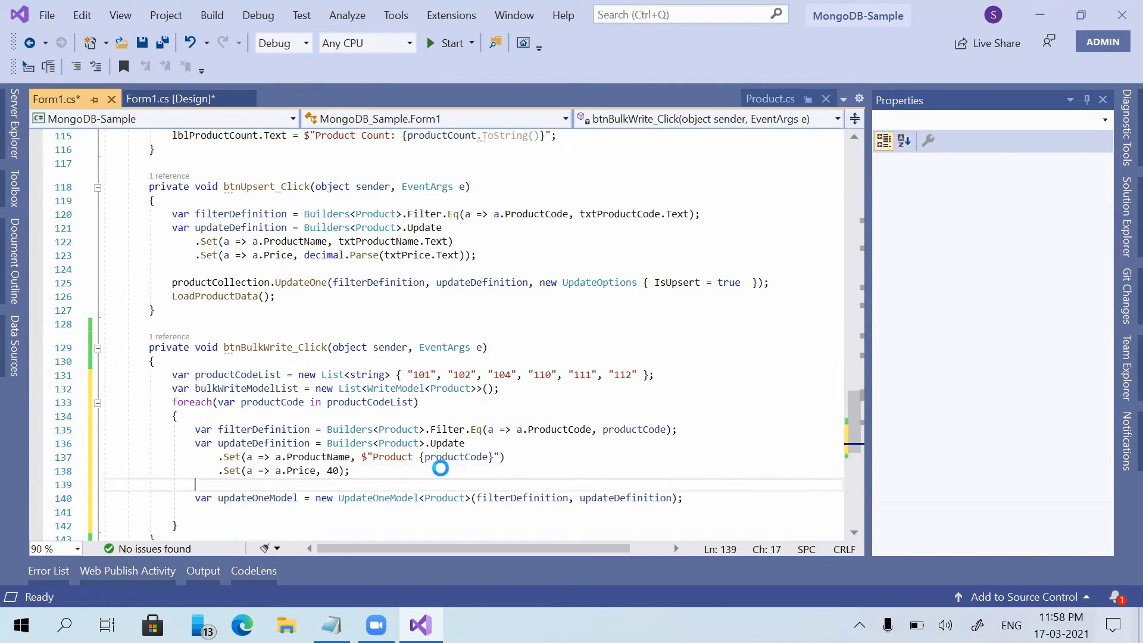
Step: Add new UpdateOneModel<Product>(filterDefinition, updateDefinition) { IsUpsert = true } to bulkWriteModelList in the loop
left_click(211, 15)
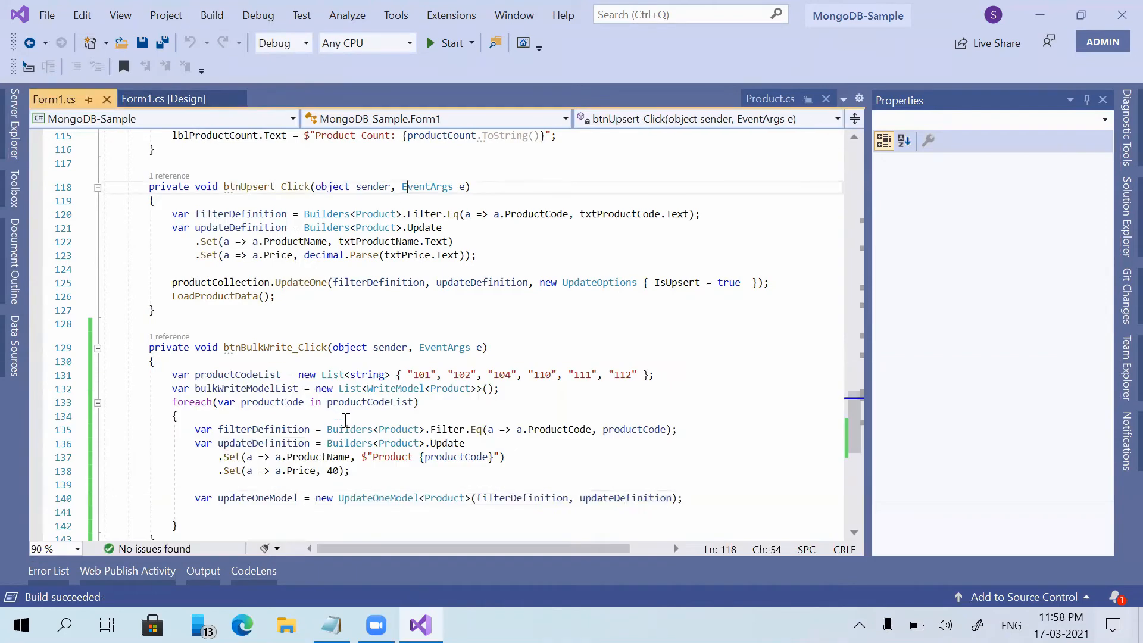
left_click(253, 401)
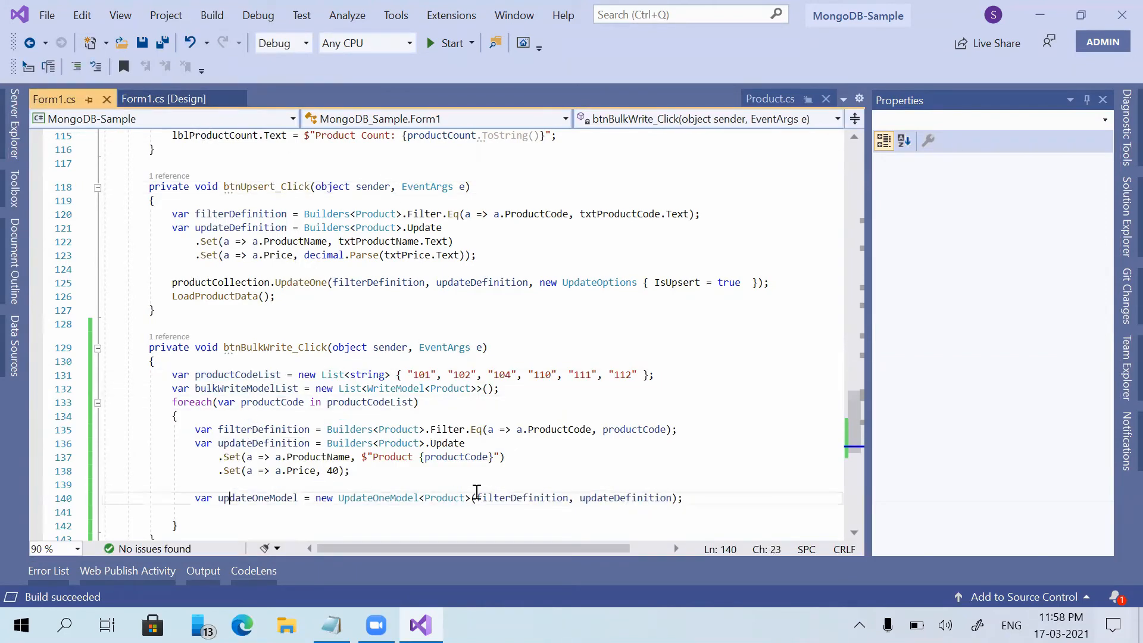
type("bulkWriteModelList.ad")
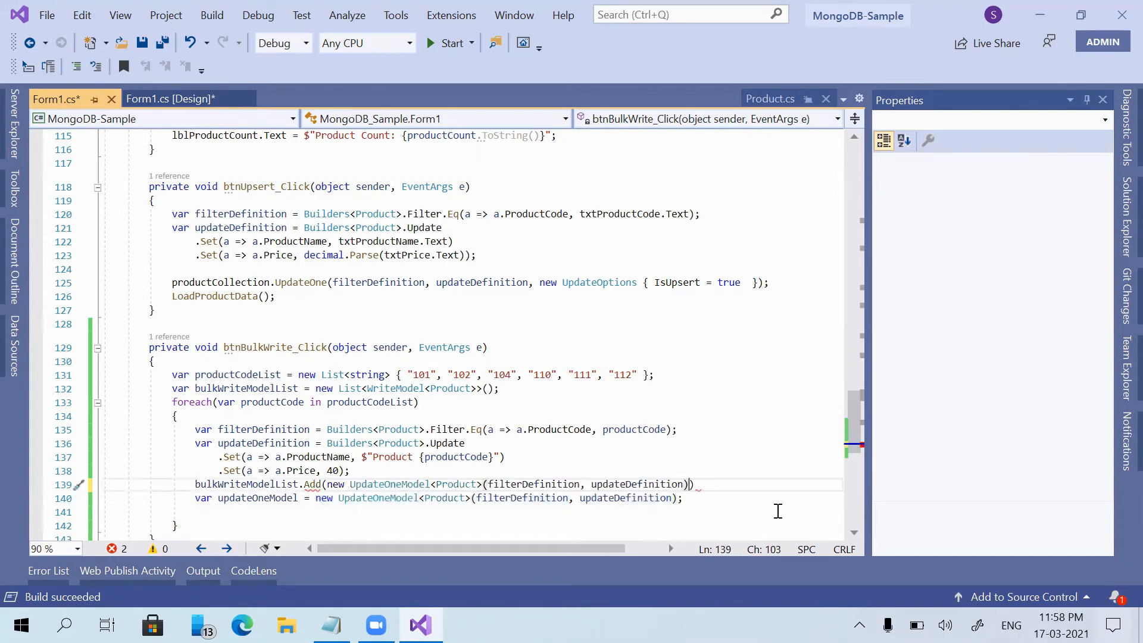
type("{ IsUpsert =  })")
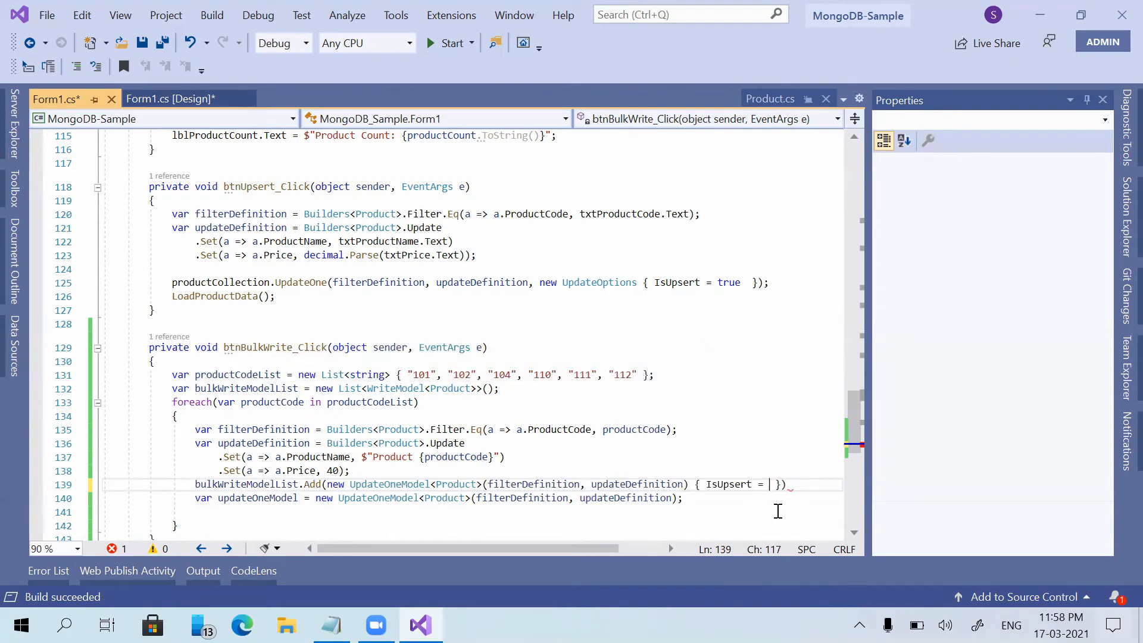
type("true")
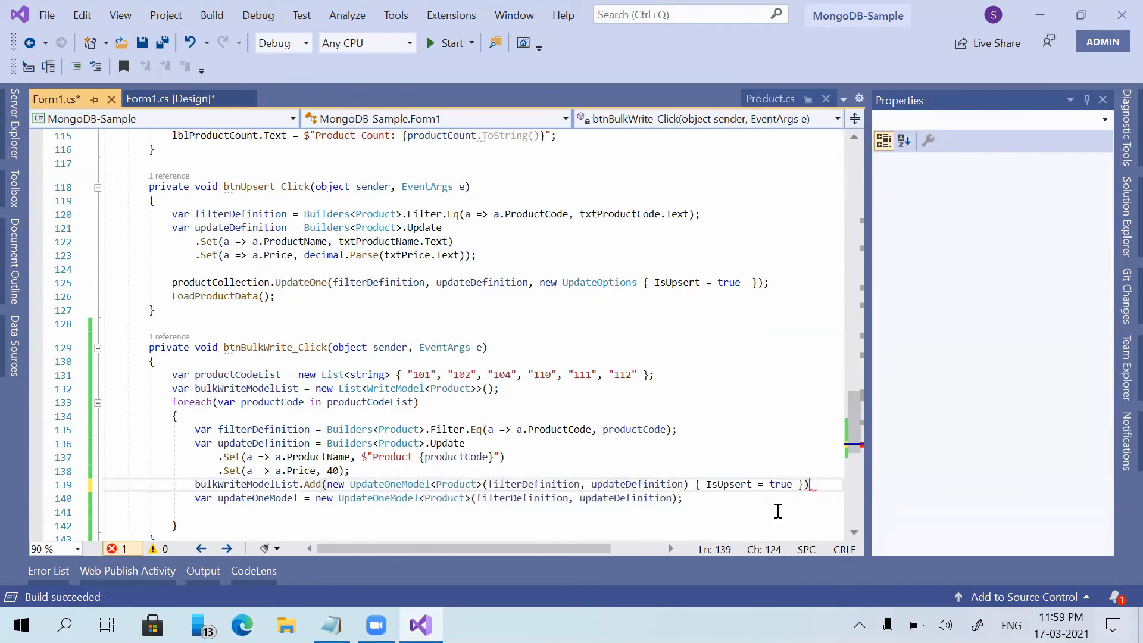
type(";")
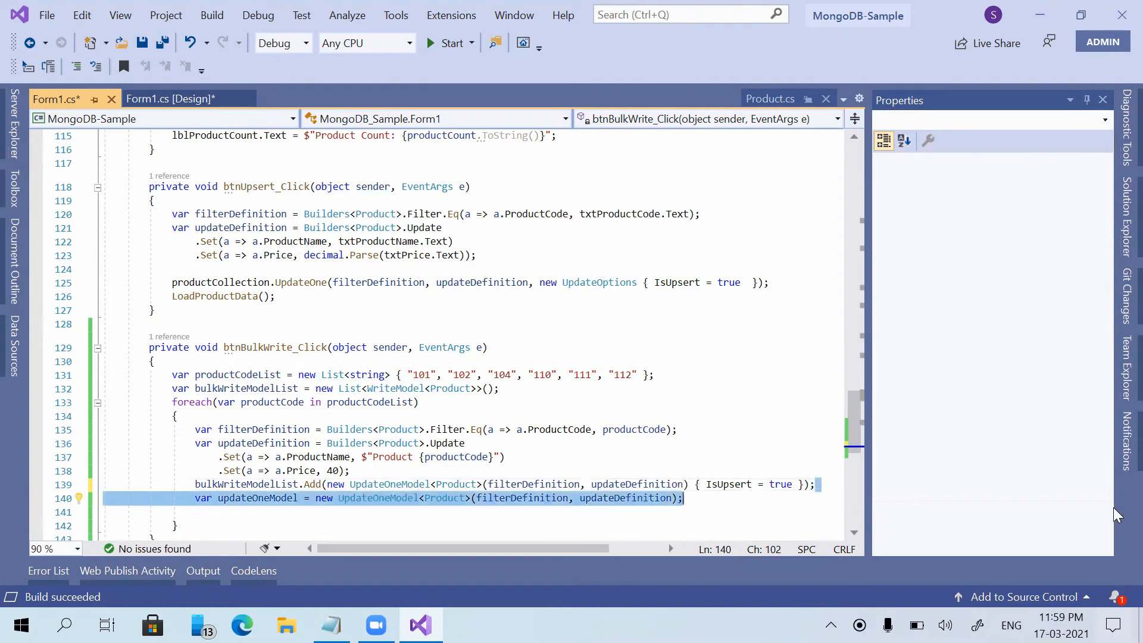
Step: Delete the redundant updateOneModel line and select the bulkWriteModelList name
key("Delete")
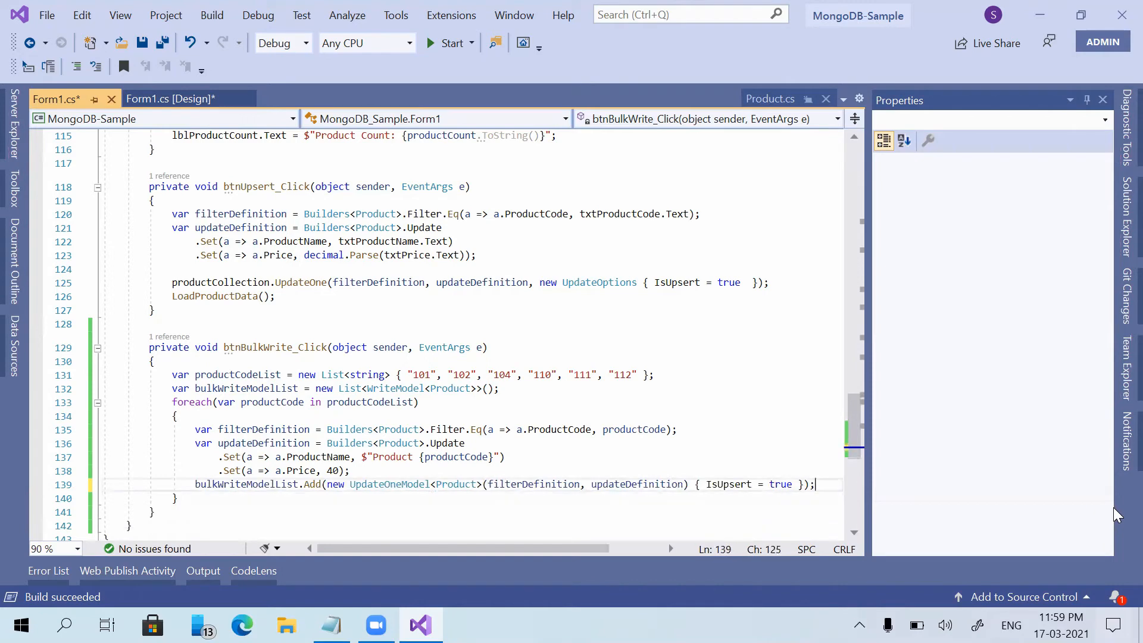
mouse_move(201, 430)
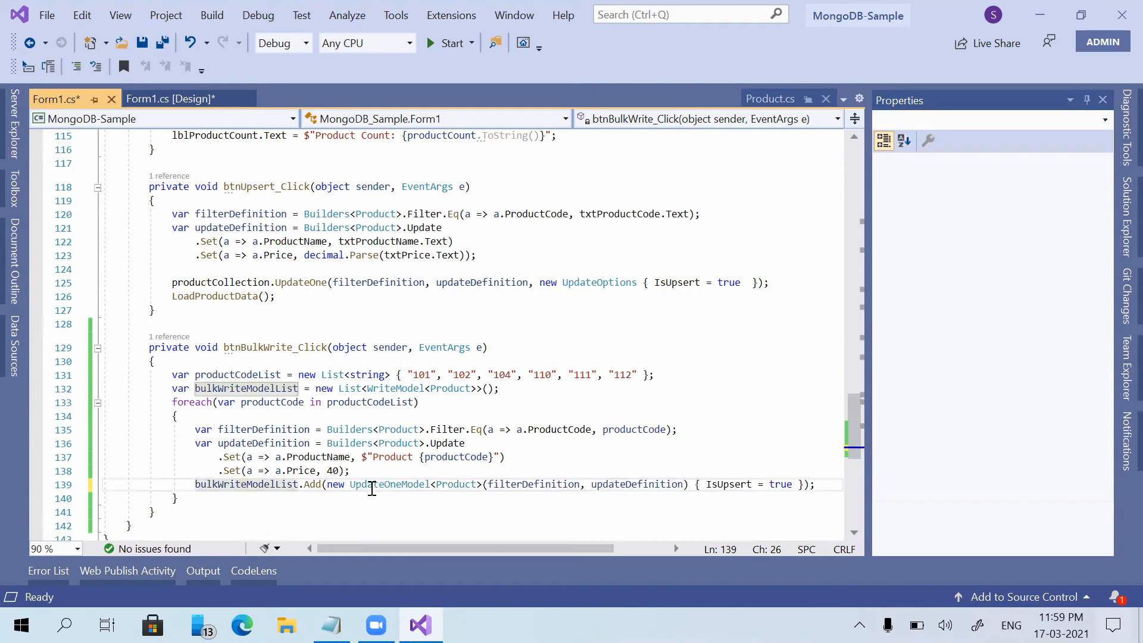
left_click(625, 484)
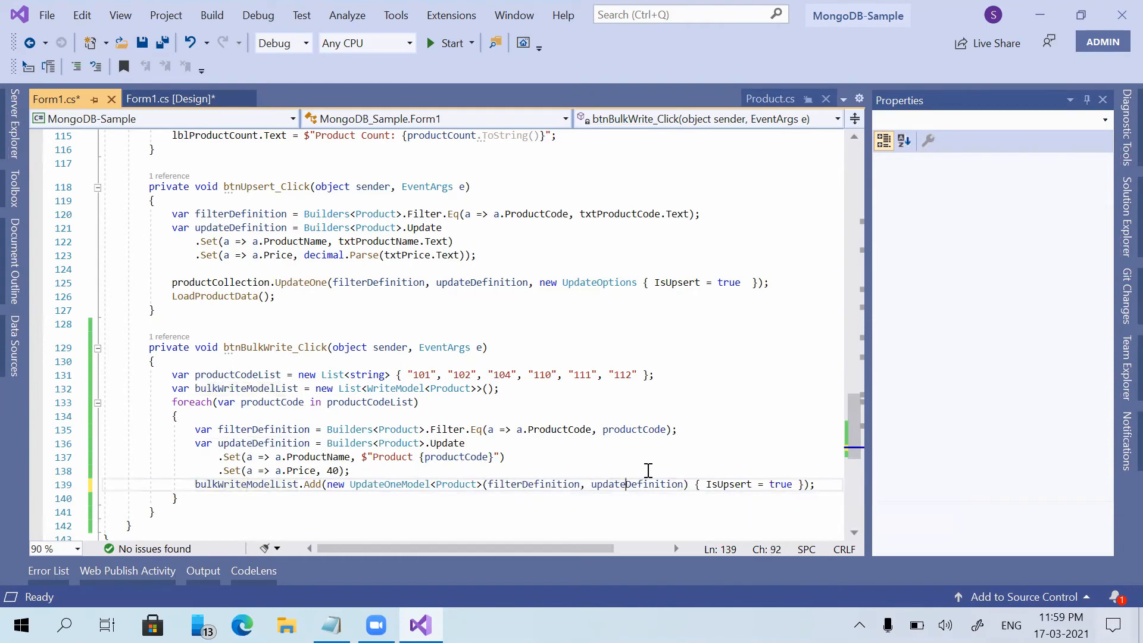
double_click(246, 387)
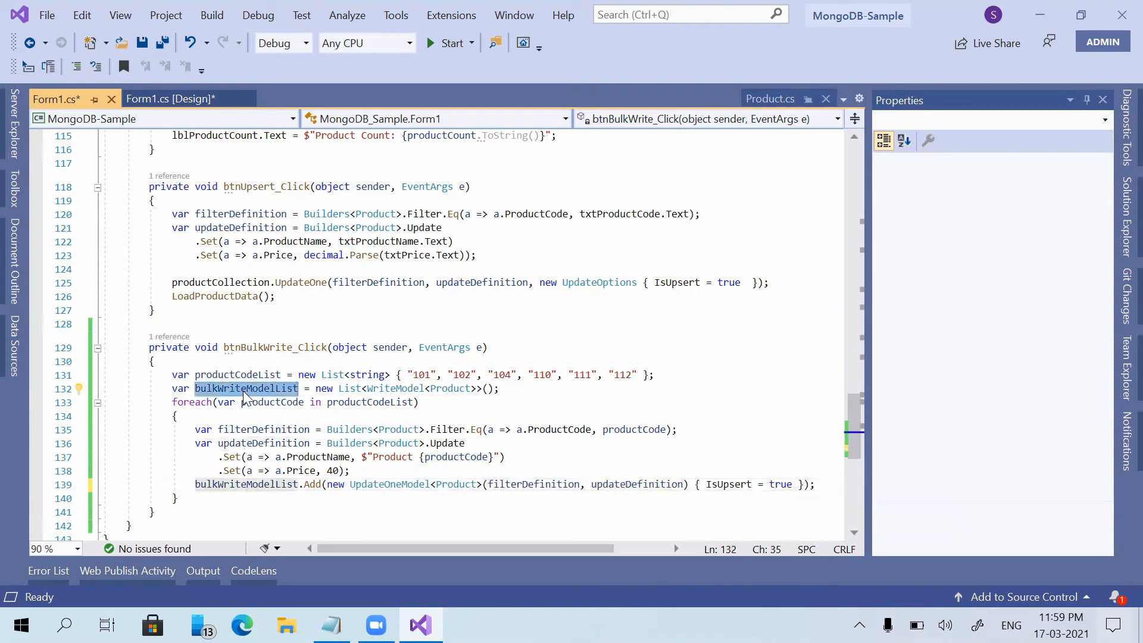
mouse_move(225, 502)
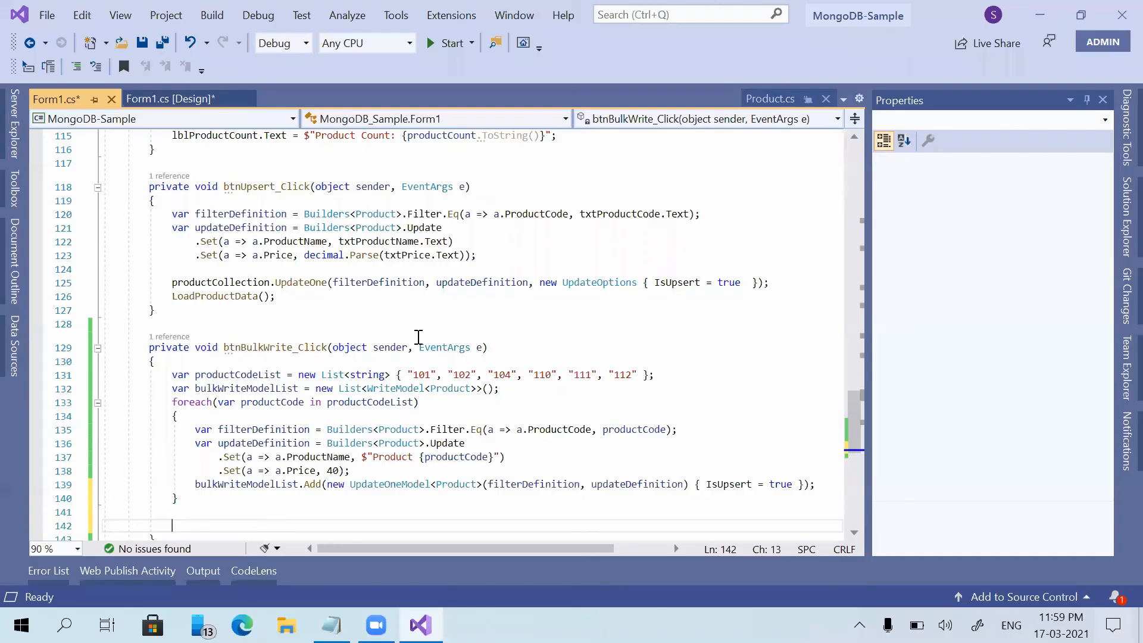
Step: Write productCollection.BulkWrite(bulkWriteModelList); below the foreach
type("productCollection")
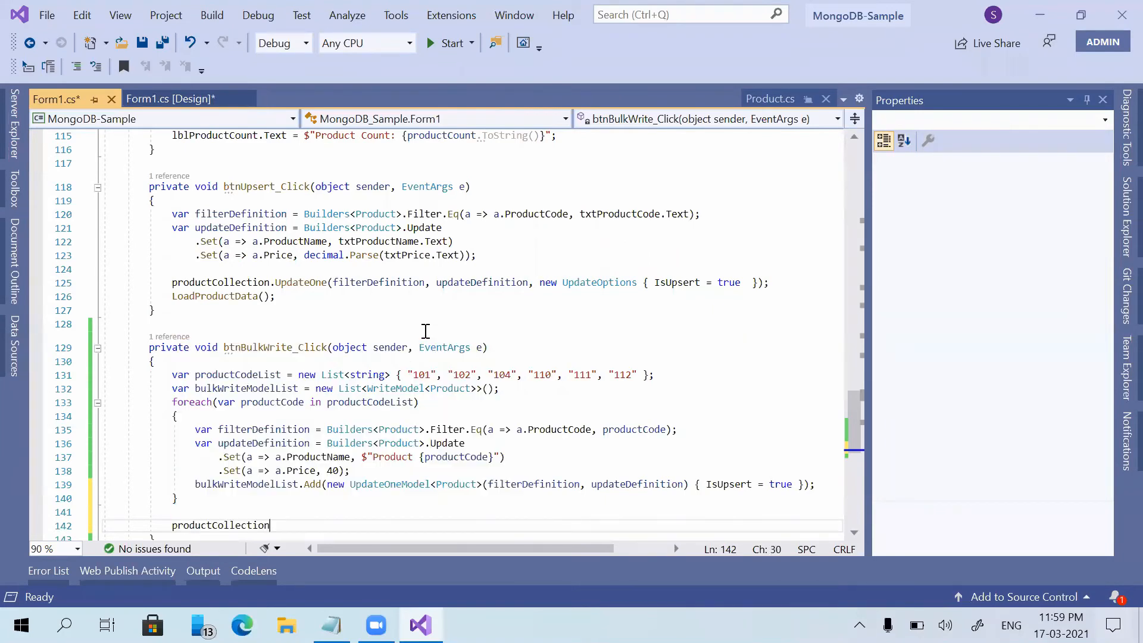
type(".bul")
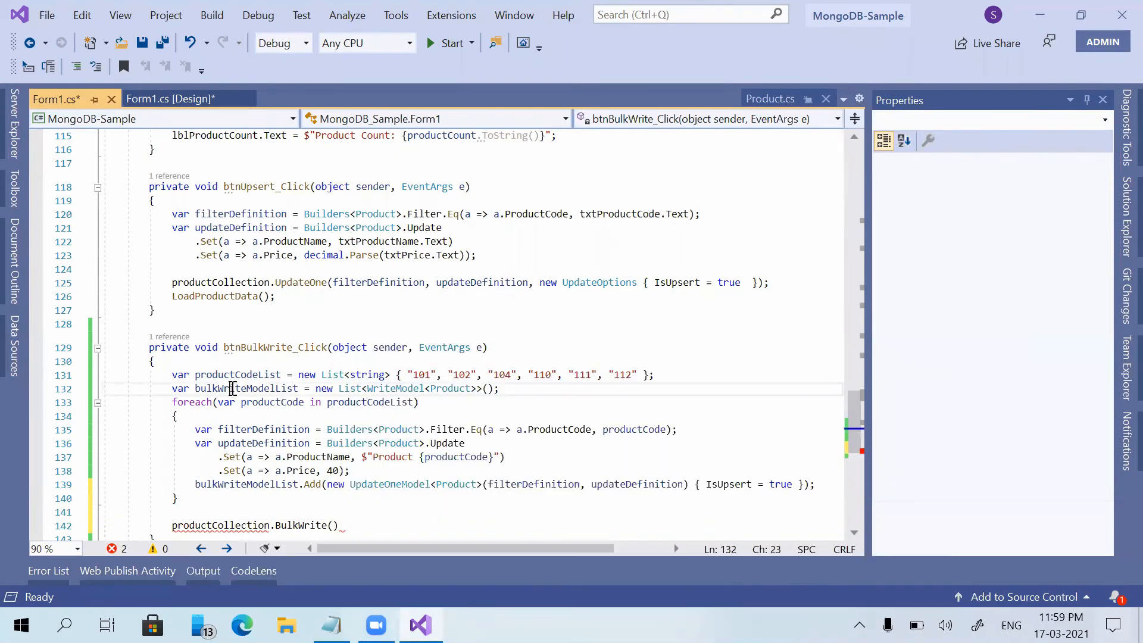
double_click(245, 387)
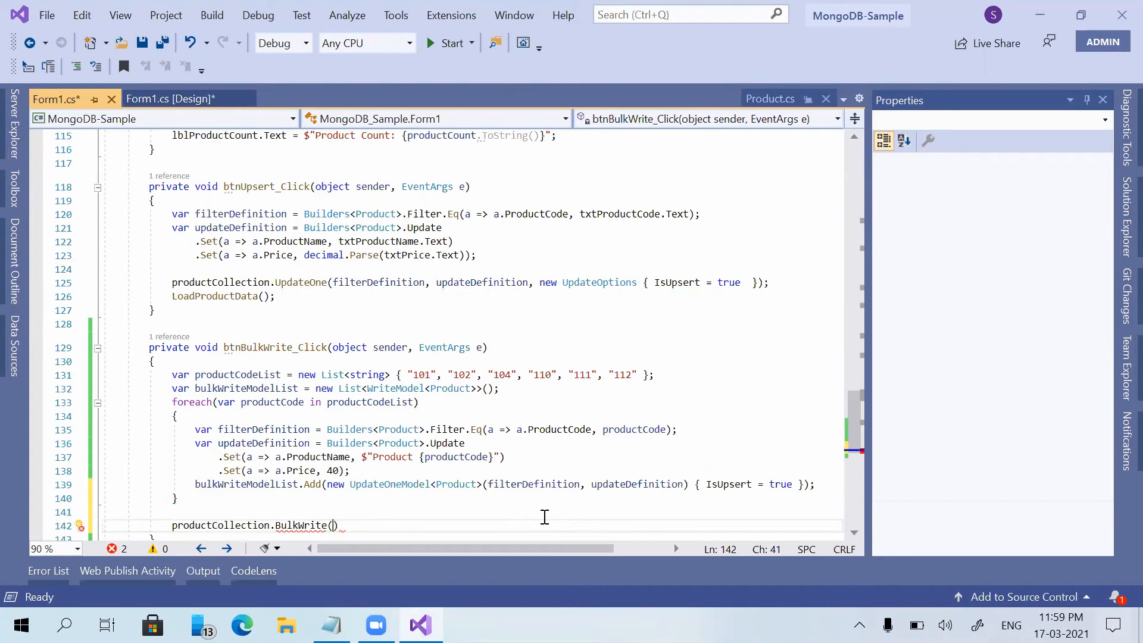
type("bulkWriteModelList);")
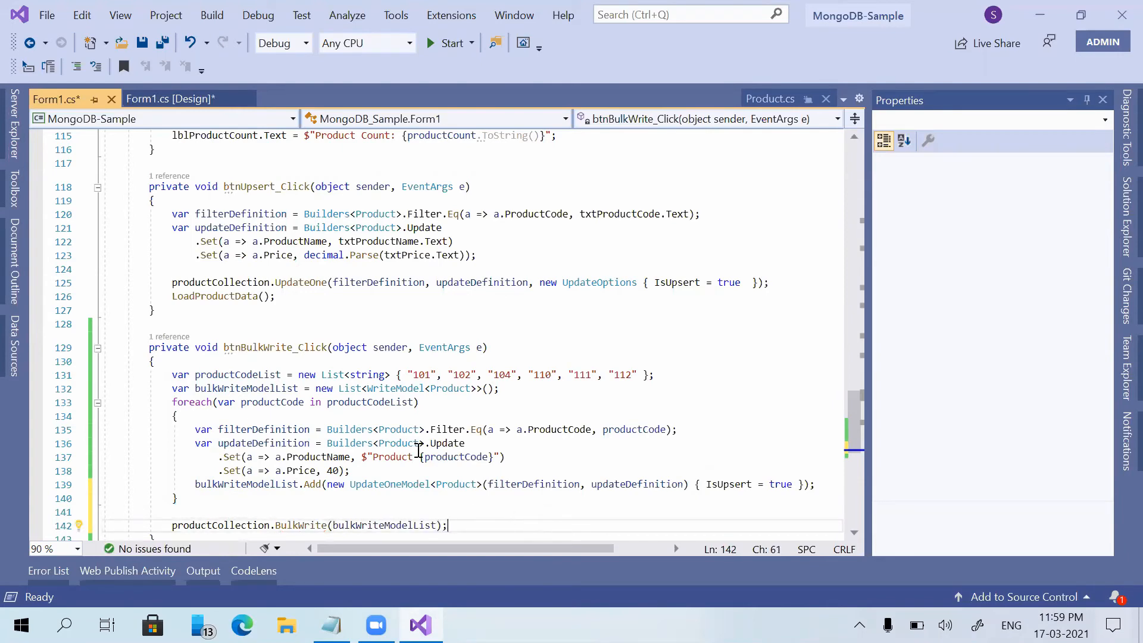
Step: Review the handler ending in productCollection.BulkWrite(bulkWriteModelList) and save all changes to Form1.cs
scroll("down", 3)
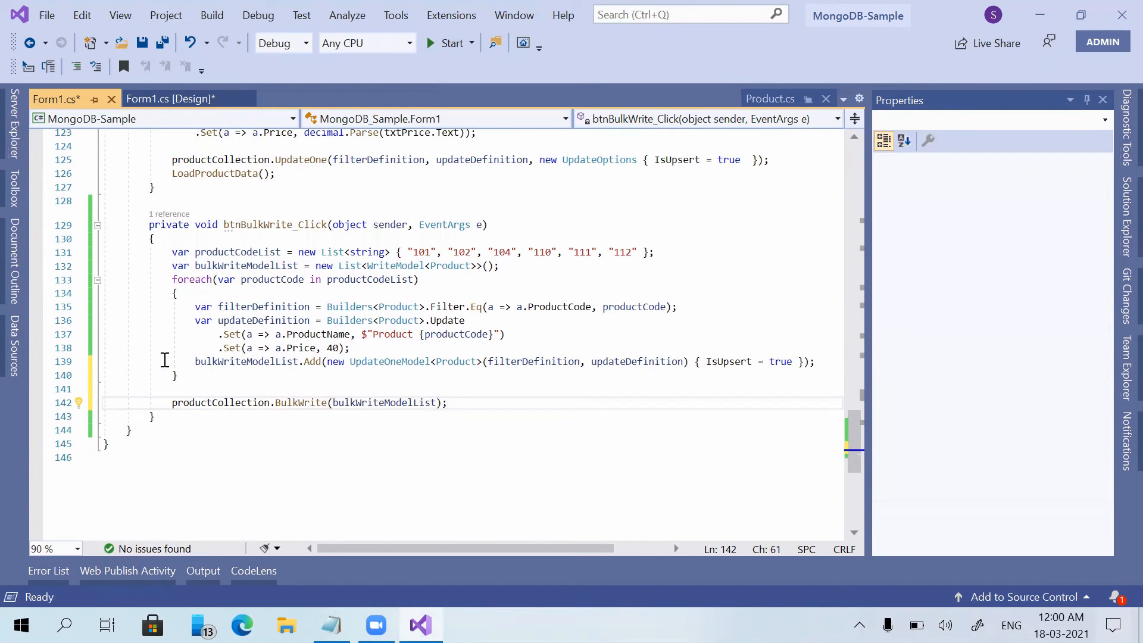
mouse_move(46, 410)
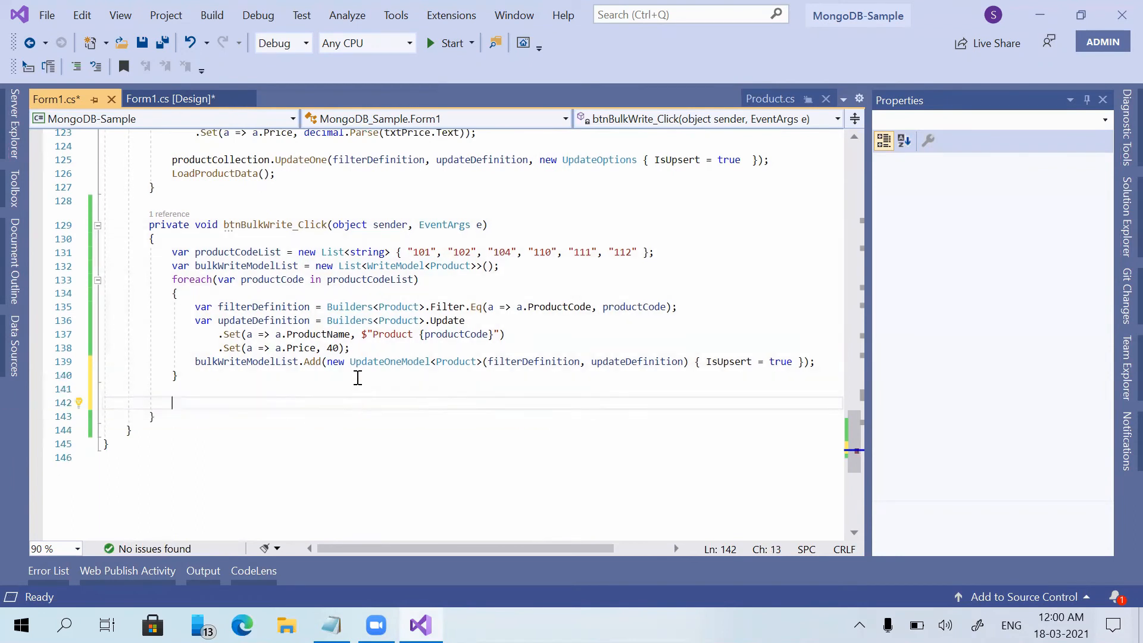
type("productCollection.BulkWrite(bulkWriteModelList);")
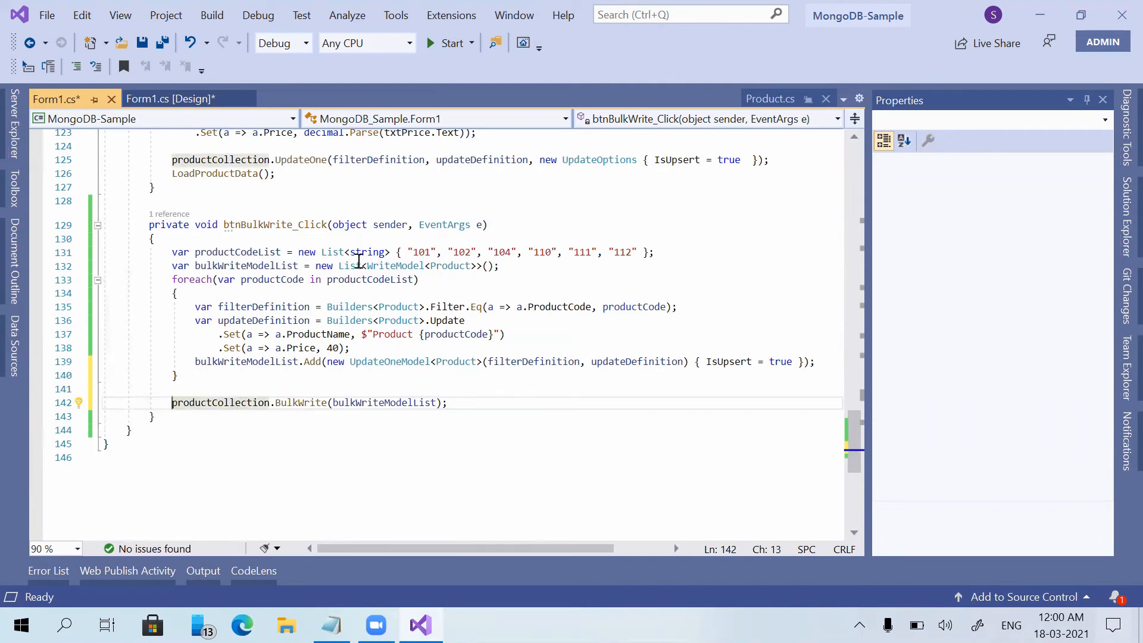
double_click(389, 361)
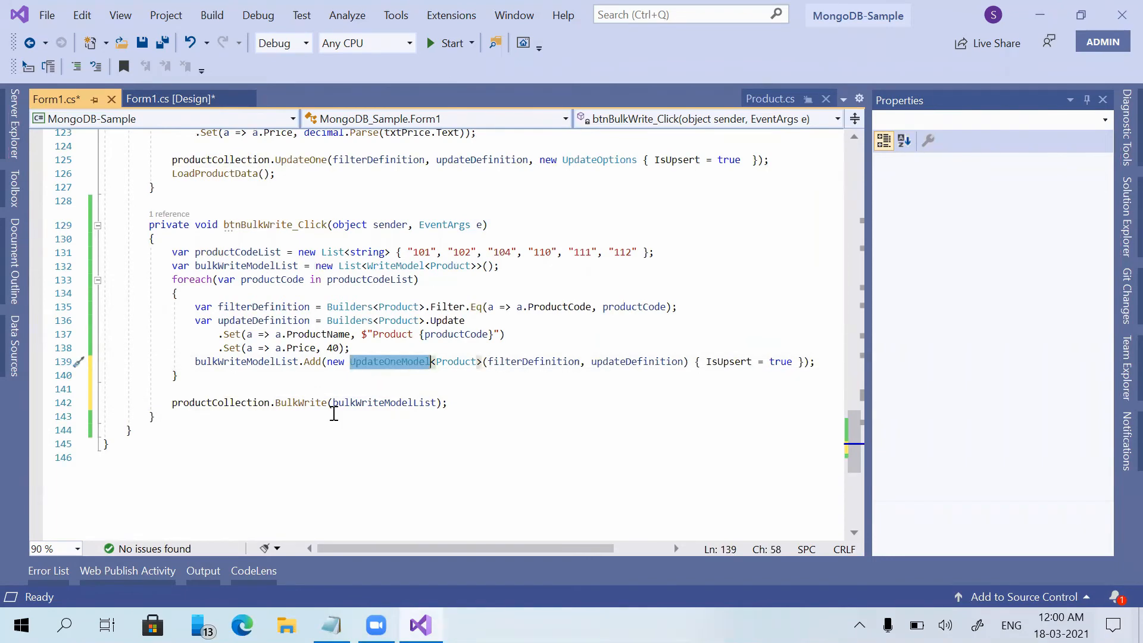
mouse_move(554, 365)
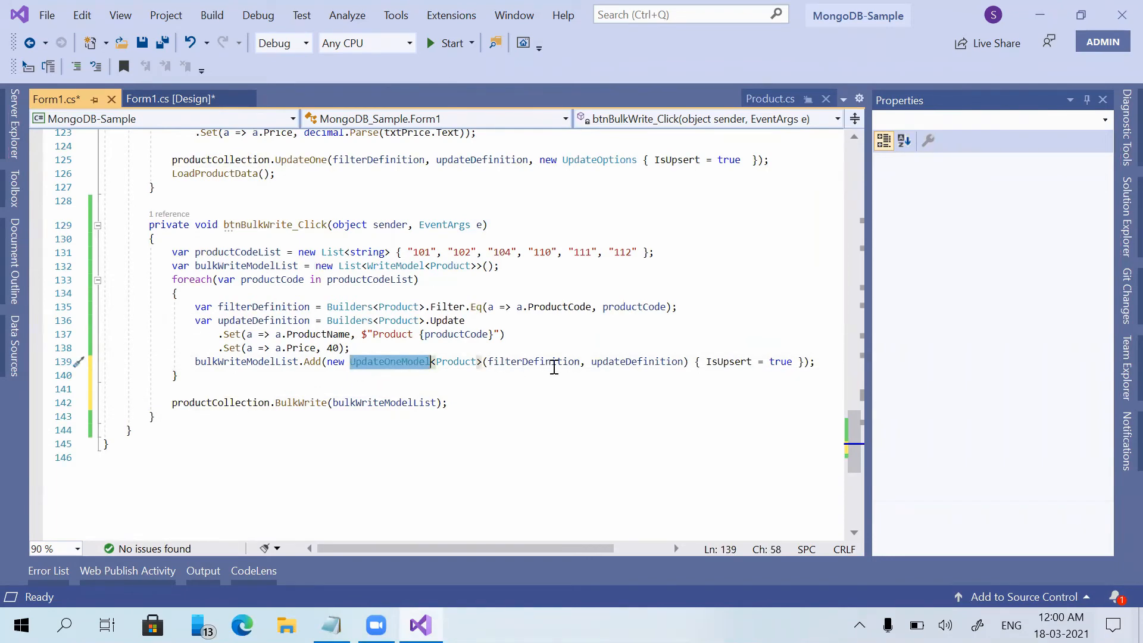
mouse_move(588, 352)
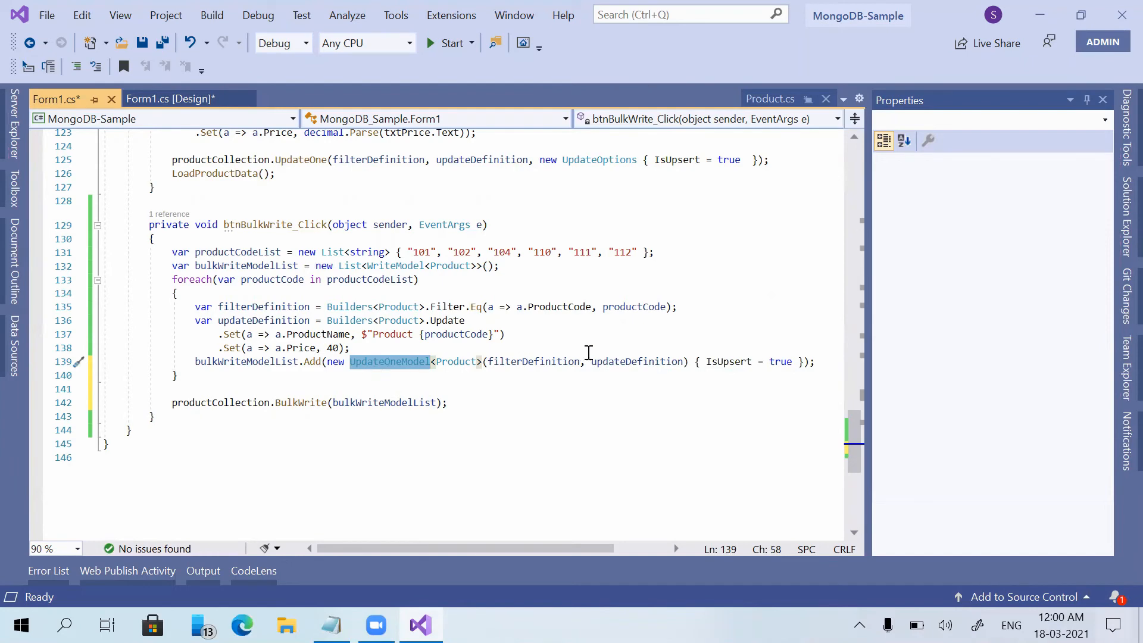
mouse_move(155, 397)
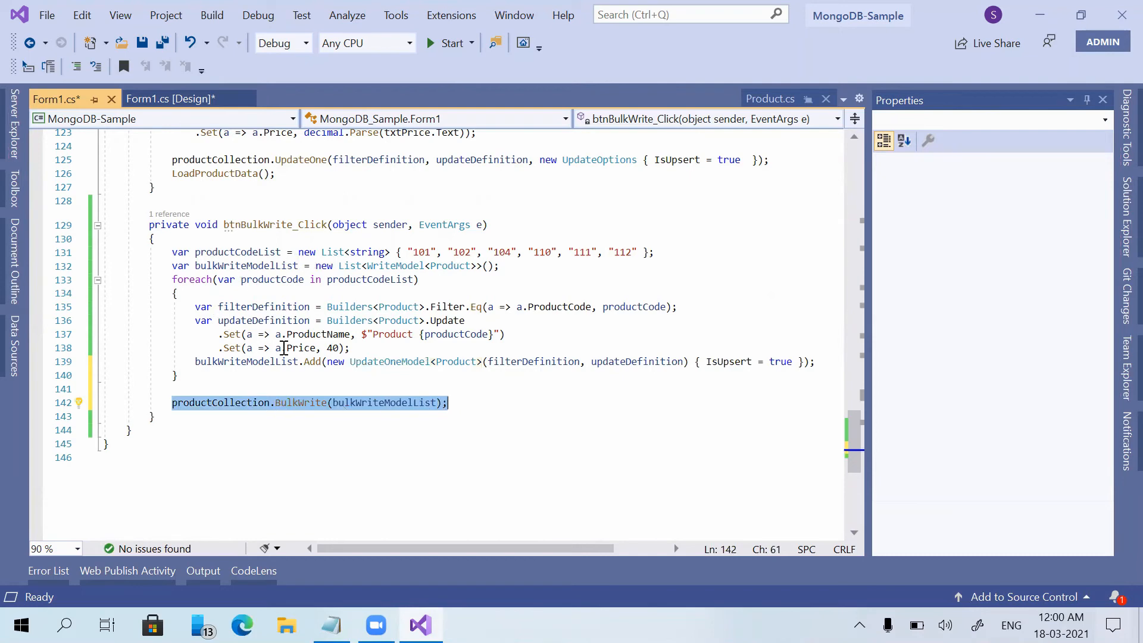
mouse_move(282, 382)
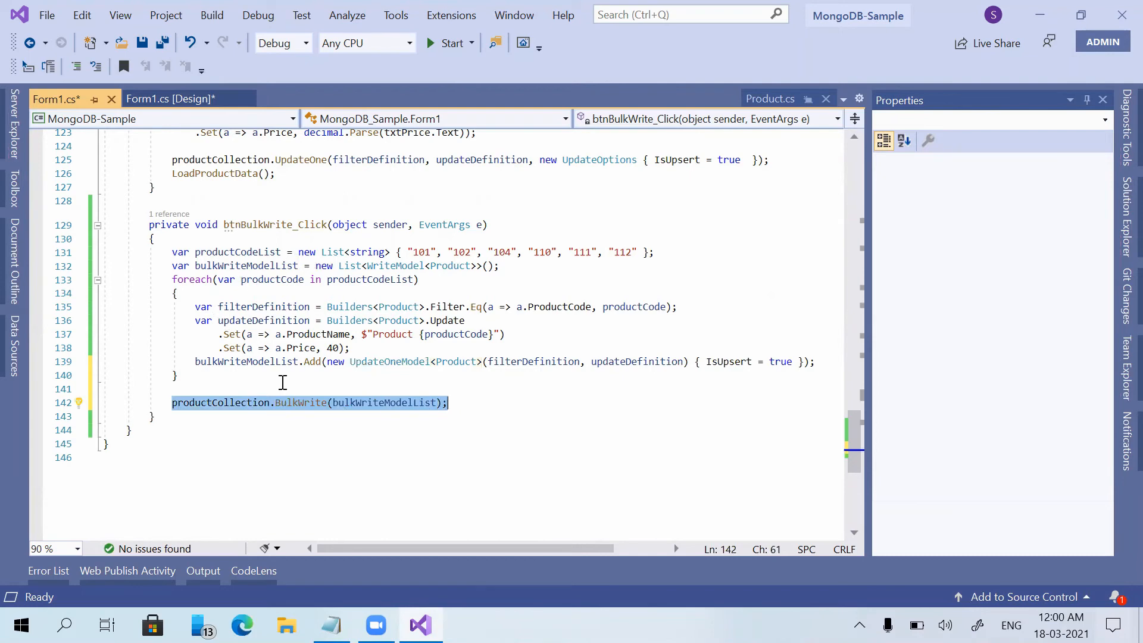
key("ctrl+s")
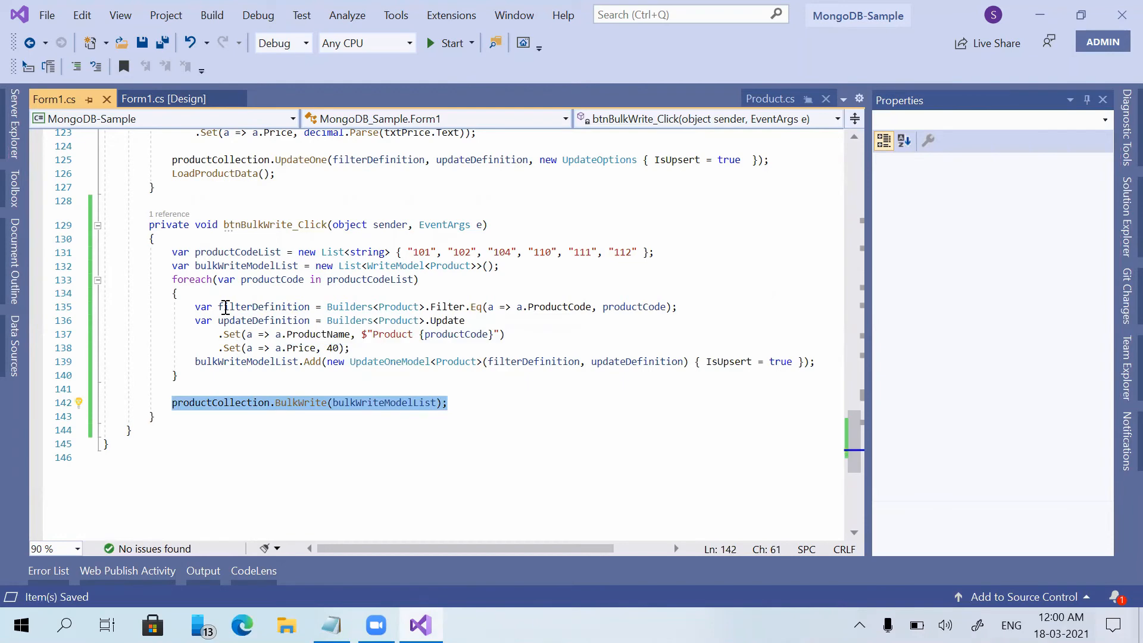
mouse_move(722, 361)
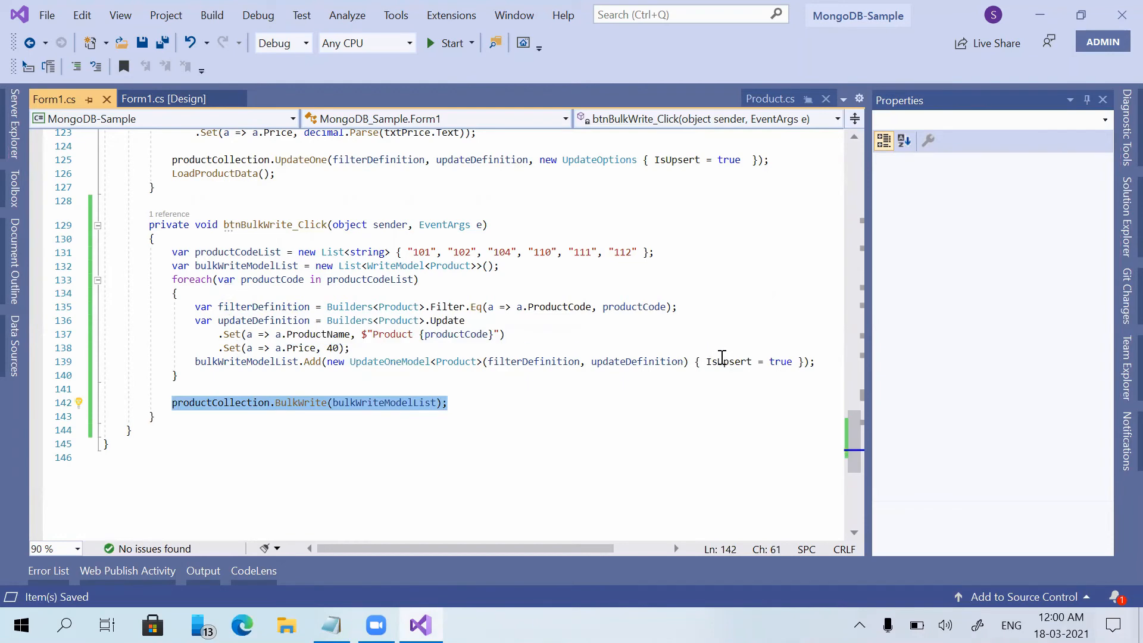
mouse_move(237, 289)
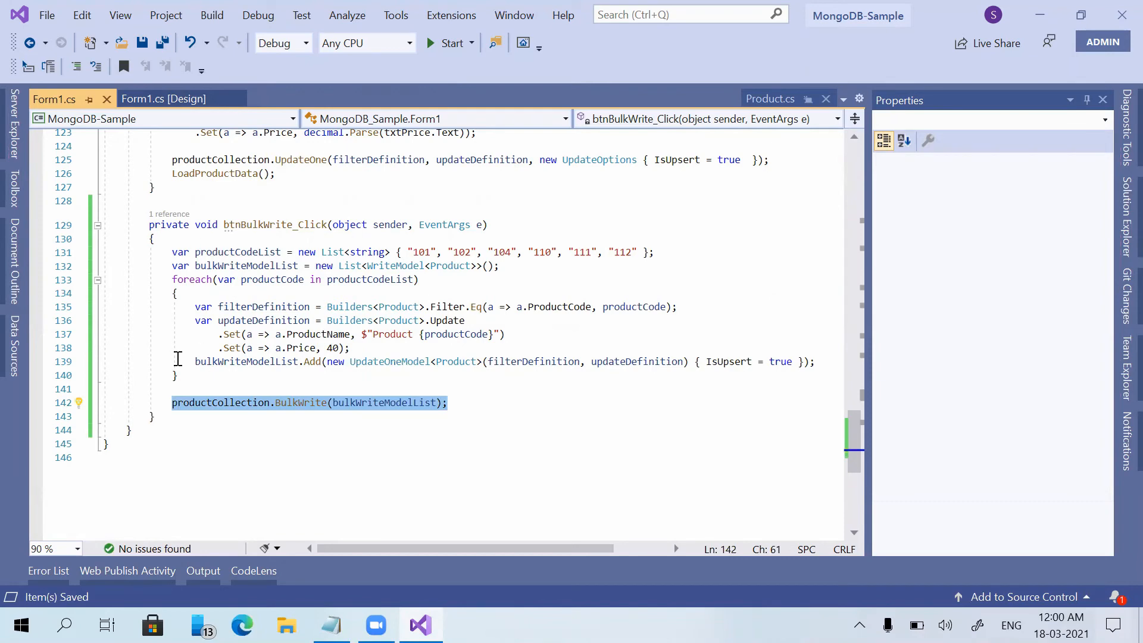
mouse_move(649, 189)
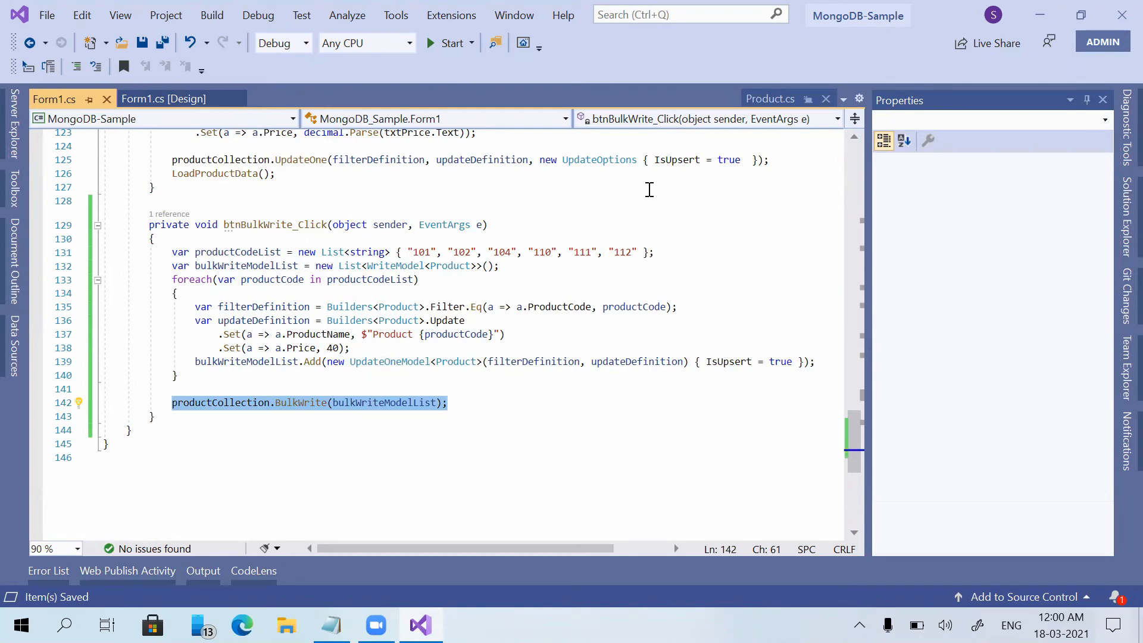
mouse_move(447, 43)
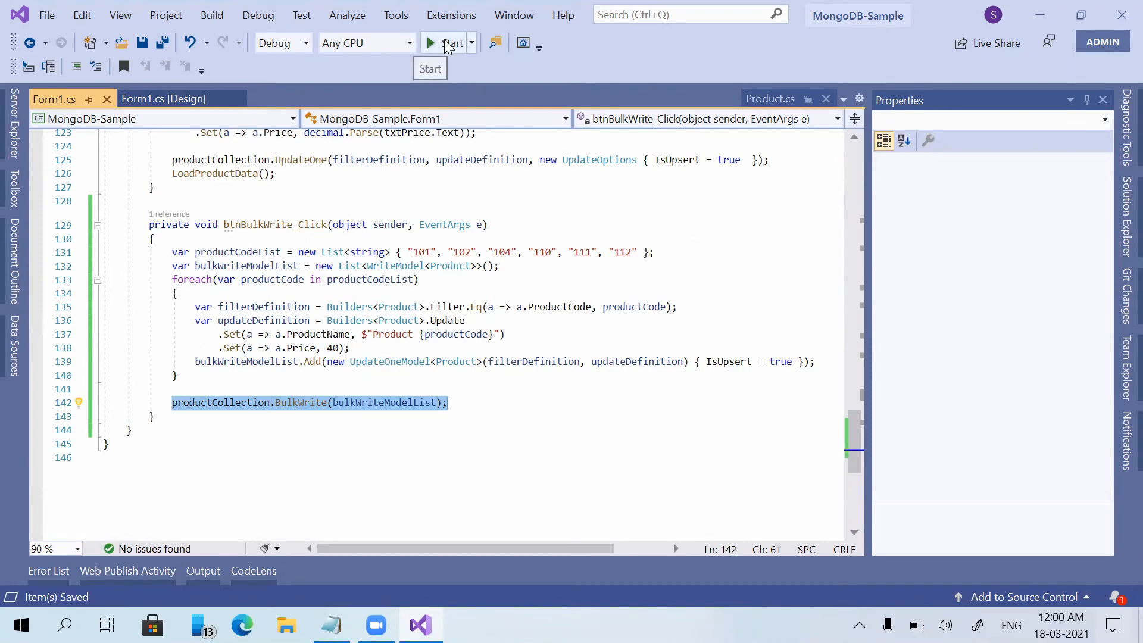
Step: Run the app, hit Bulk Write and browse products 101, 102, 104 seeing the grid unchanged at five rows
left_click(430, 42)
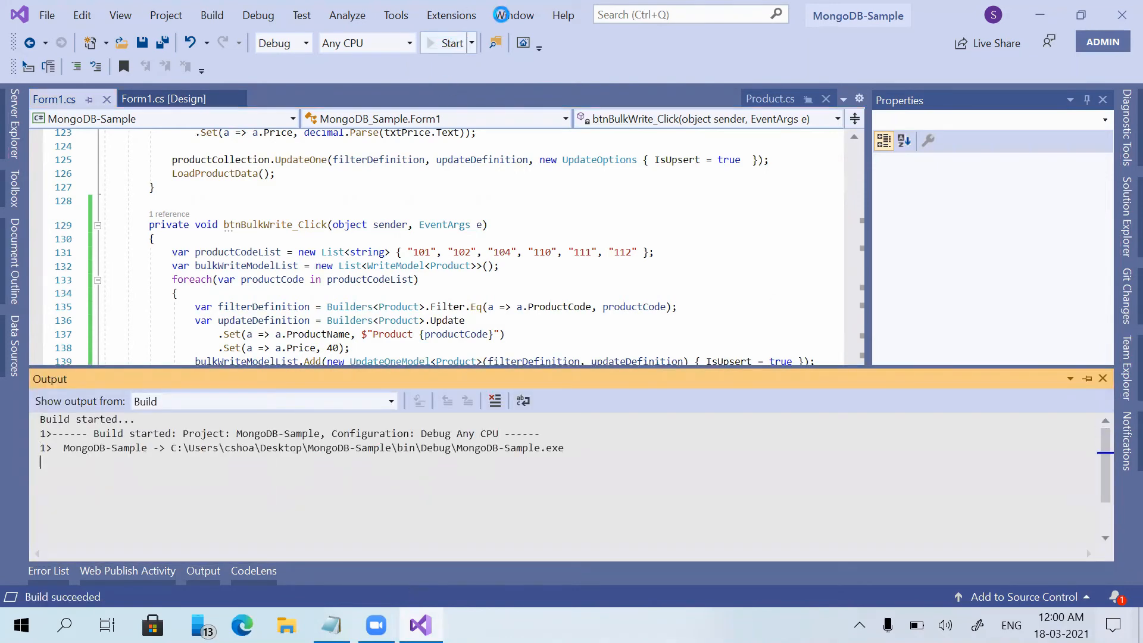
left_click(450, 42)
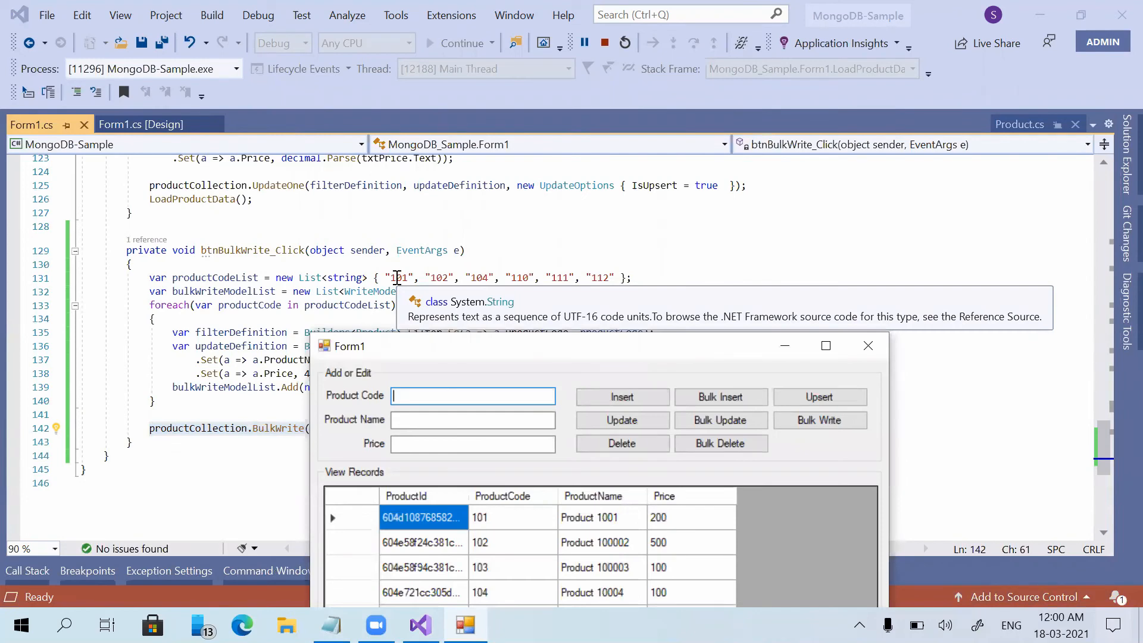
mouse_move(481, 275)
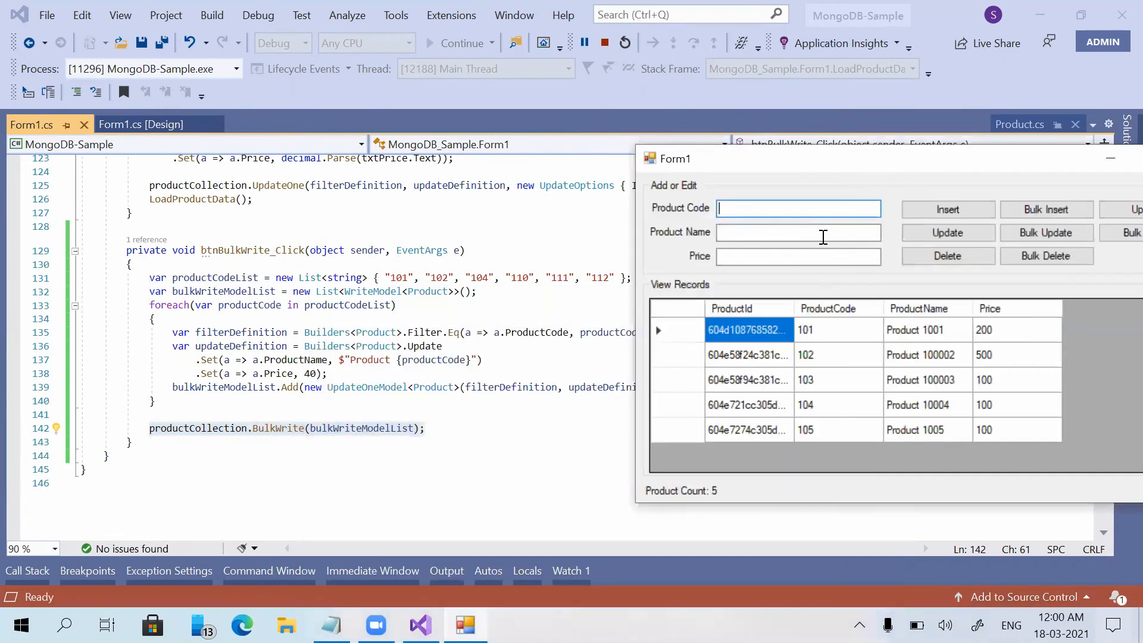
left_click(805, 354)
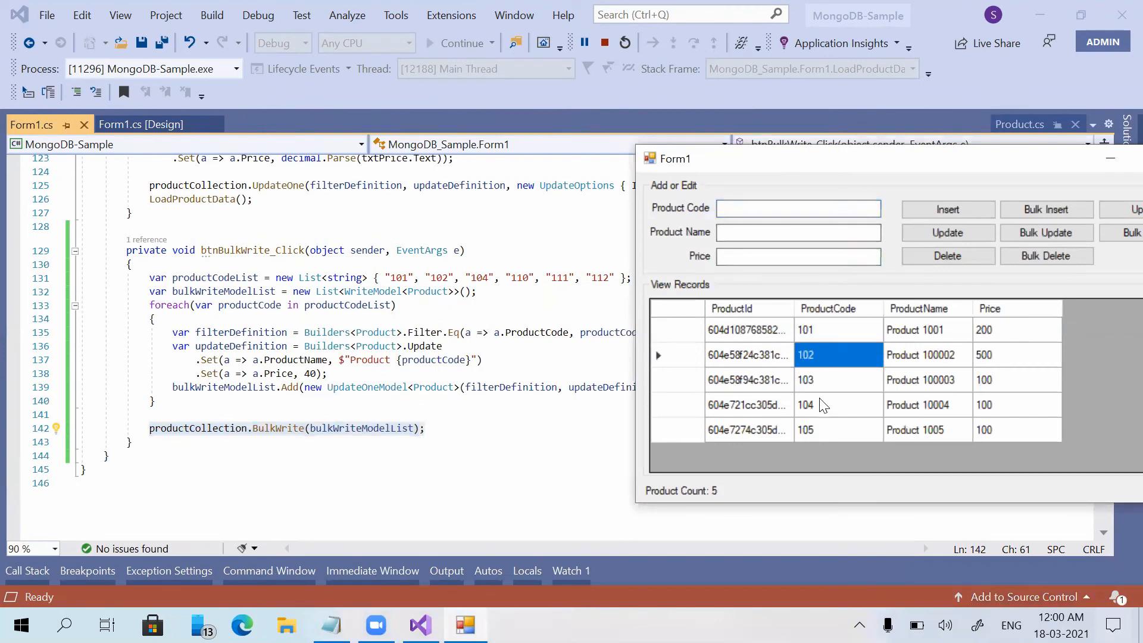
left_click(804, 329)
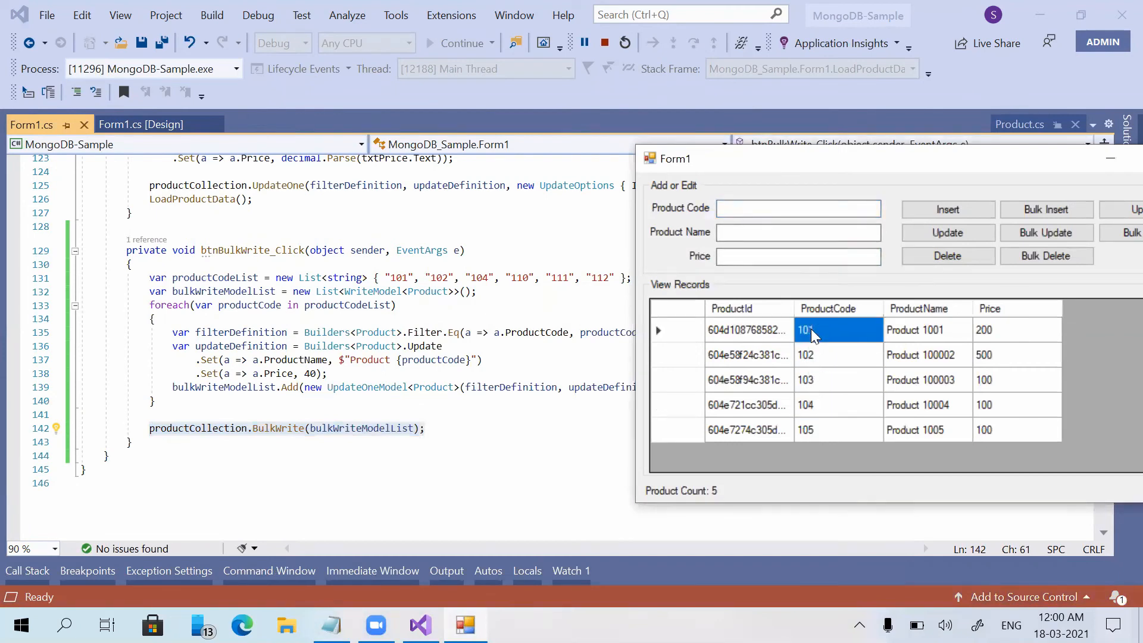
left_click(838, 405)
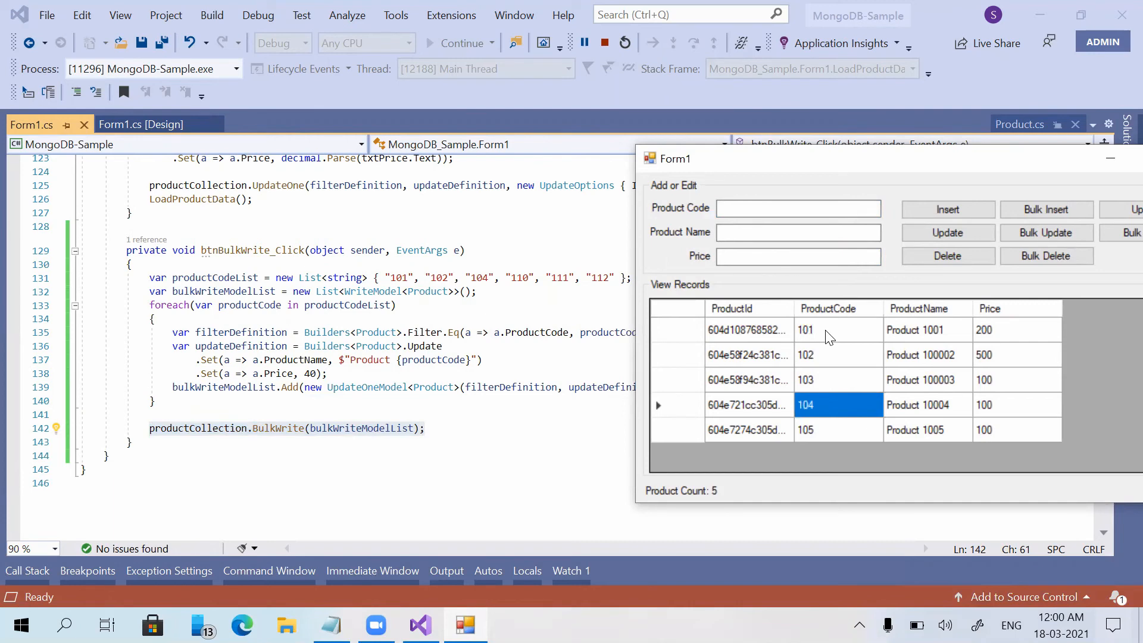
mouse_move(957, 336)
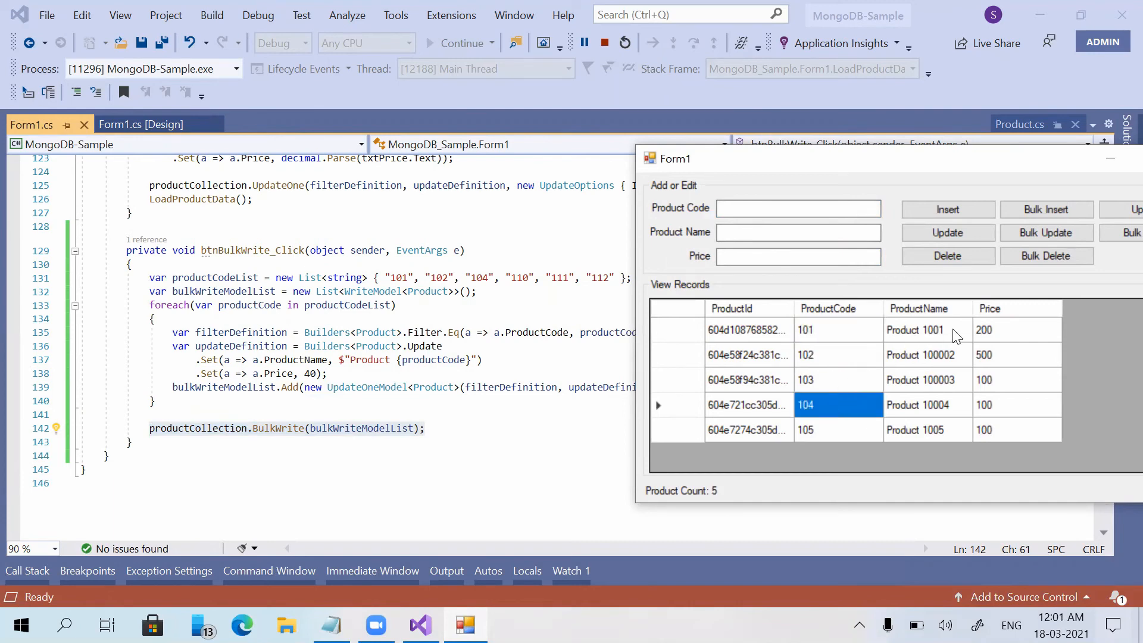
mouse_move(522, 277)
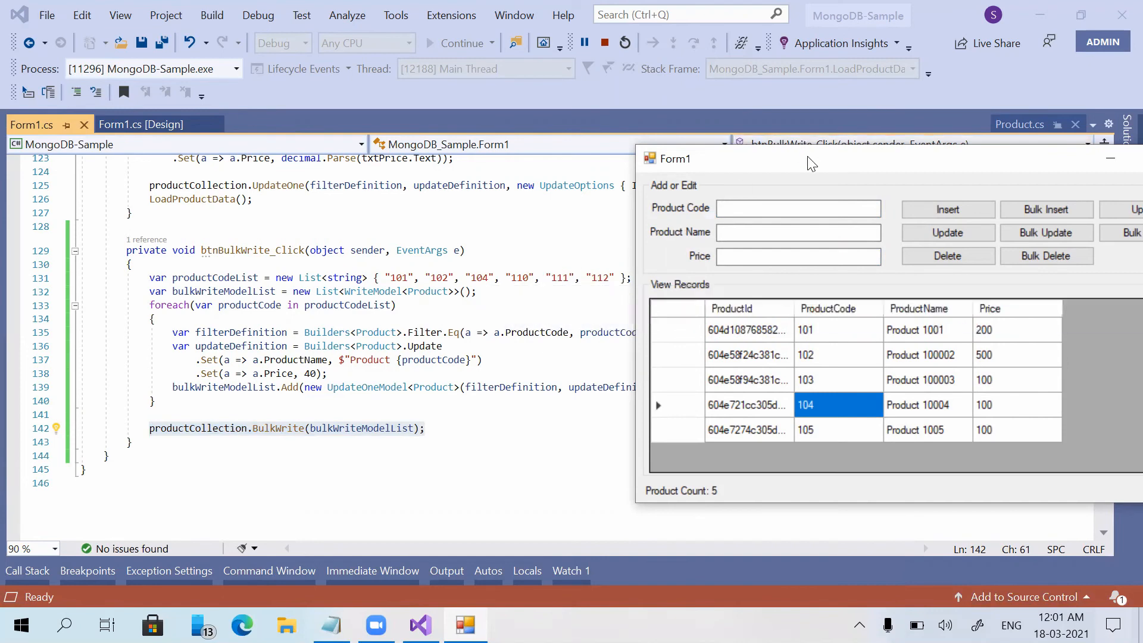
mouse_move(783, 159)
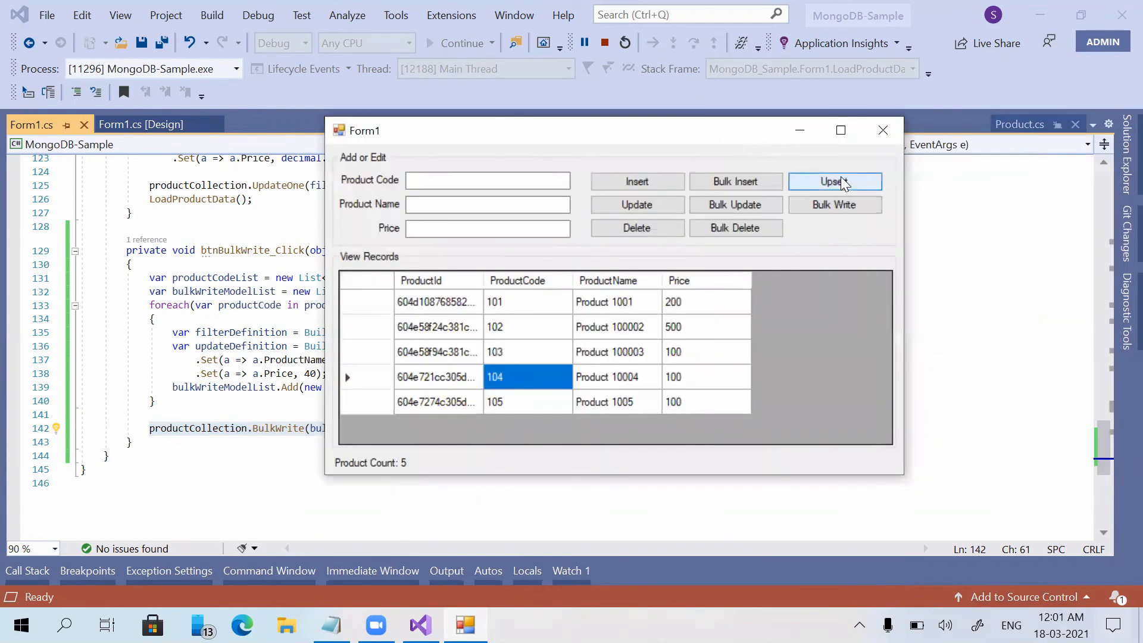
mouse_move(834, 204)
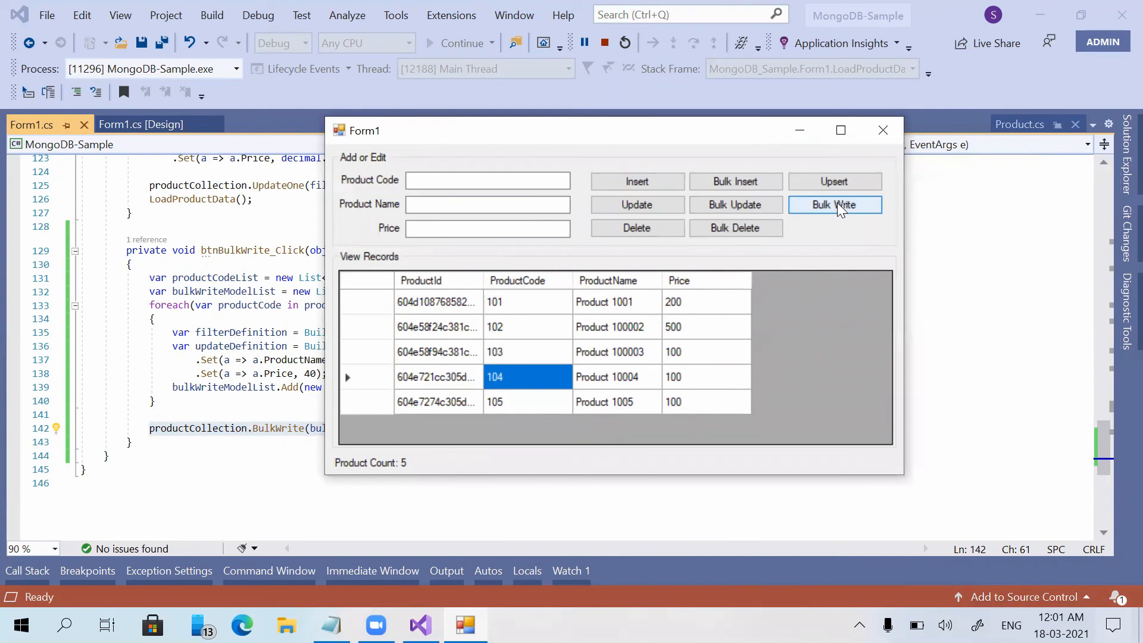
mouse_move(774, 304)
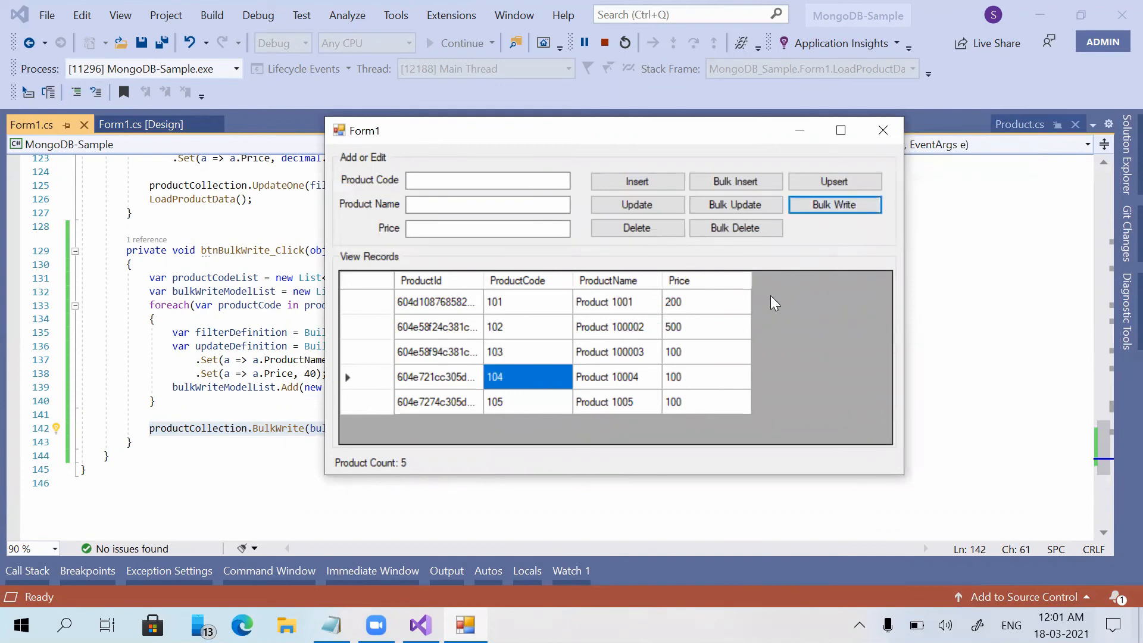
mouse_move(316, 269)
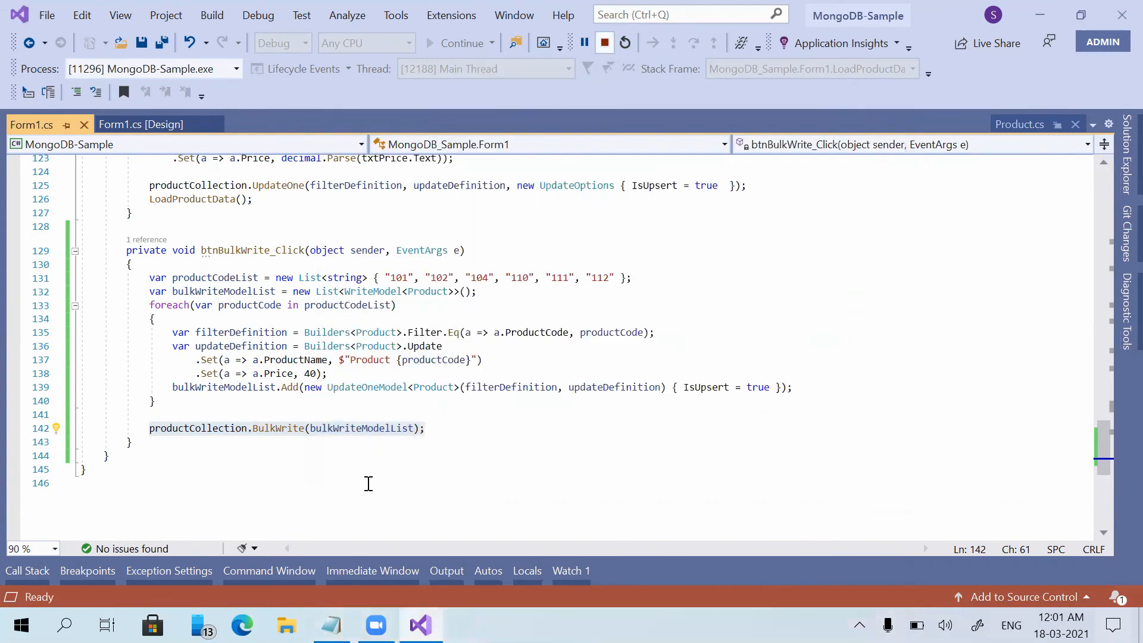
Step: Call LoadProductData() right after the BulkWrite call in btnBulkWrite_Click
left_click(603, 42)
type("LoadProductData();")
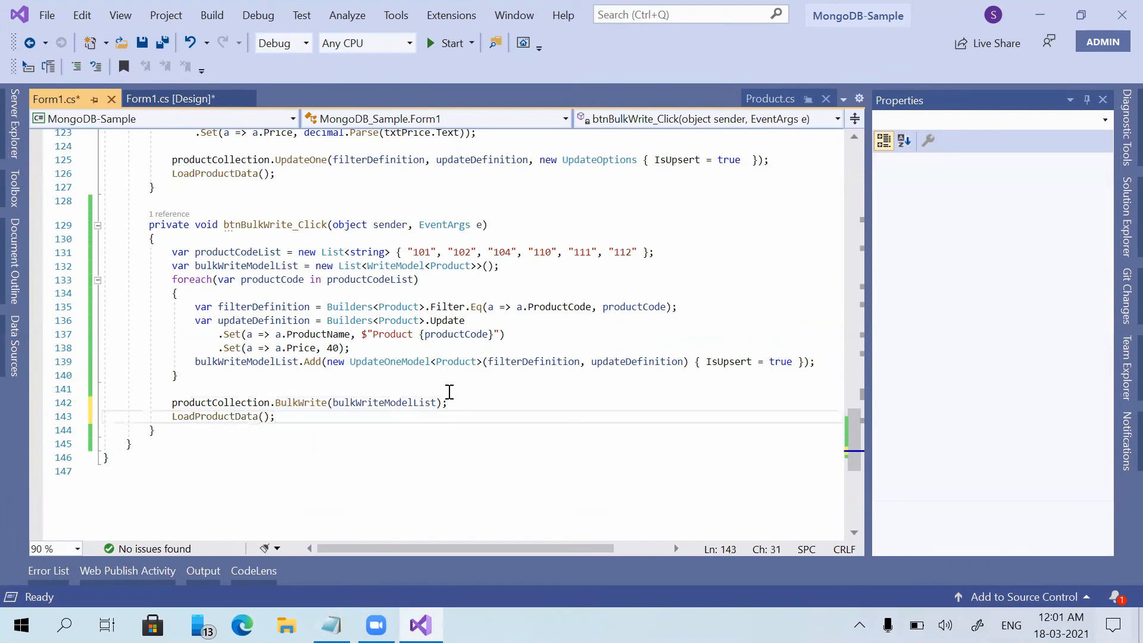
mouse_move(497, 309)
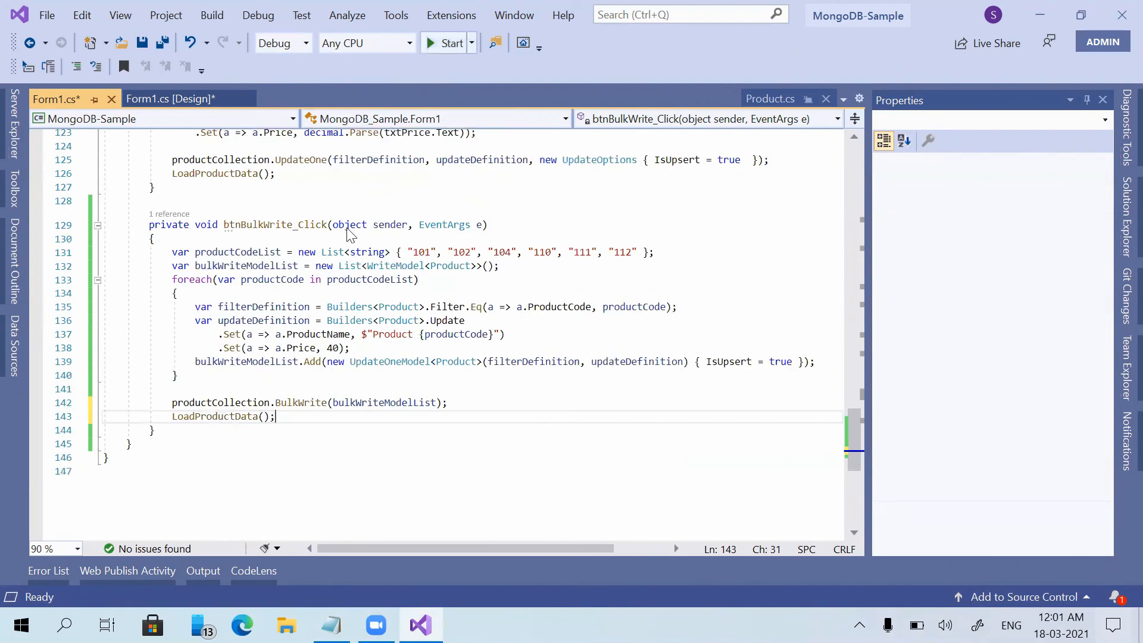
scroll("up", 3)
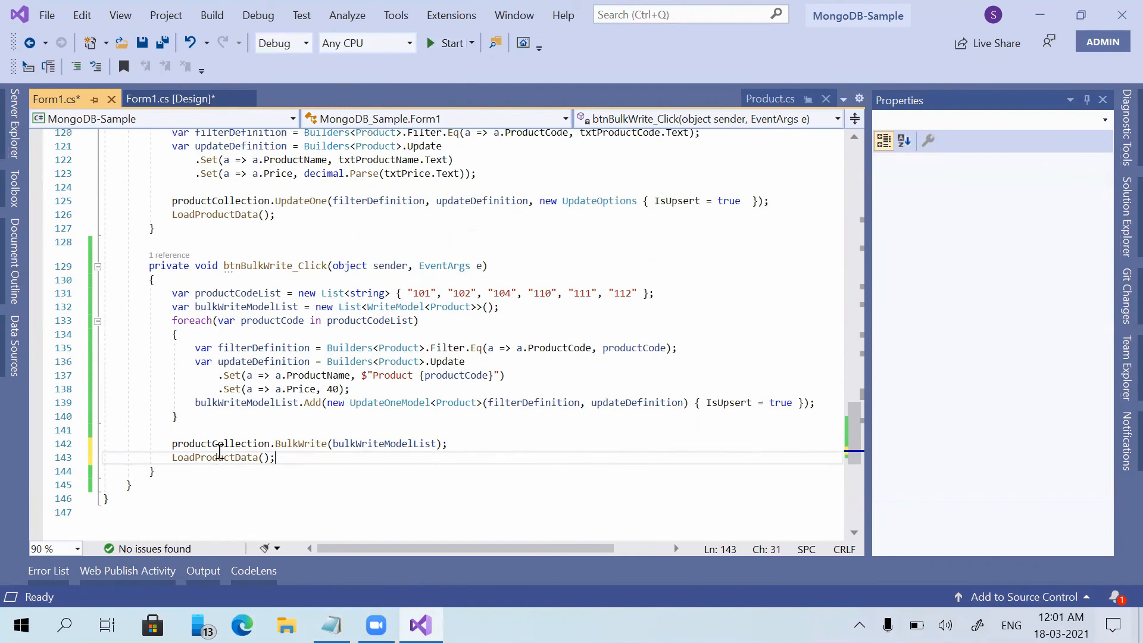
double_click(214, 457)
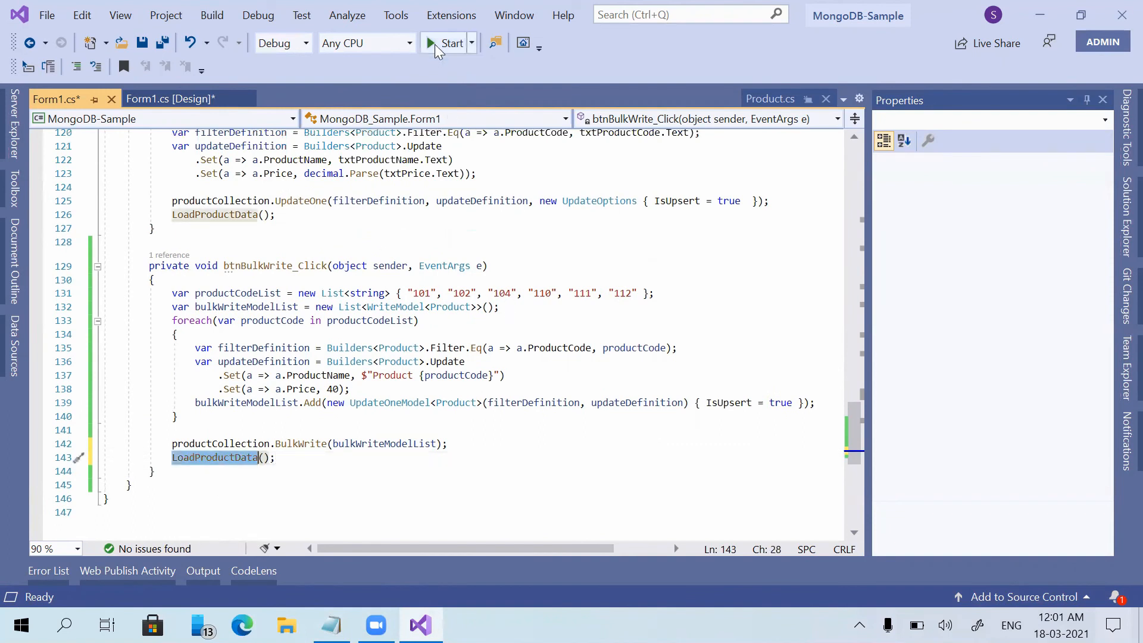
Step: Rerun the app and Bulk Write so the grid shows eight products including 110, 111, 112
left_click(448, 42)
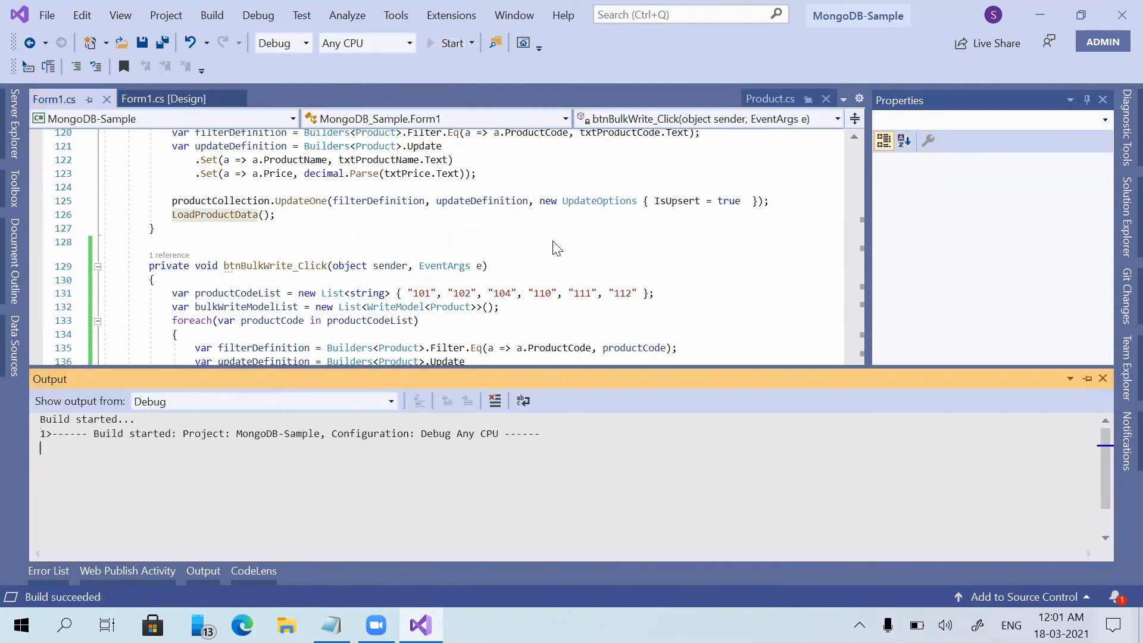
left_click(450, 43)
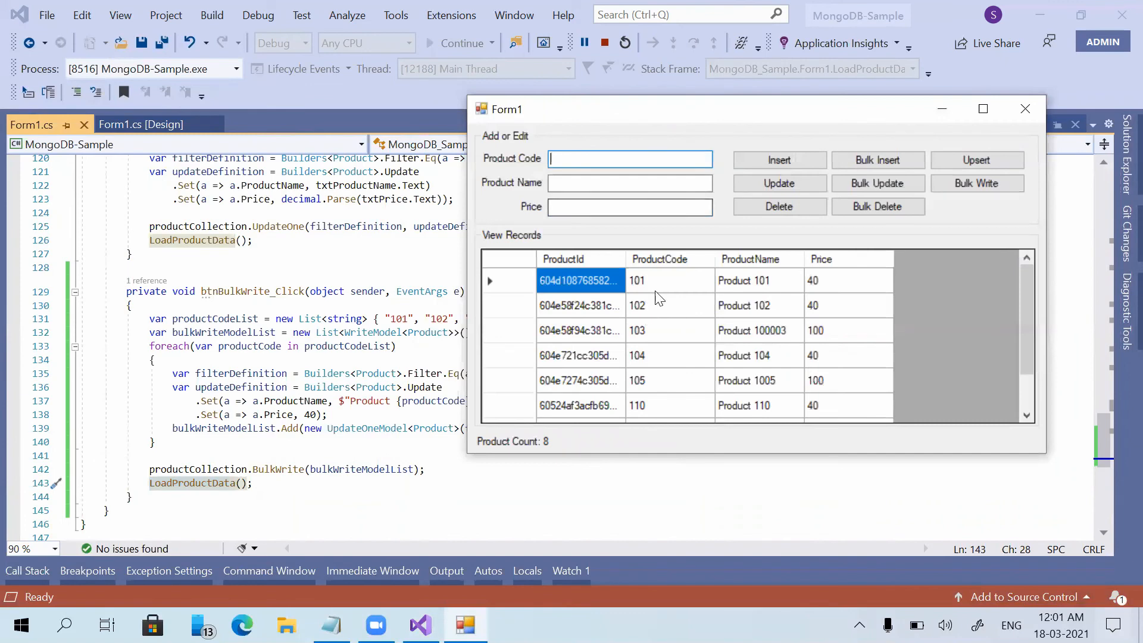
left_click(637, 280)
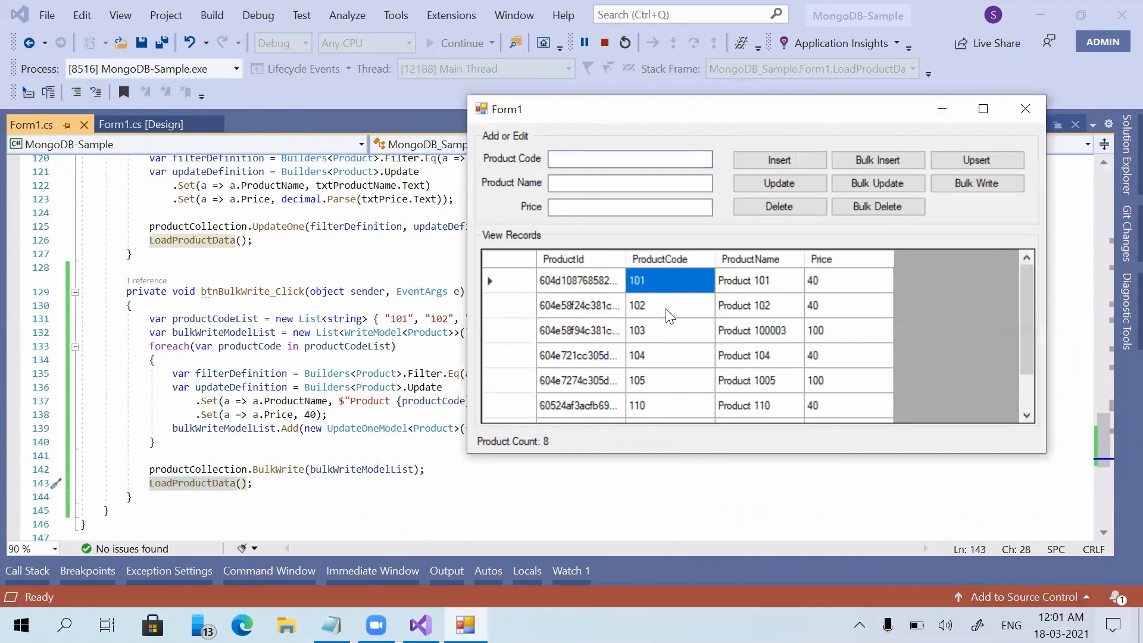
left_click(636, 356)
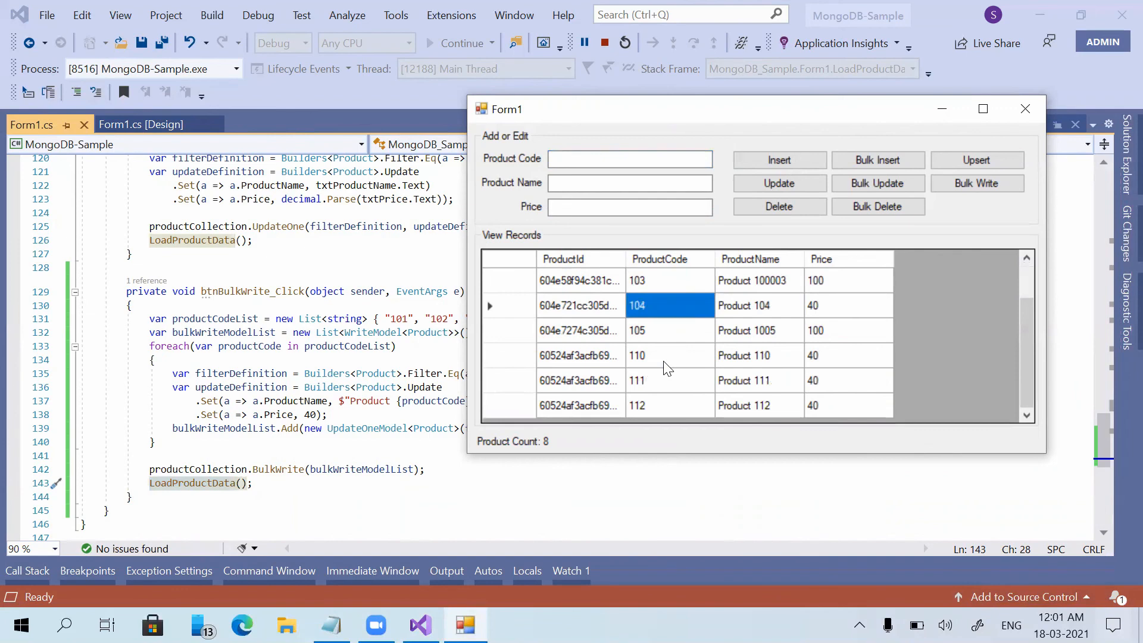
left_click(644, 380)
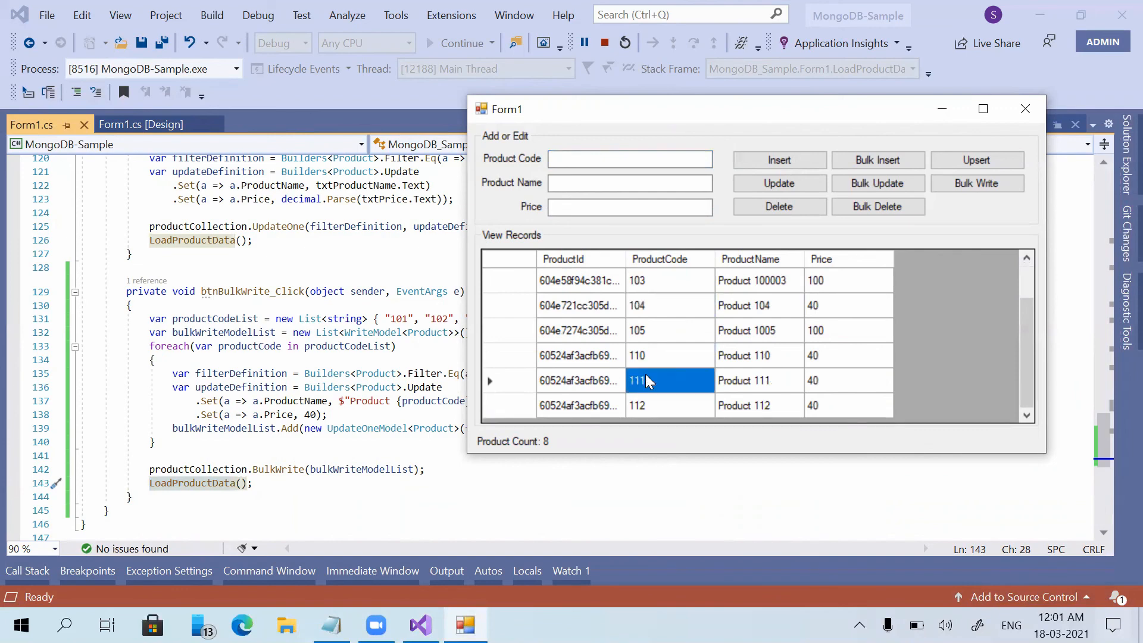
Step: Verify products 110–112 and 104 now carry price 40, then return to the code editor
left_click(637, 356)
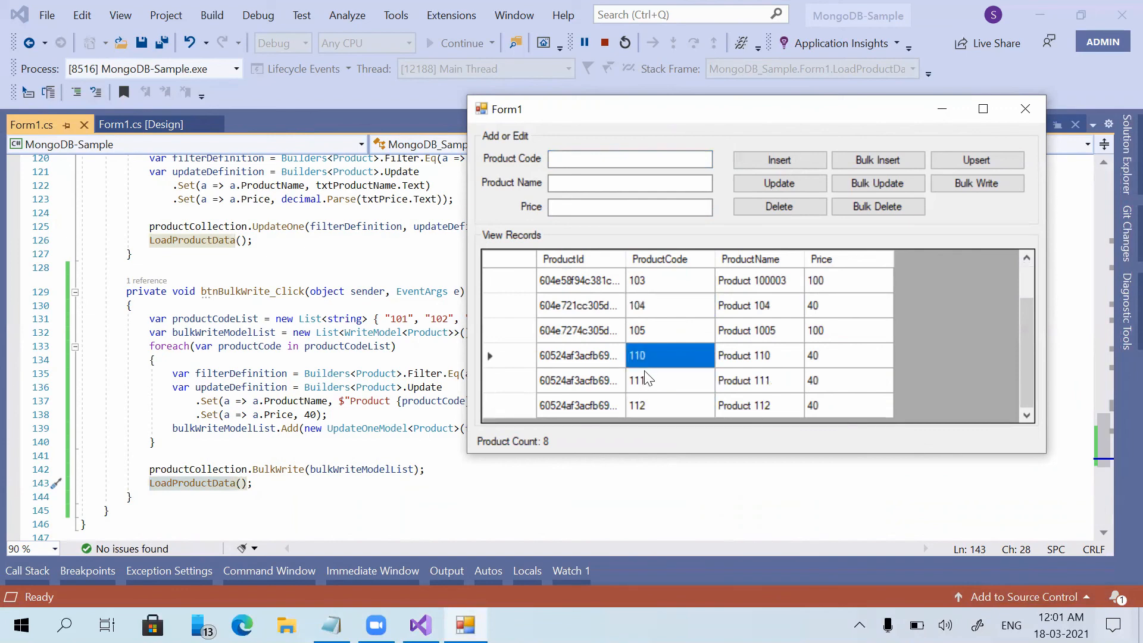
left_click(638, 380)
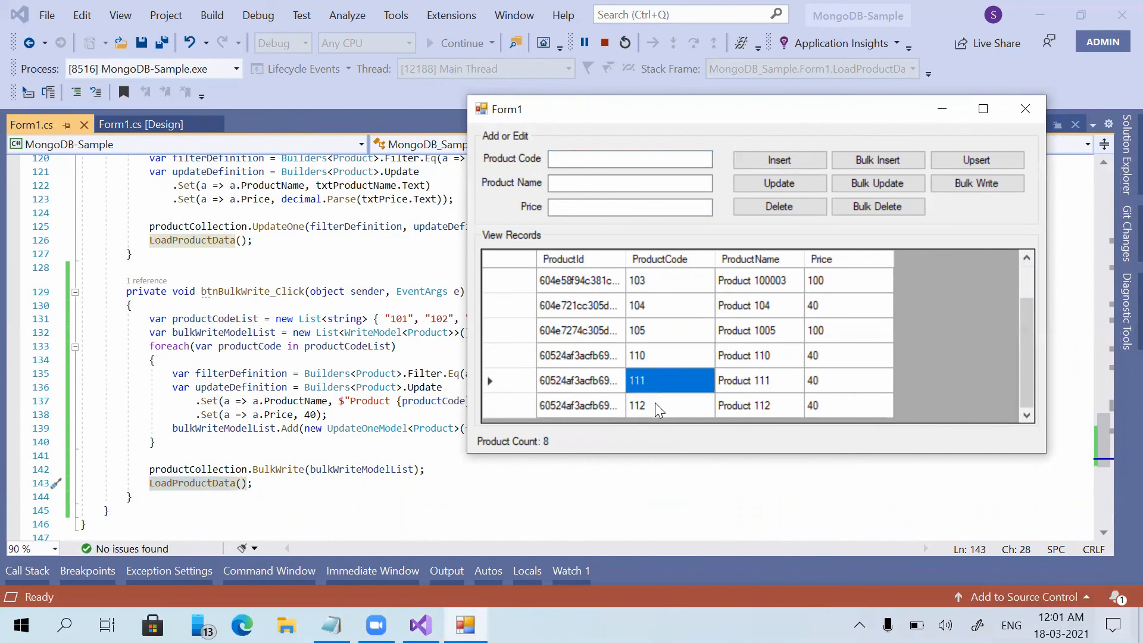
left_click(636, 406)
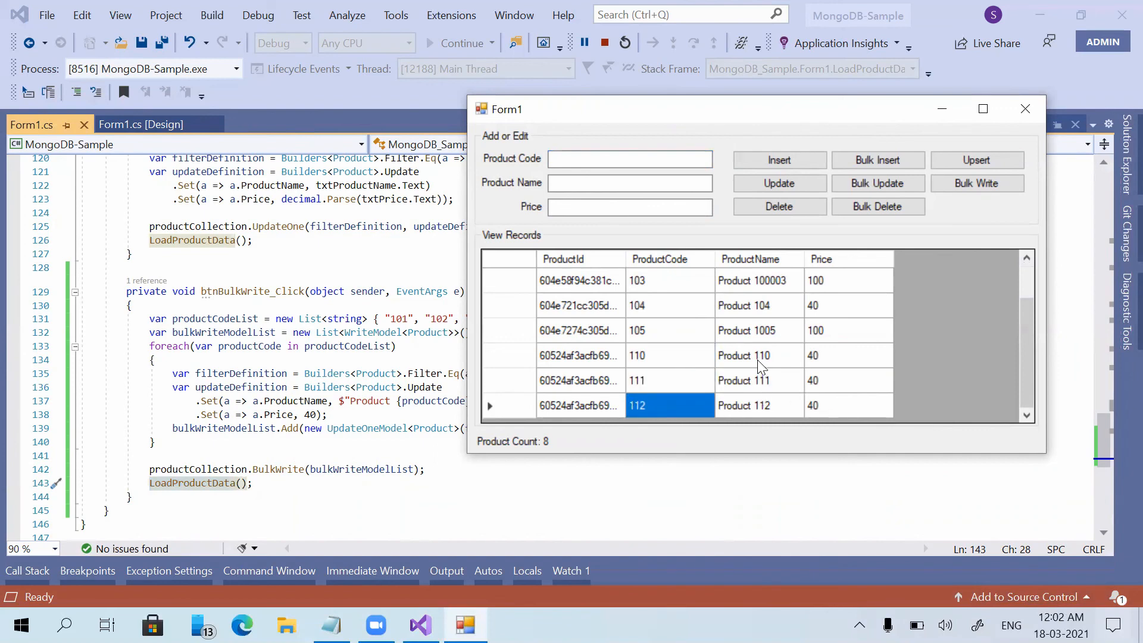
scroll("up", 3)
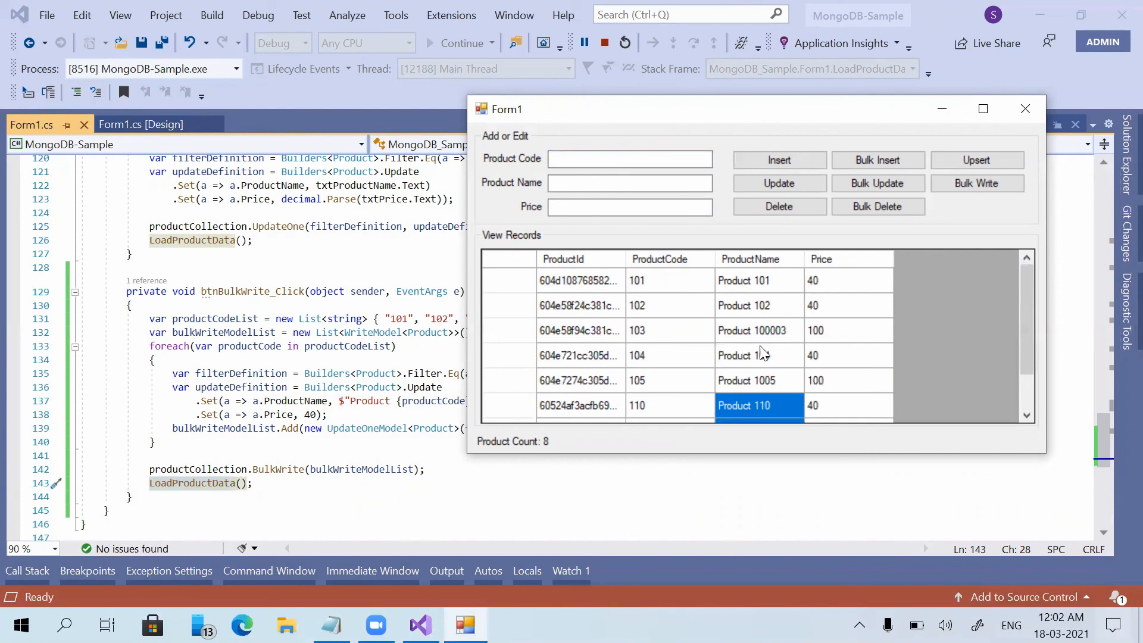
left_click(838, 356)
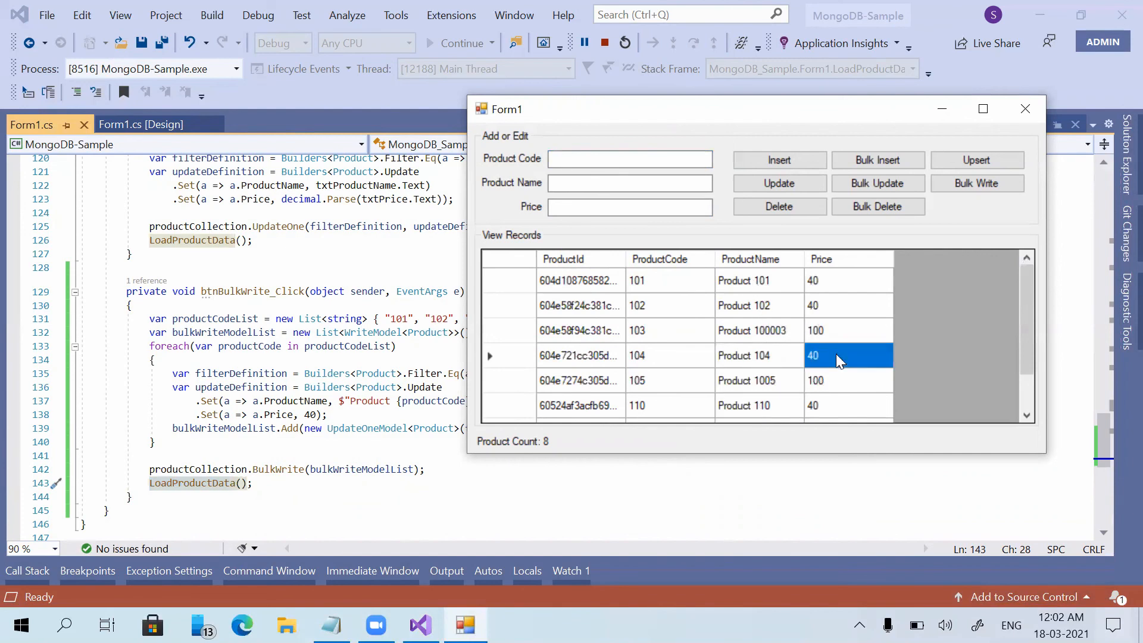
mouse_move(306, 415)
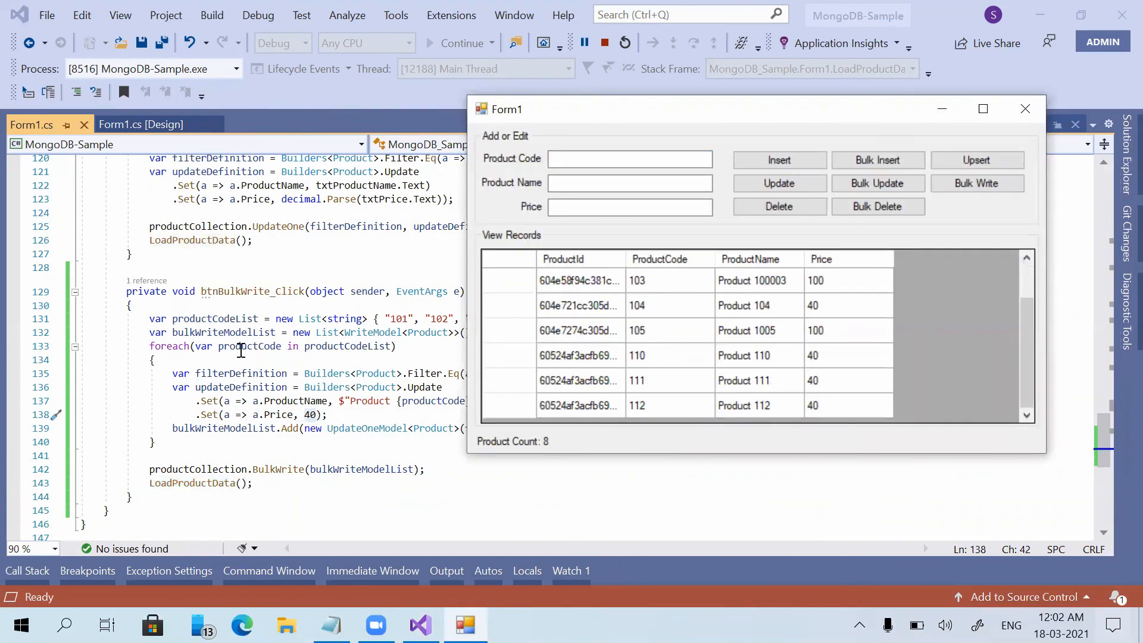
left_click(1023, 108)
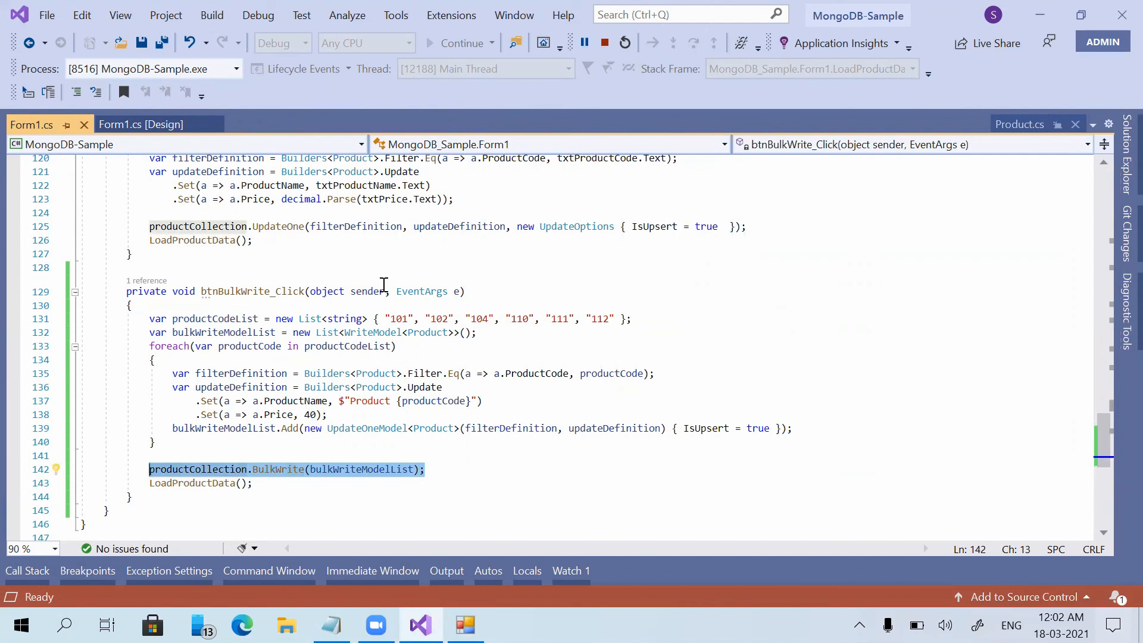
mouse_move(310, 348)
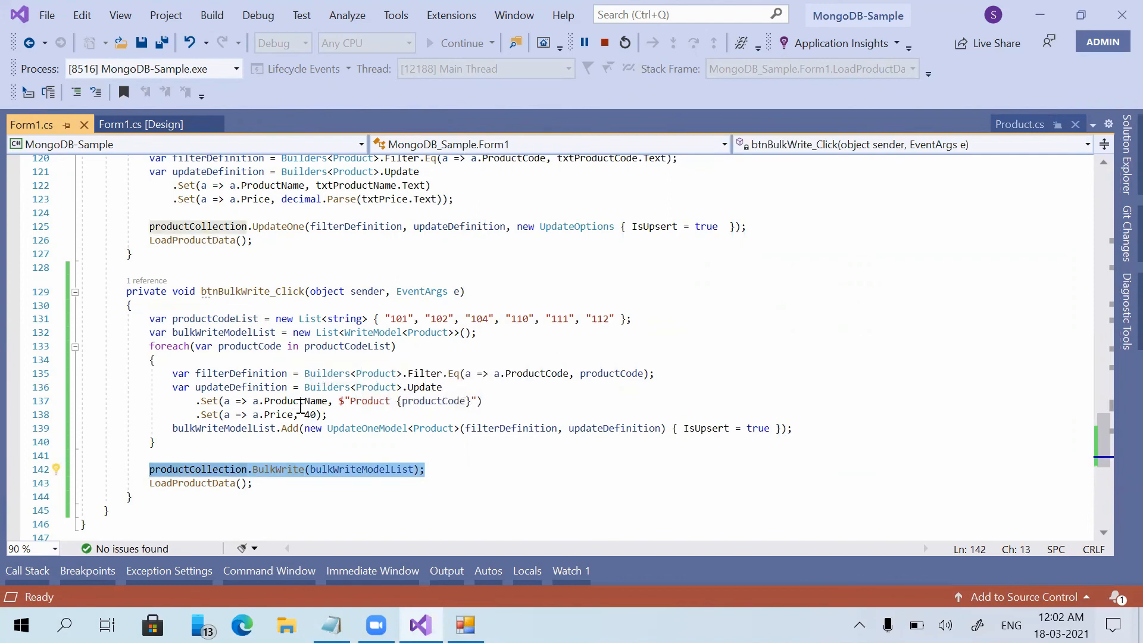
mouse_move(377, 387)
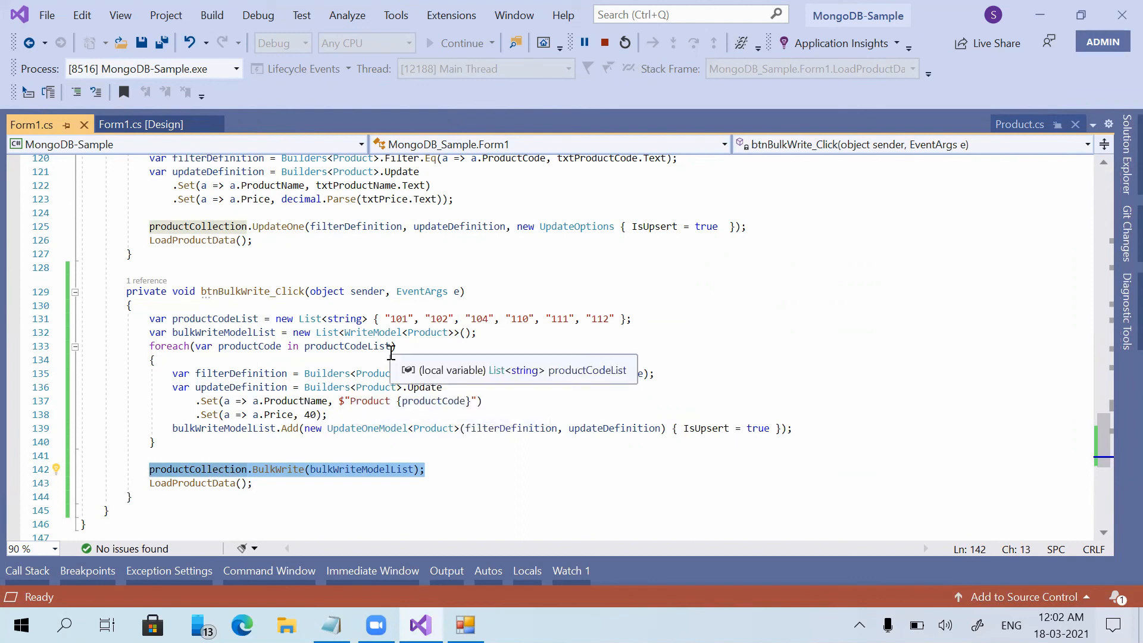
mouse_move(525, 429)
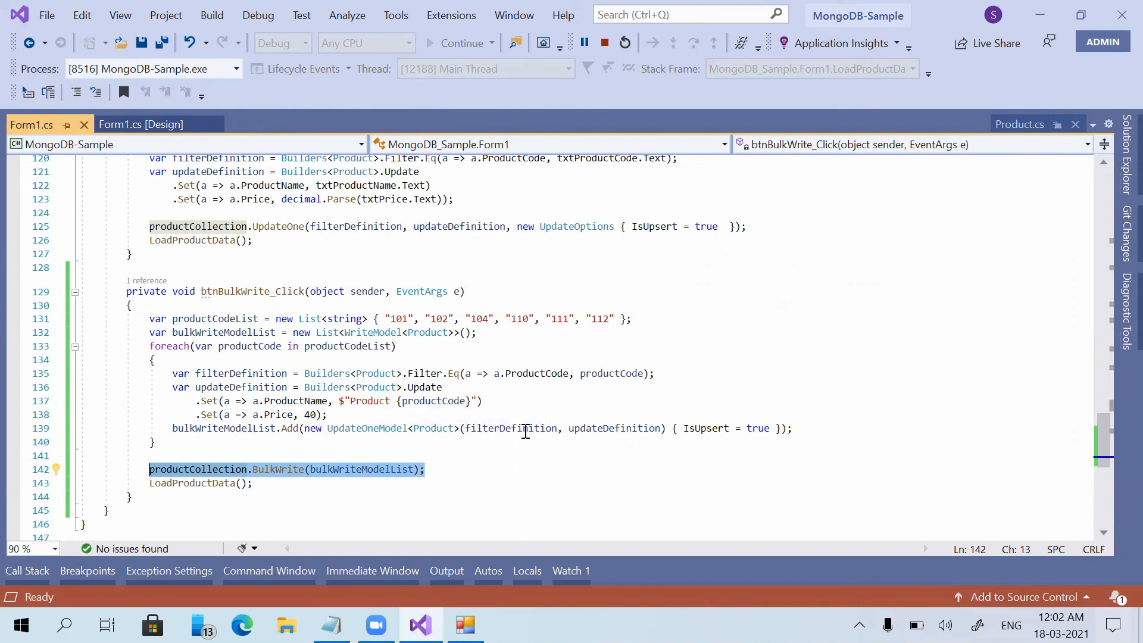